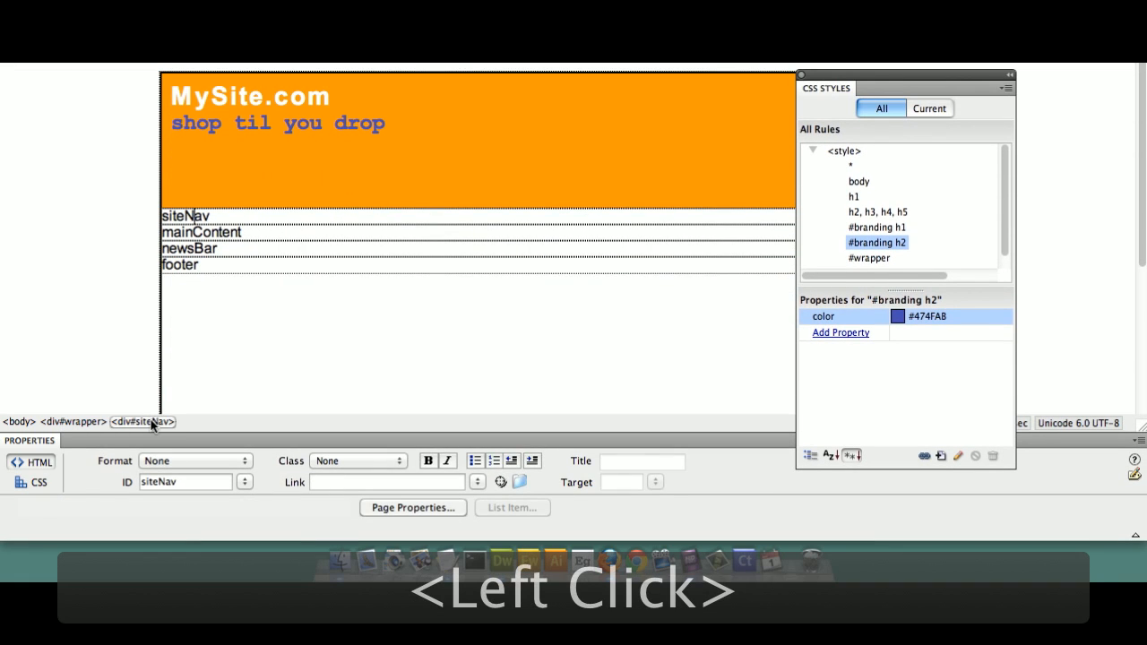
Start a new CSS rule for the selected siteNav div, narrowing the selector to #siteNav.
click(143, 423)
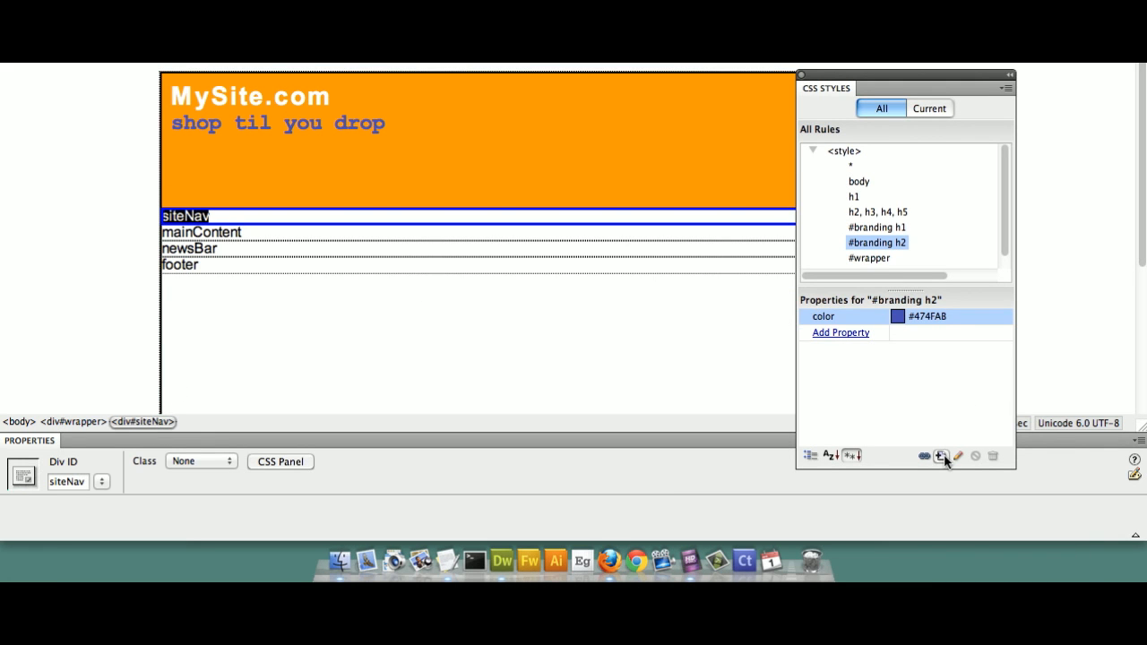
click(942, 457)
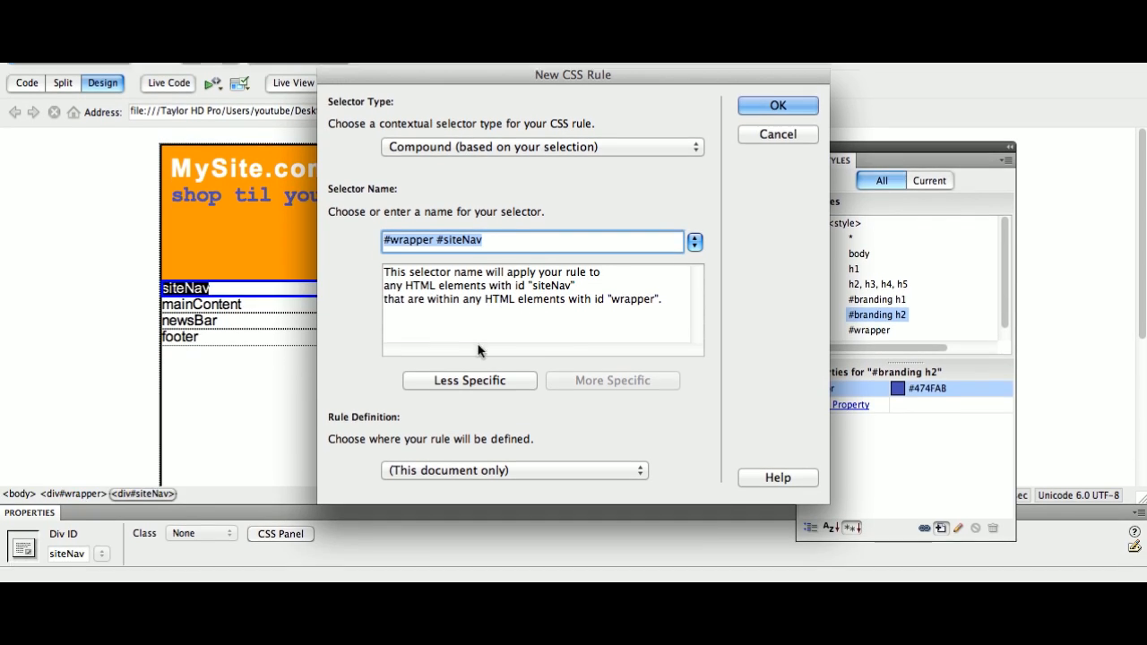
click(469, 380)
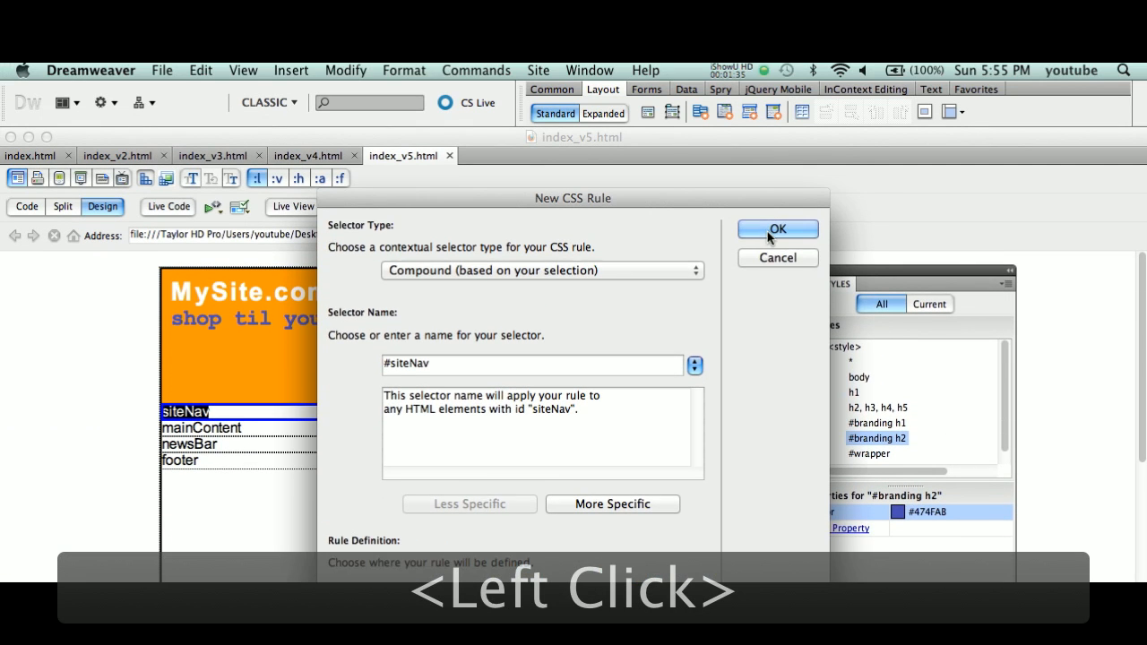
Create the #siteNav rule and enter a box width of 150 px.
click(778, 229)
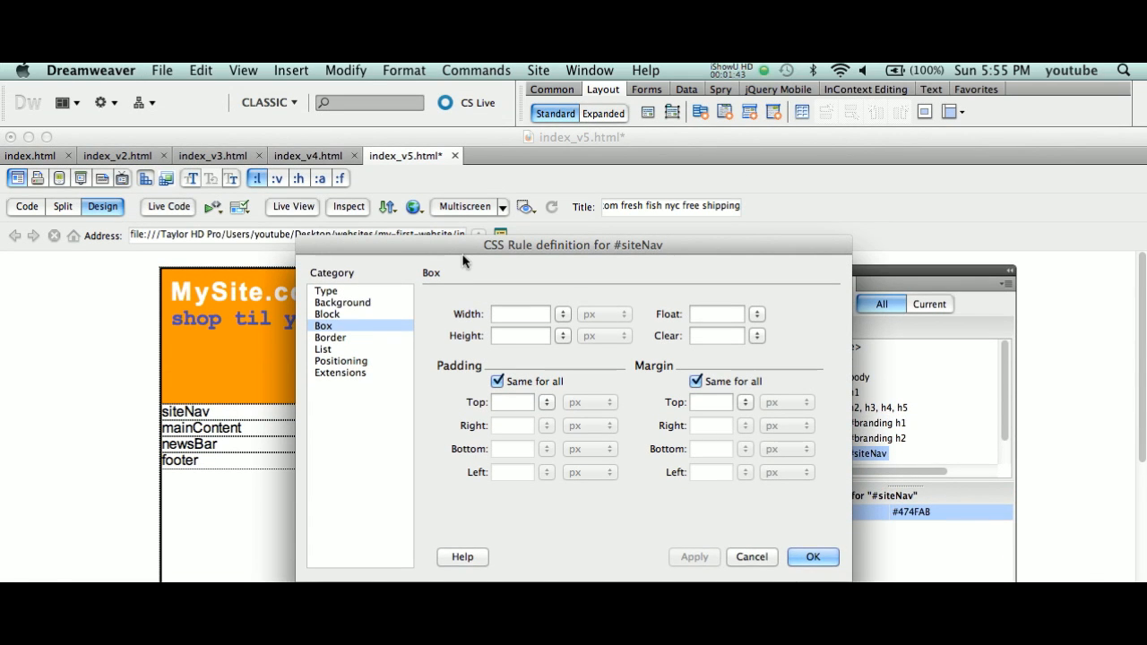
drag(572, 244, 631, 281)
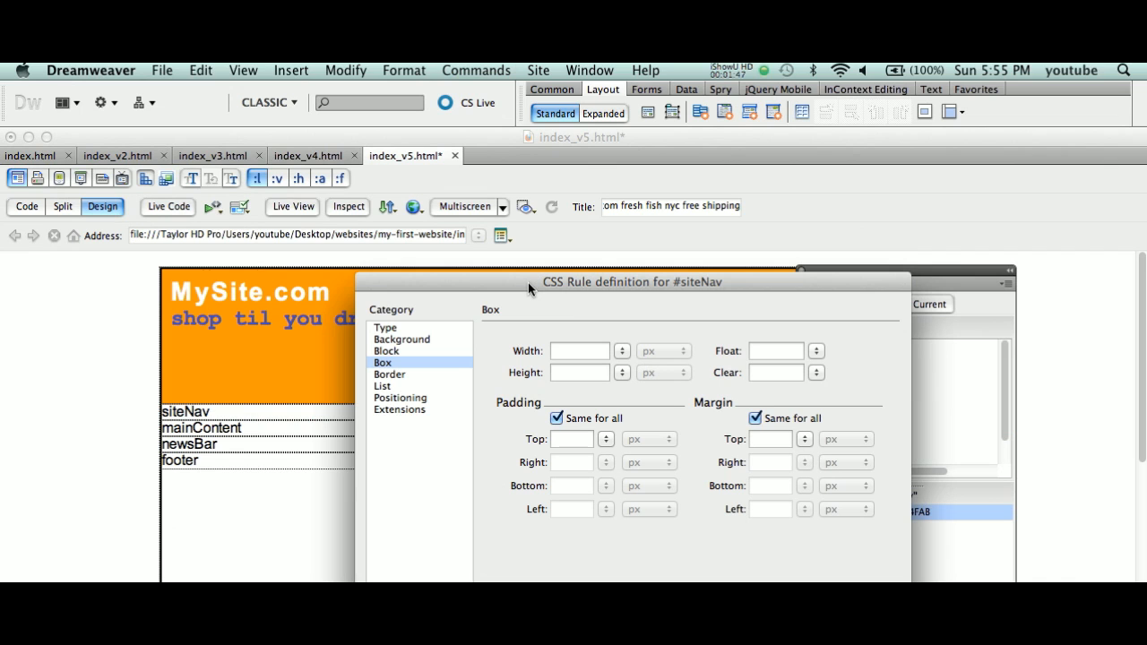
mouse_move(548, 312)
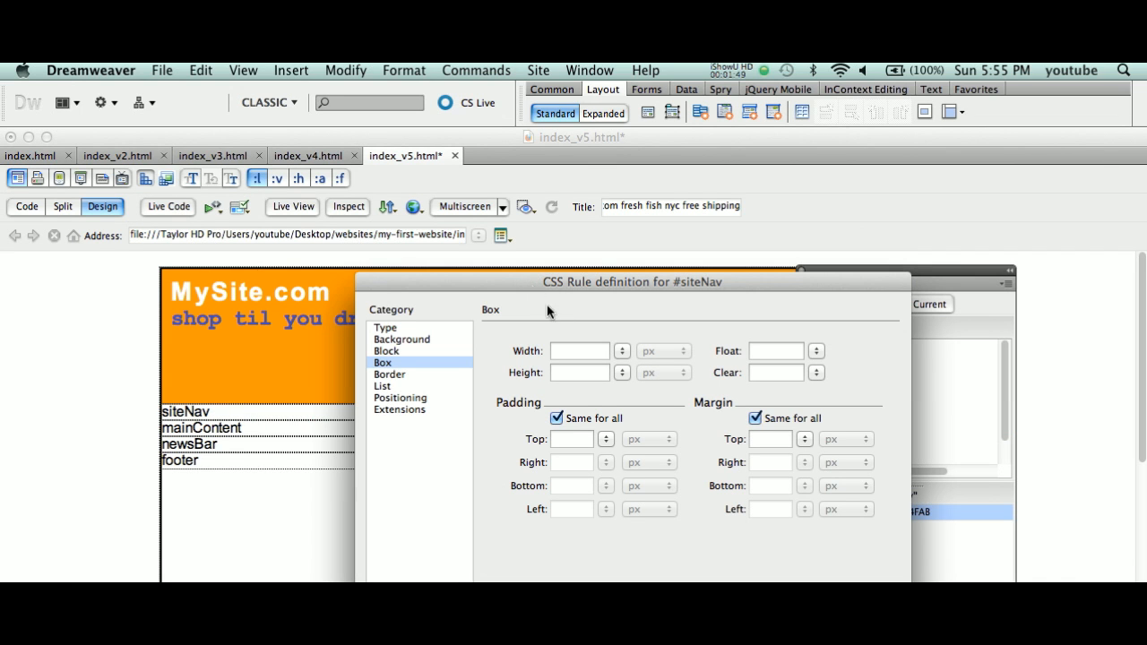
click(579, 323)
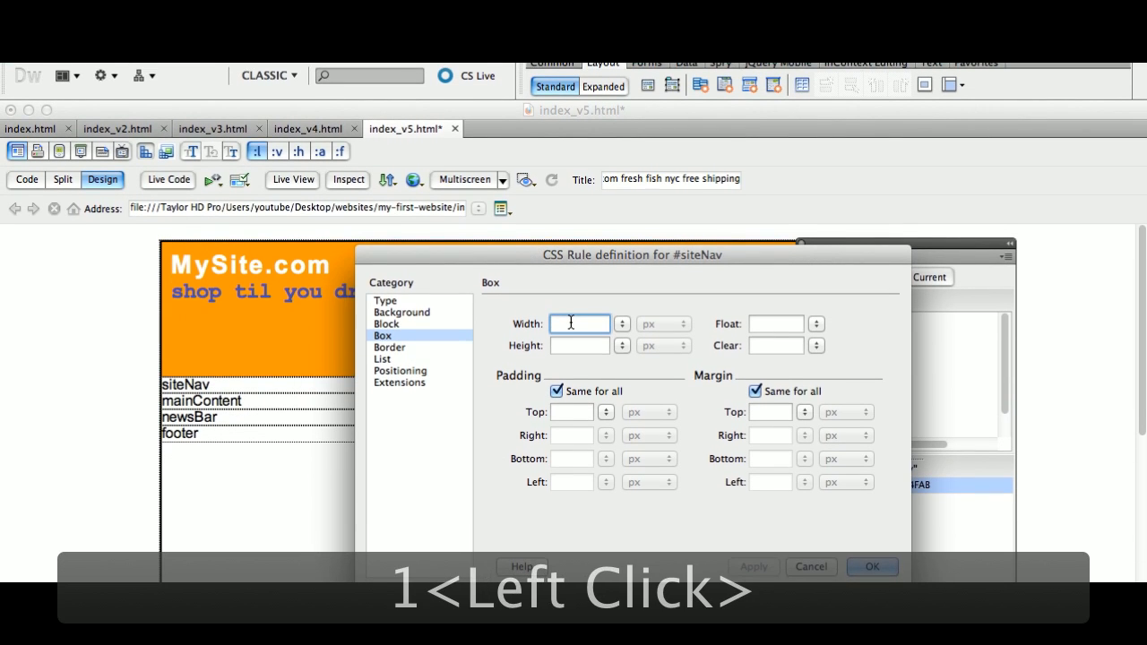
text(150)
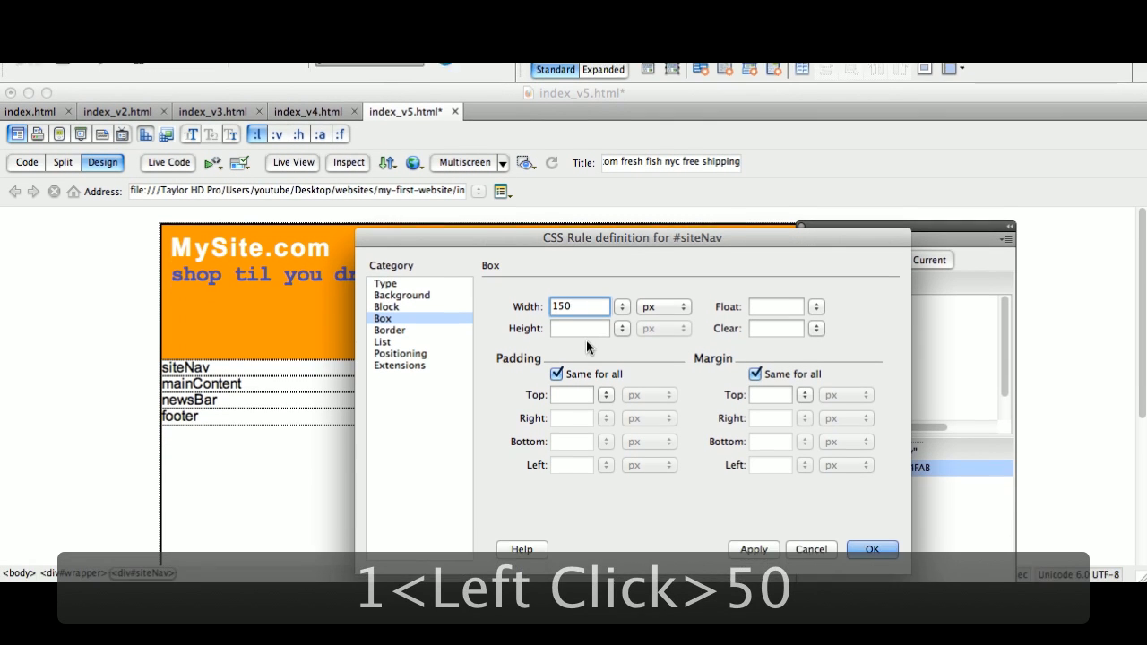
Enter the #siteNav box height, ending at 500 px.
click(579, 316)
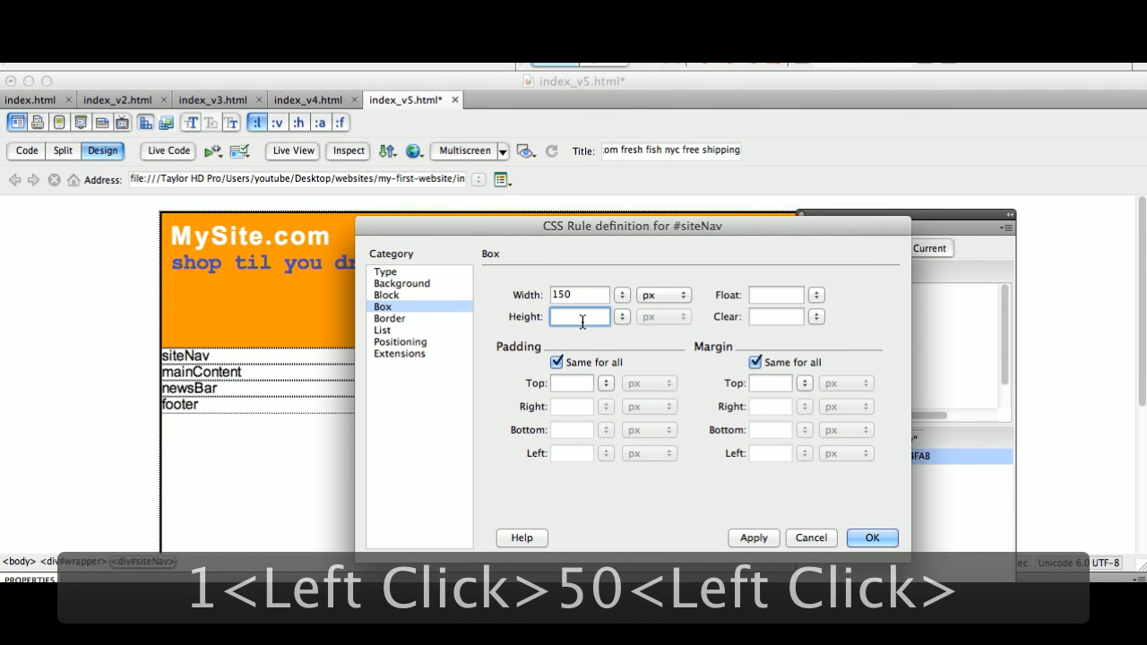
click(579, 315)
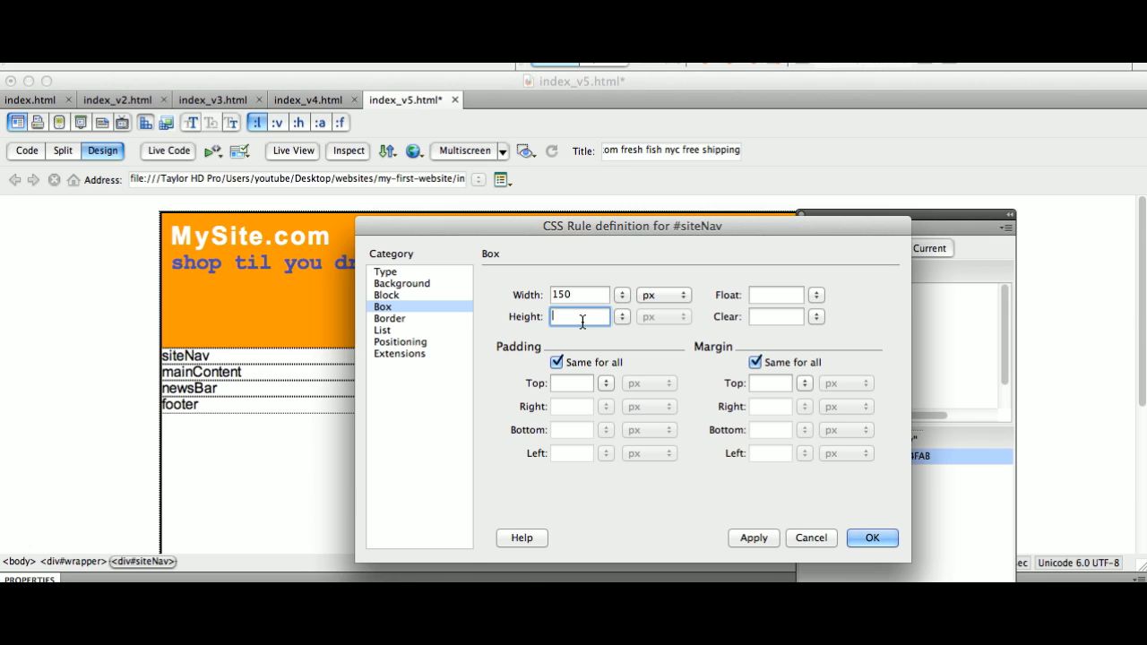
click(579, 316)
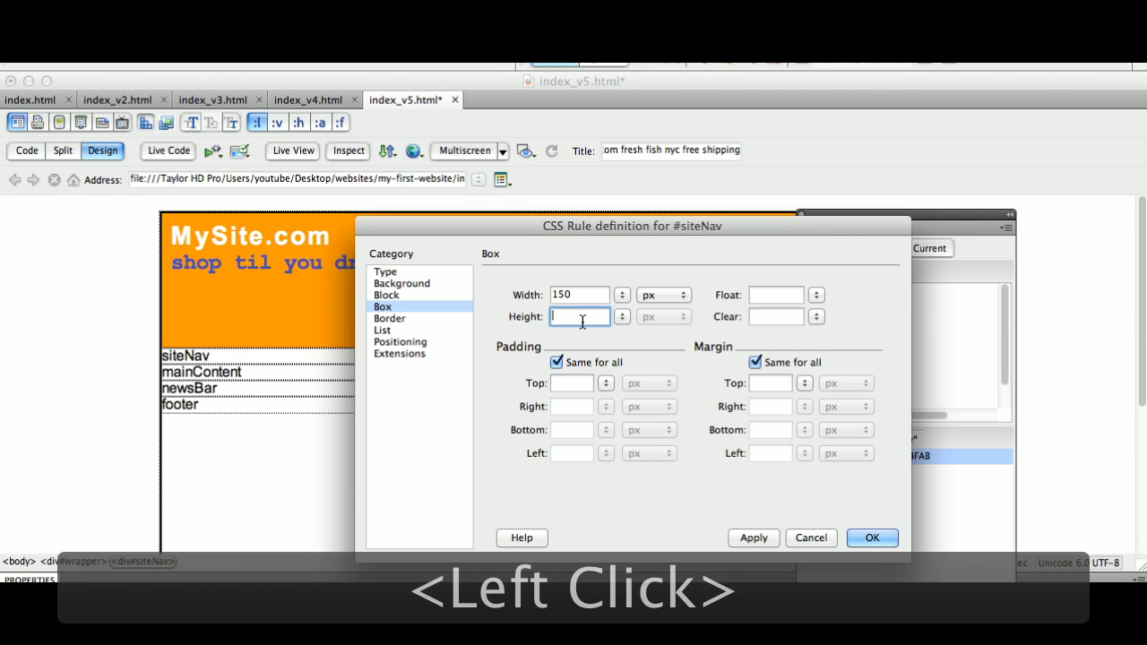
click(579, 316)
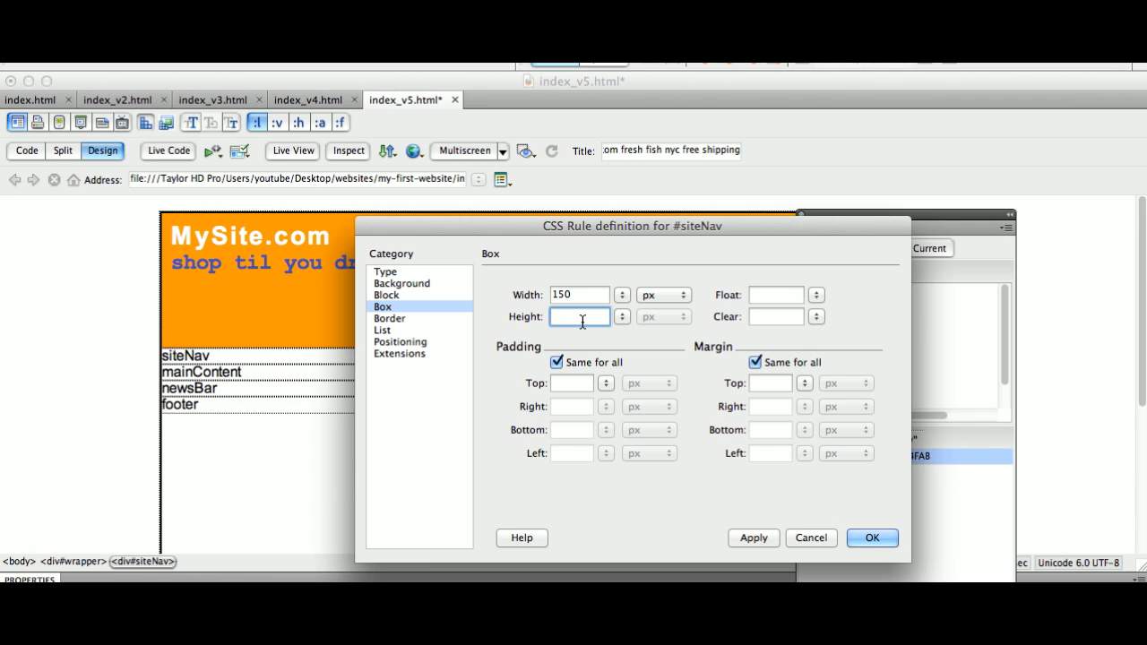
text(6)
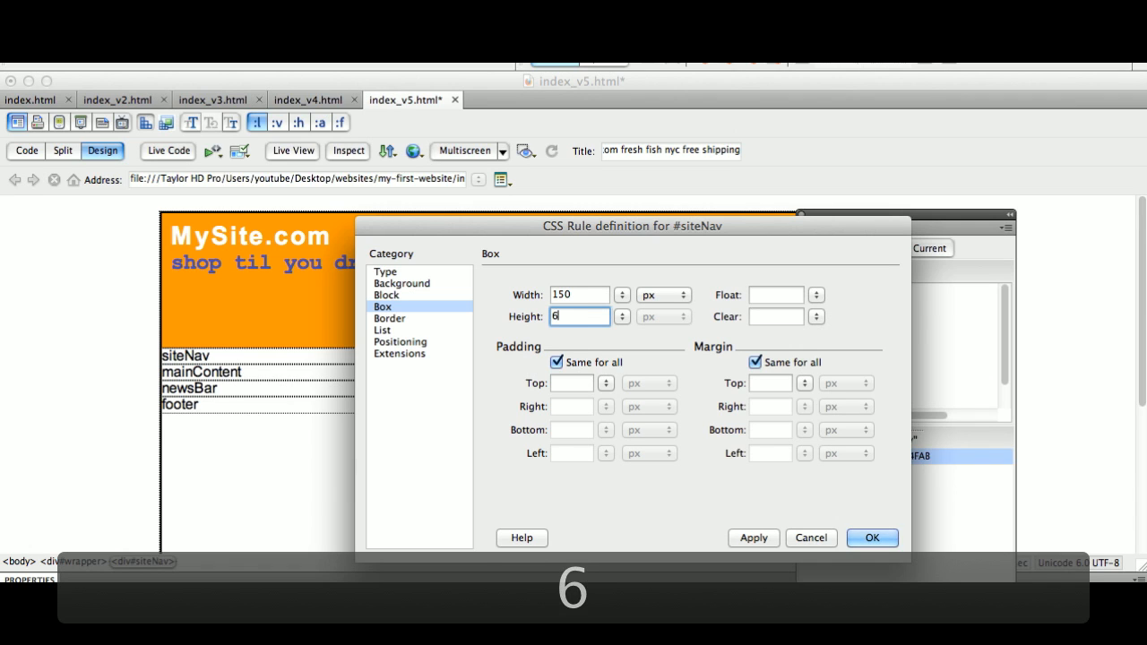
text(50-)
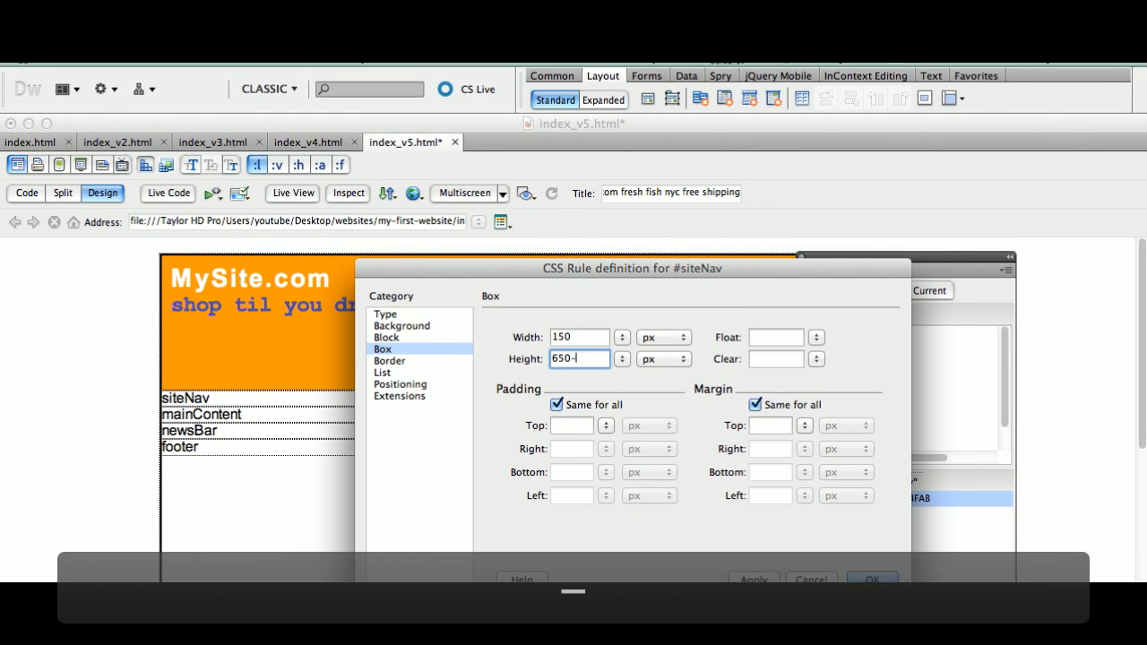
text(150)
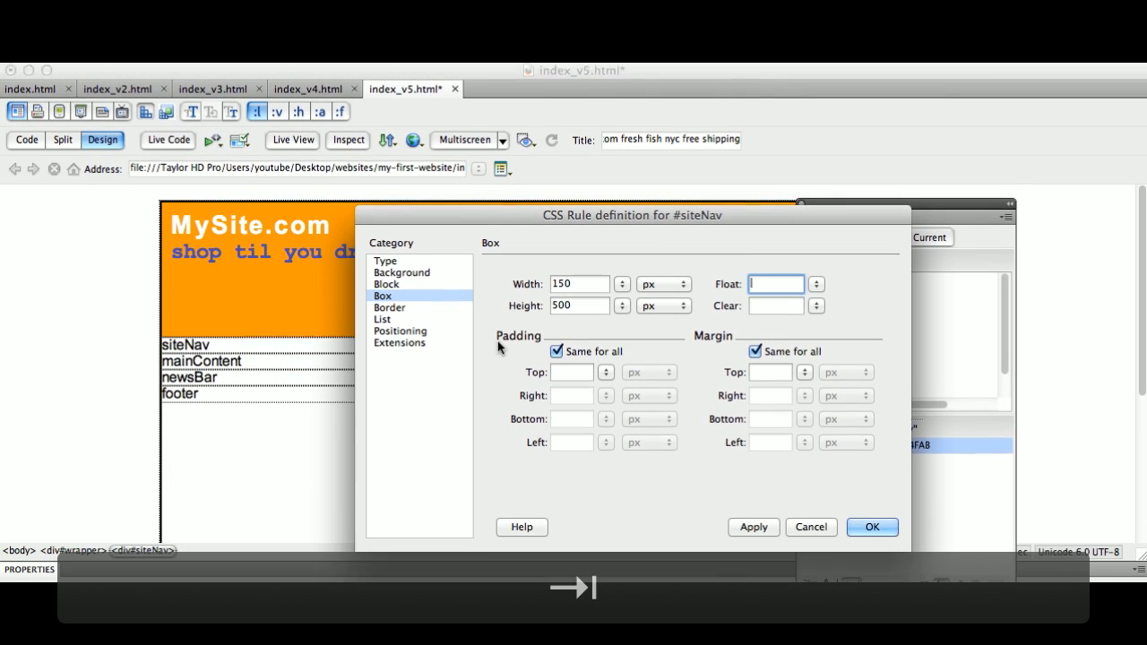
Lower the siteNav height to 475 px and apply the size so the nav column appears.
click(581, 321)
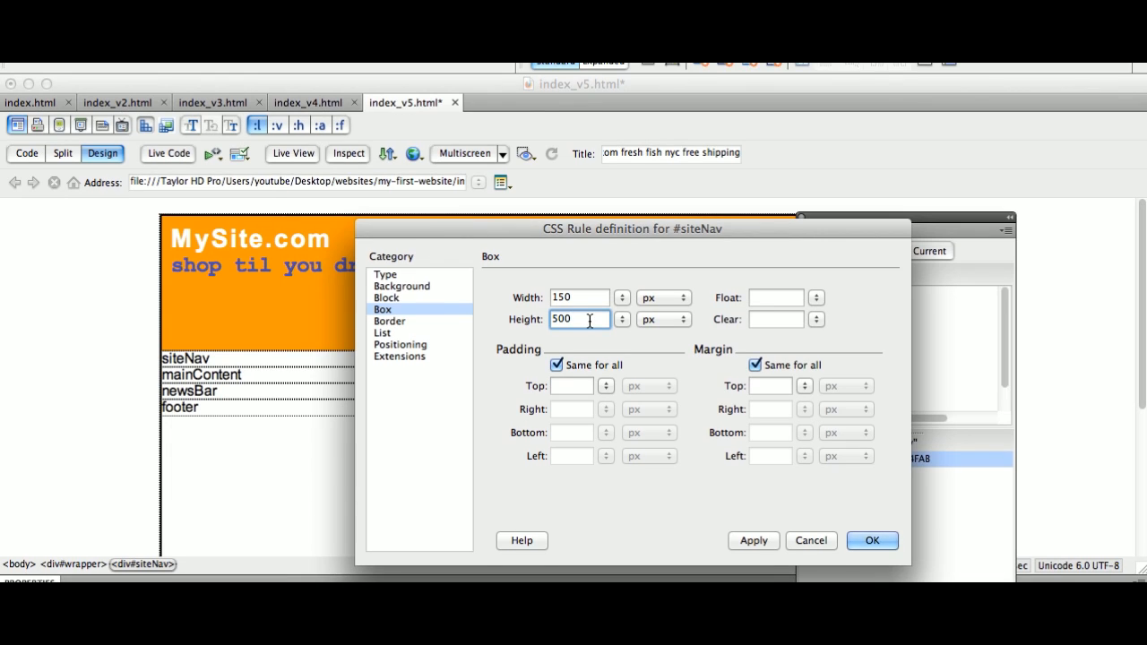
click(581, 319)
text(-25)
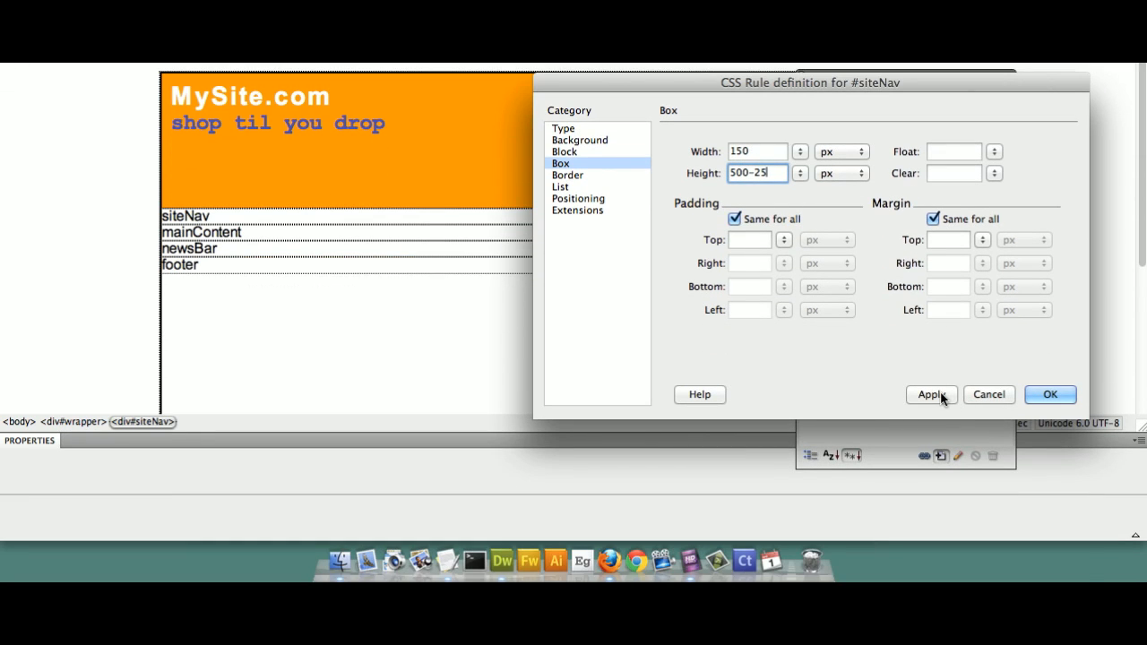
click(932, 394)
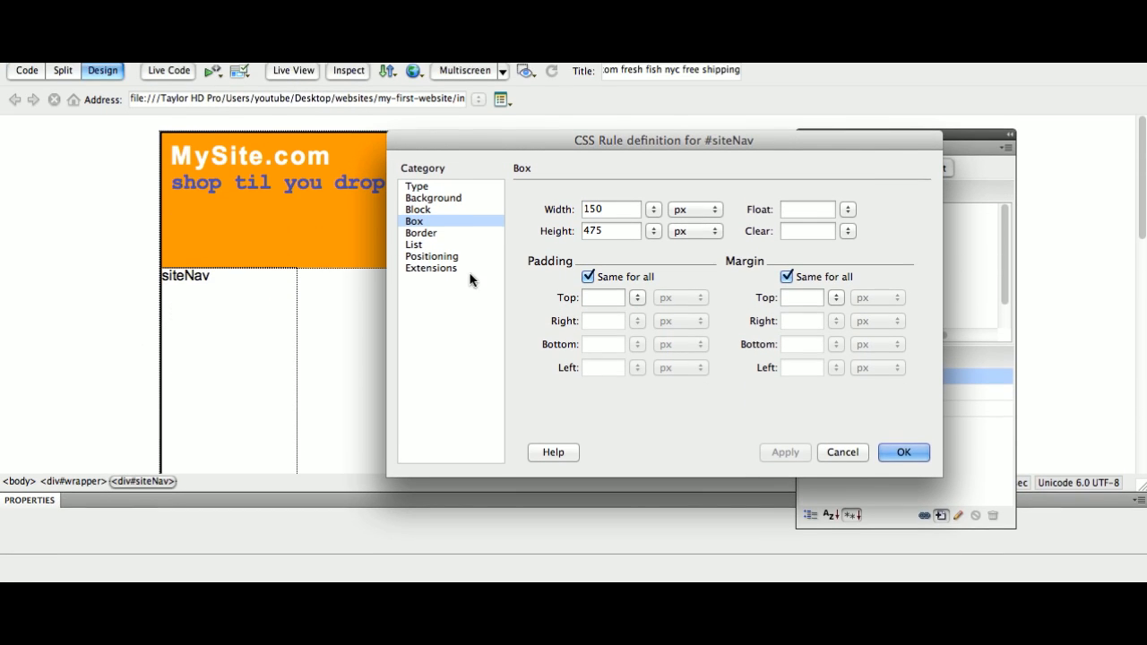
Add 10 px padding on all sides and subtract 20 from width and height (130 × 455 px).
click(602, 319)
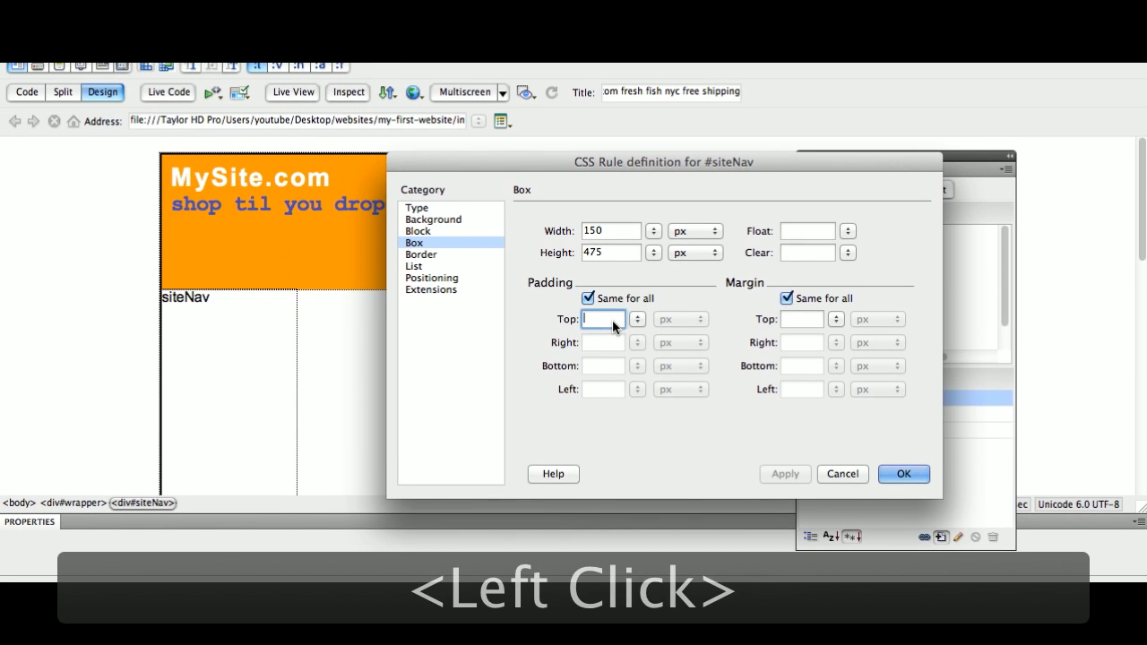
text(10)
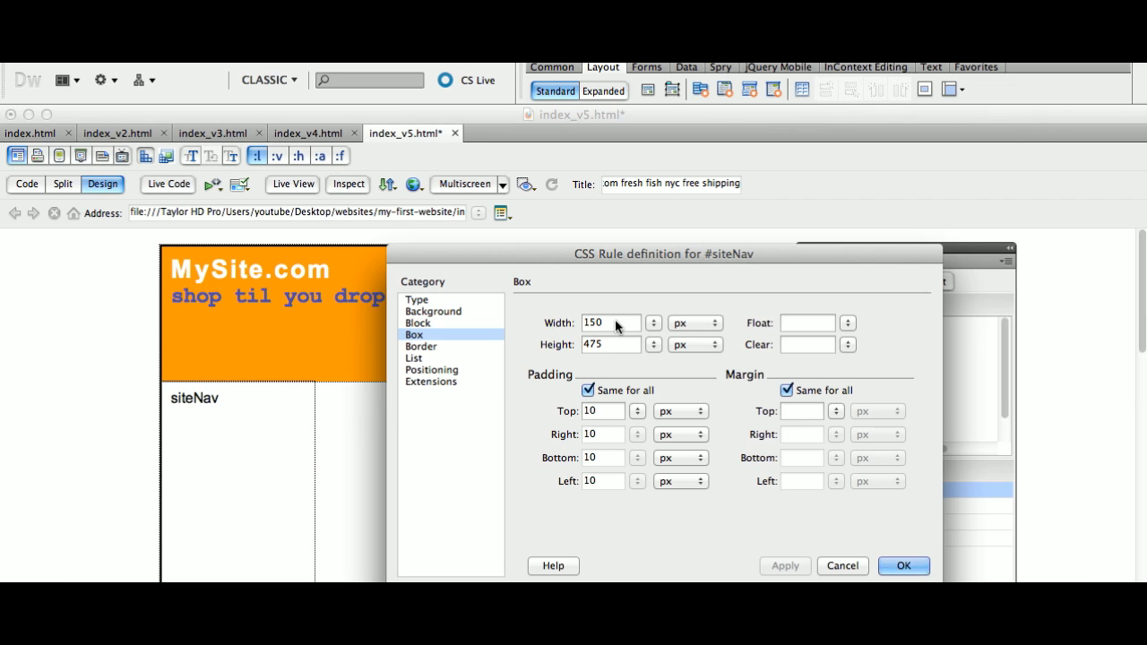
click(609, 323)
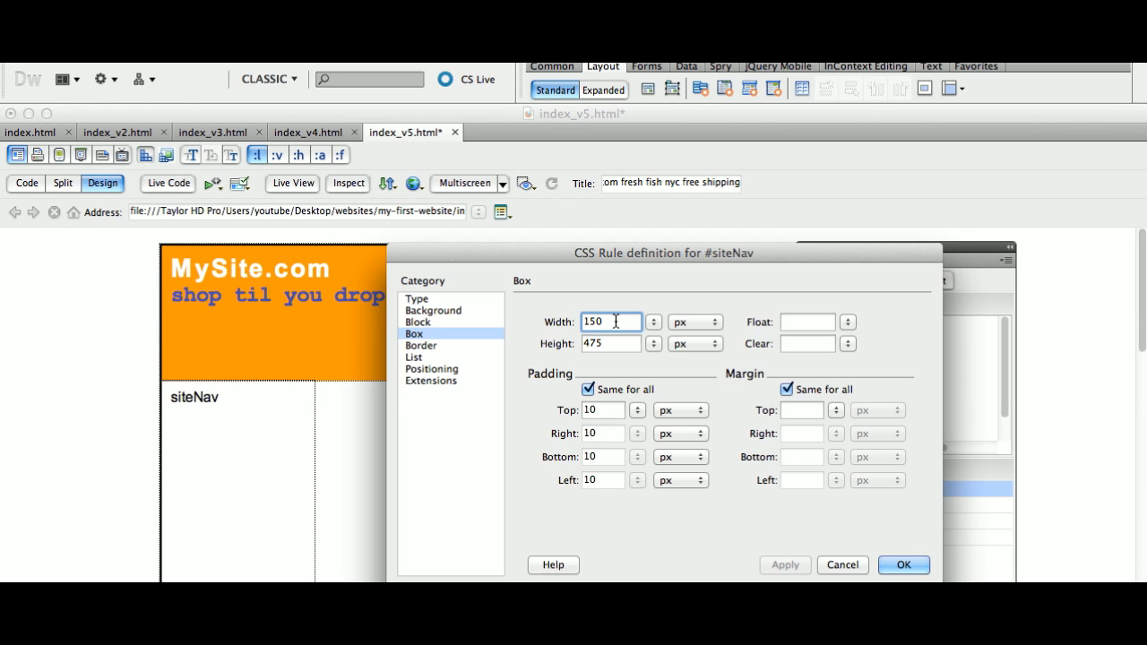
text(-20)
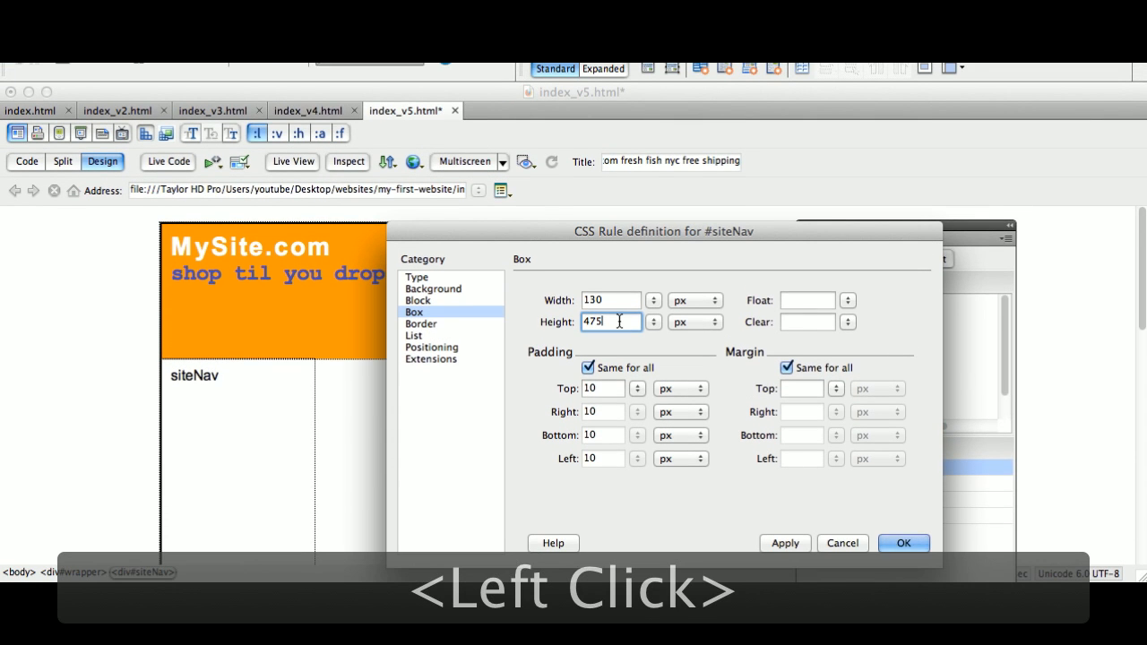
text(-20)
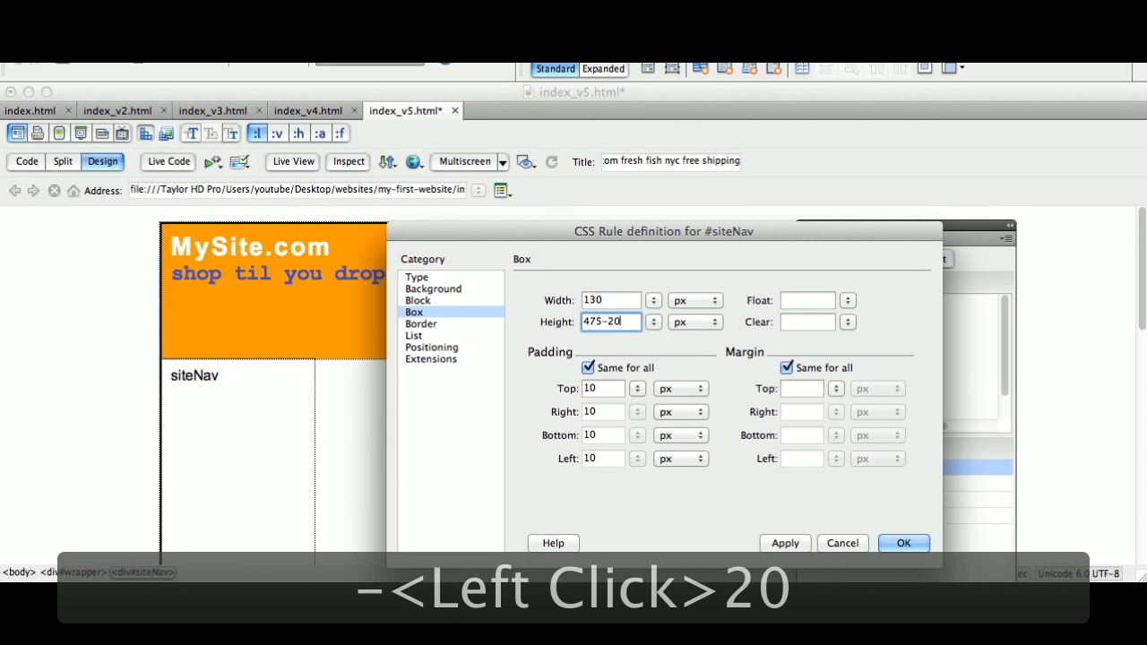
click(785, 393)
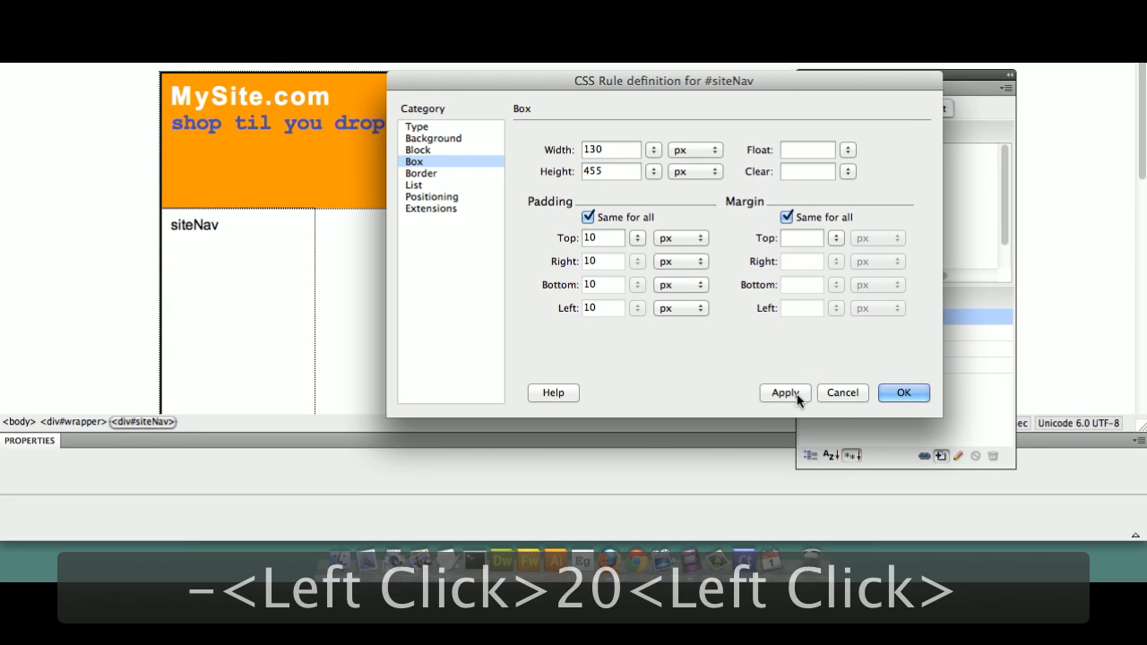
Apply the 130 × 455 px size with 10 px padding to siteNav.
click(785, 393)
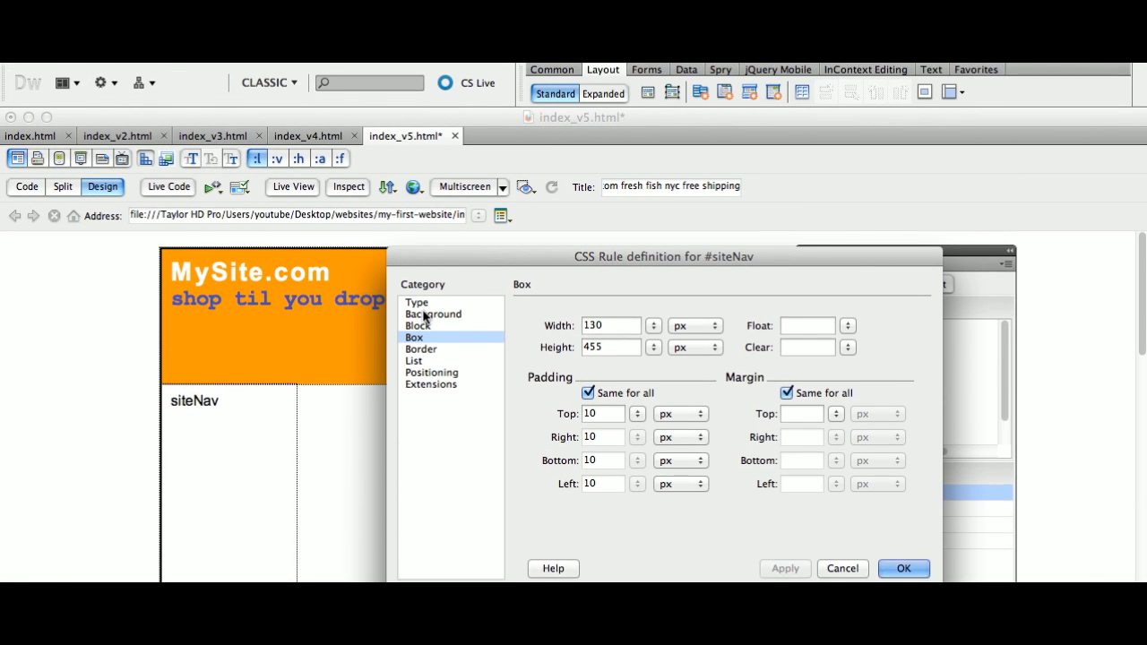
click(415, 301)
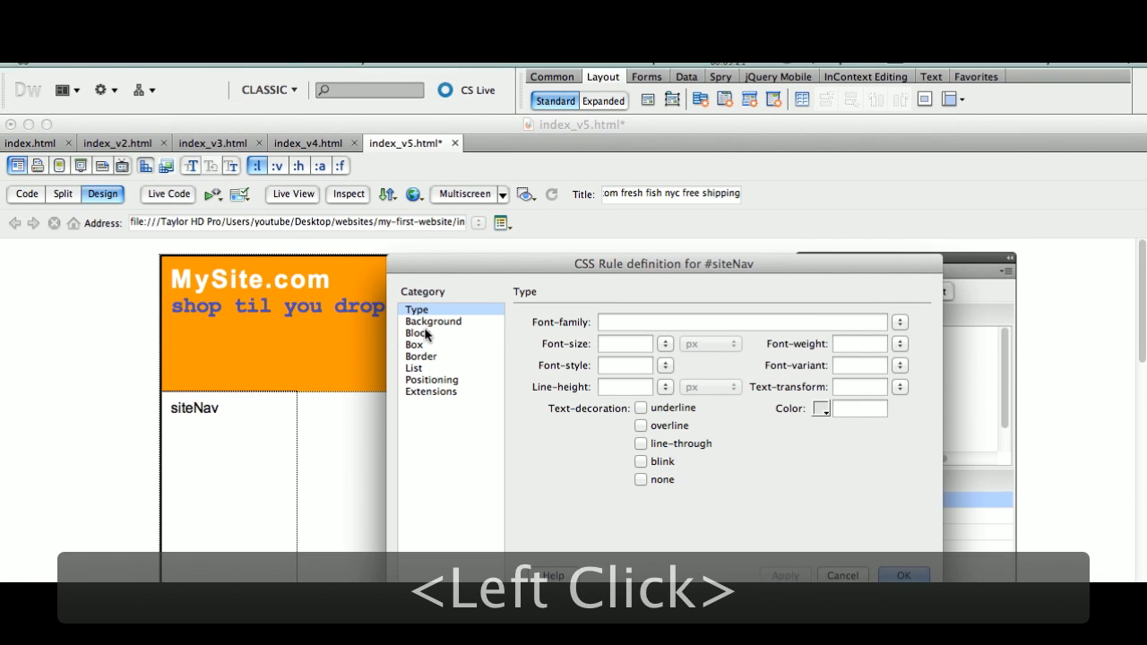
click(414, 319)
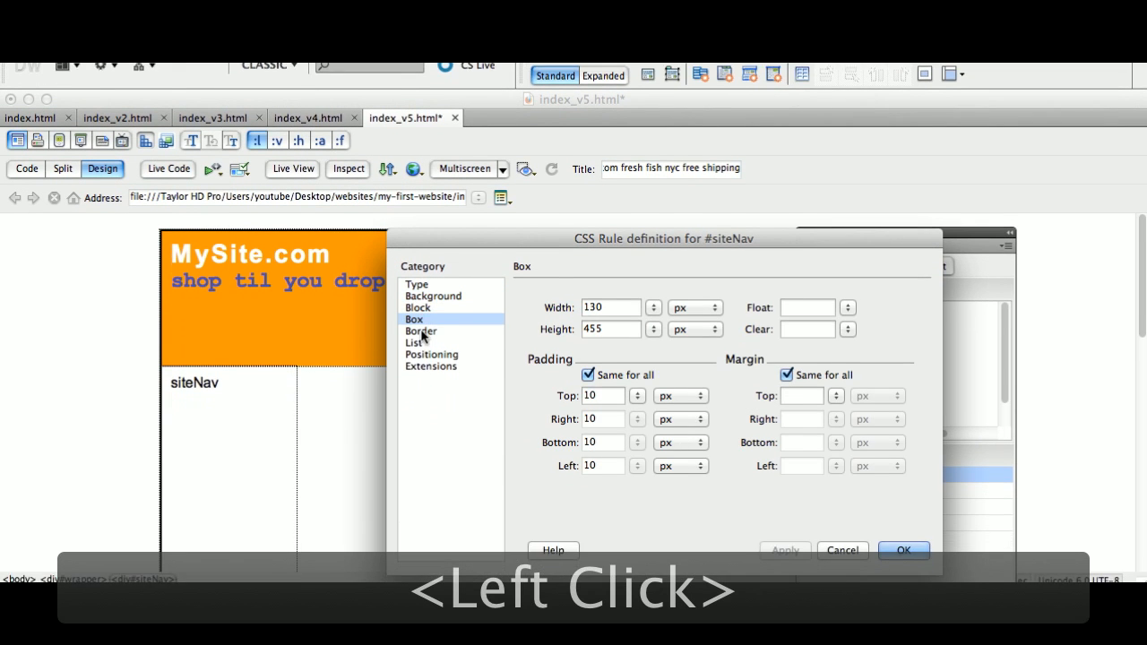
click(412, 320)
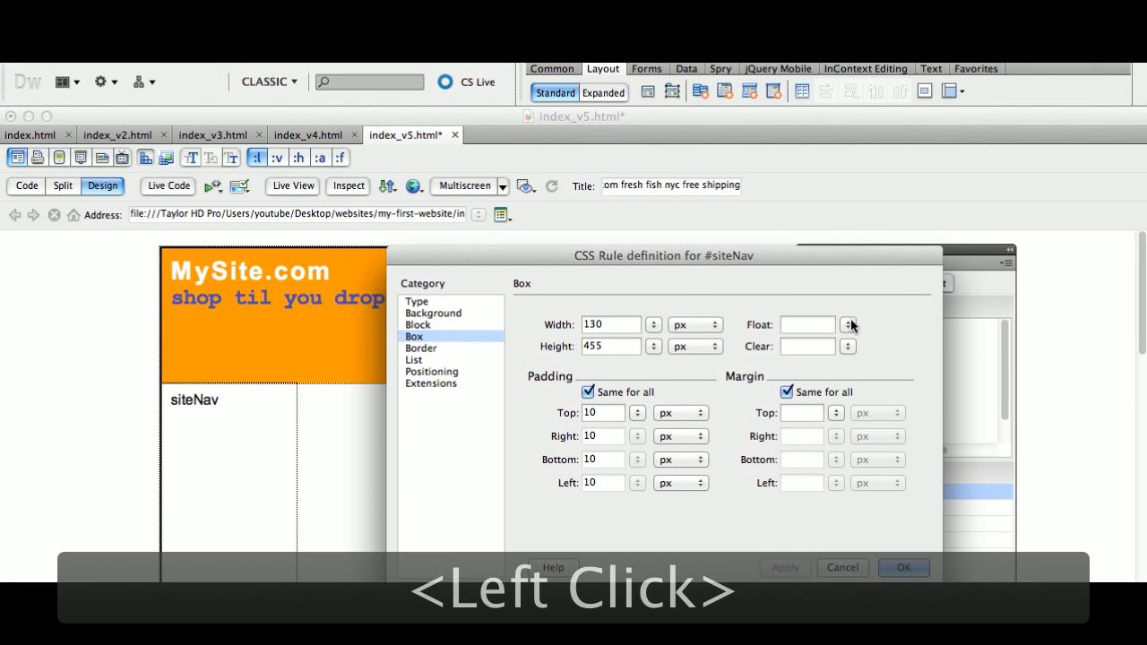
Float #siteNav left, confirm the rule, and select the siteNav div on the page.
click(846, 324)
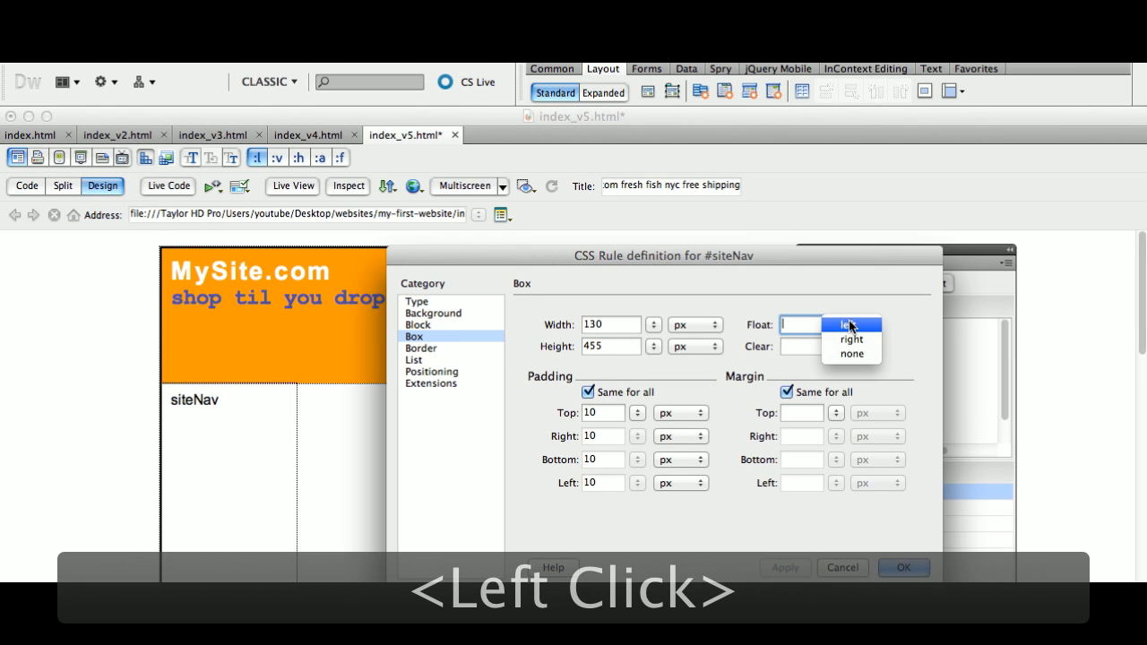
click(846, 326)
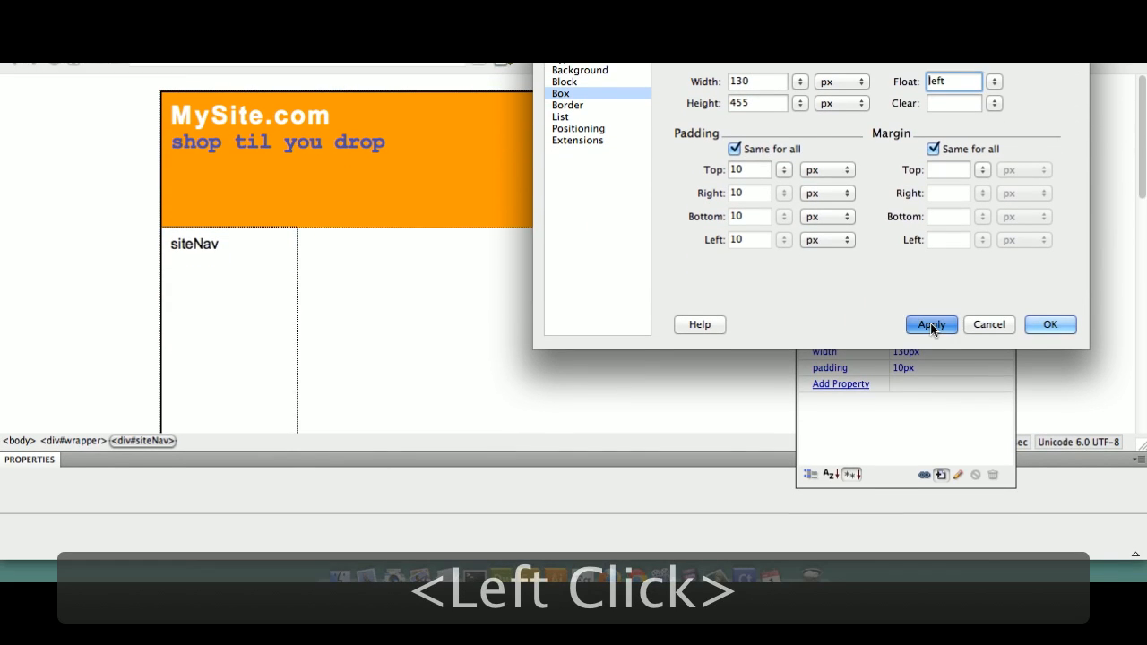
click(932, 325)
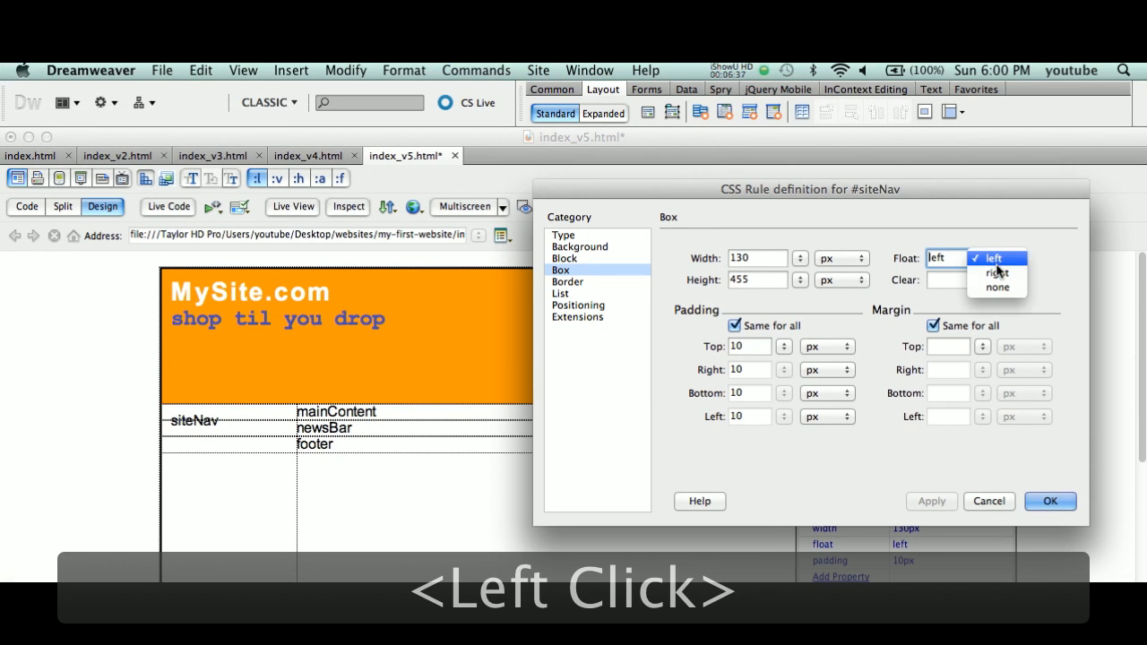
click(997, 273)
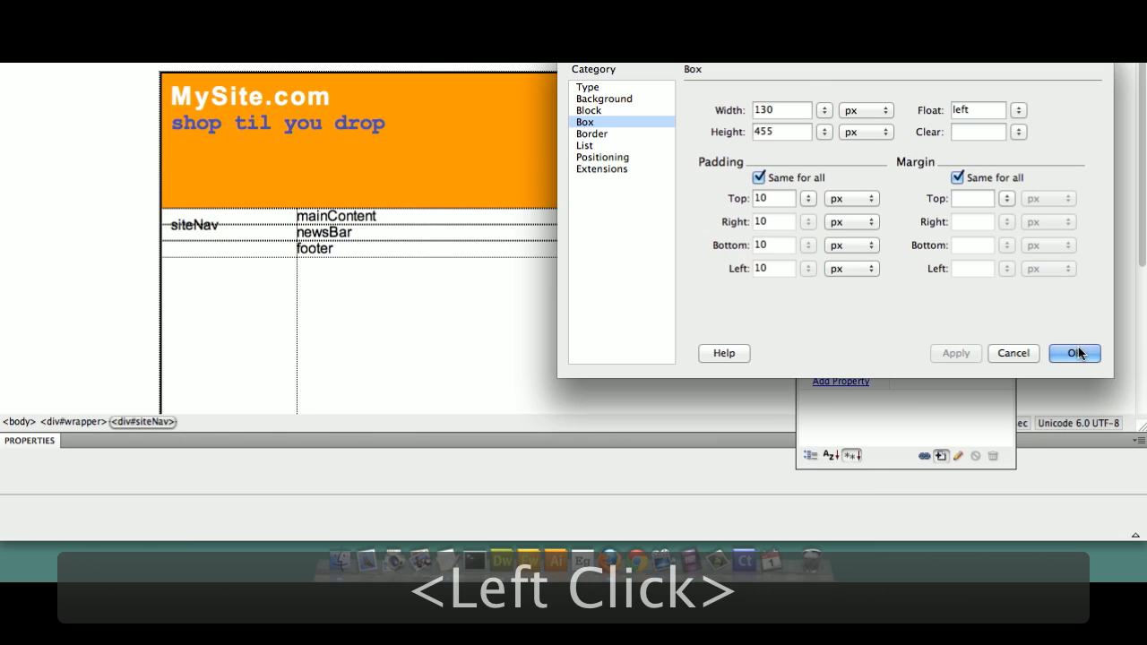
click(1075, 353)
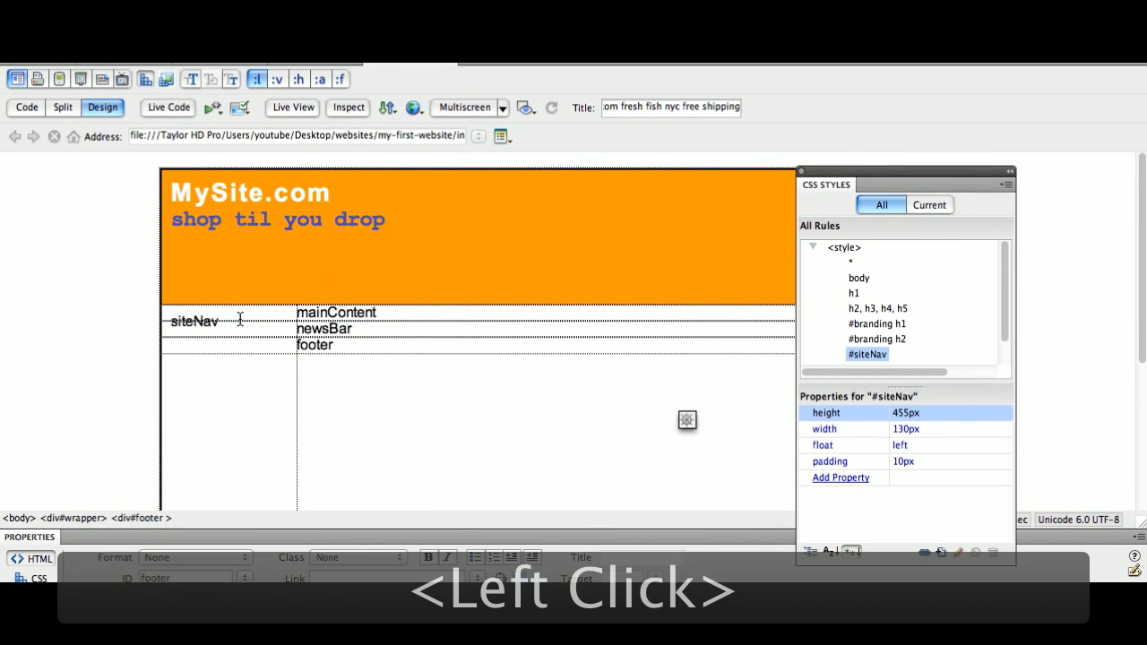
click(193, 319)
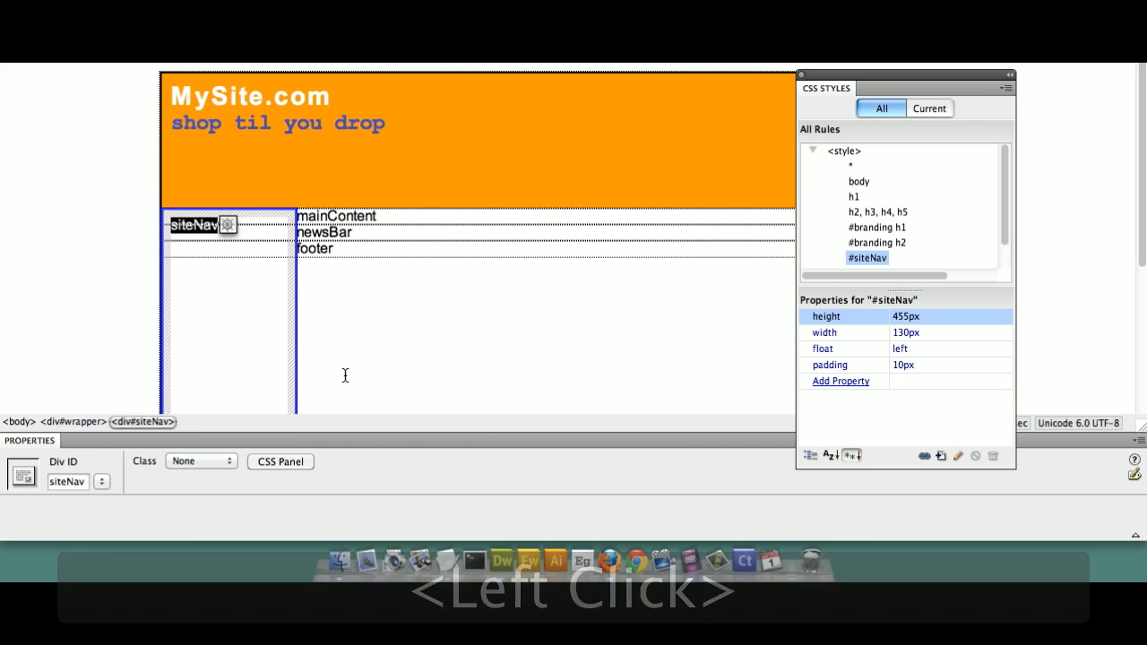
Create a new #mainContent rule from the selected mainContent div and reach its box settings.
click(315, 247)
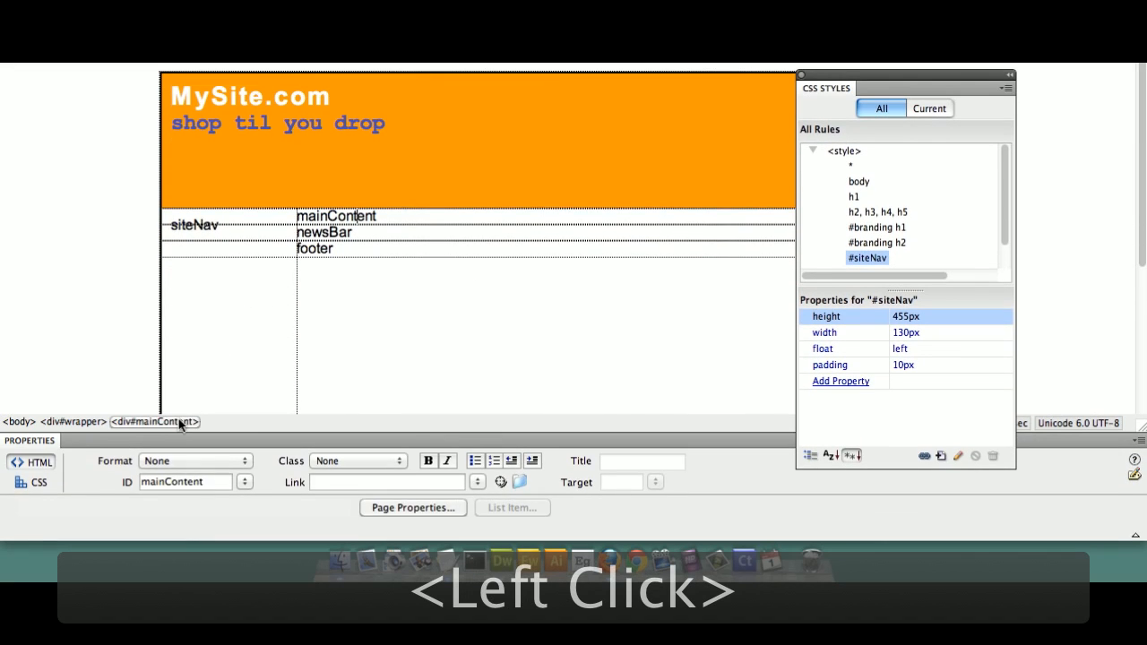
click(335, 215)
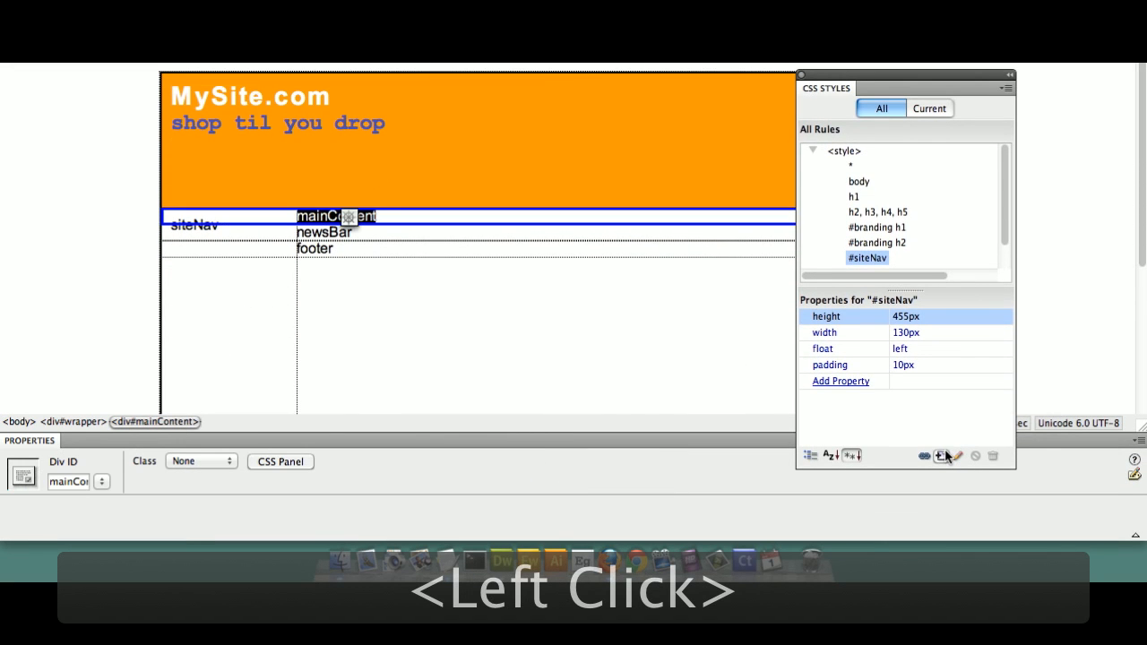
click(939, 457)
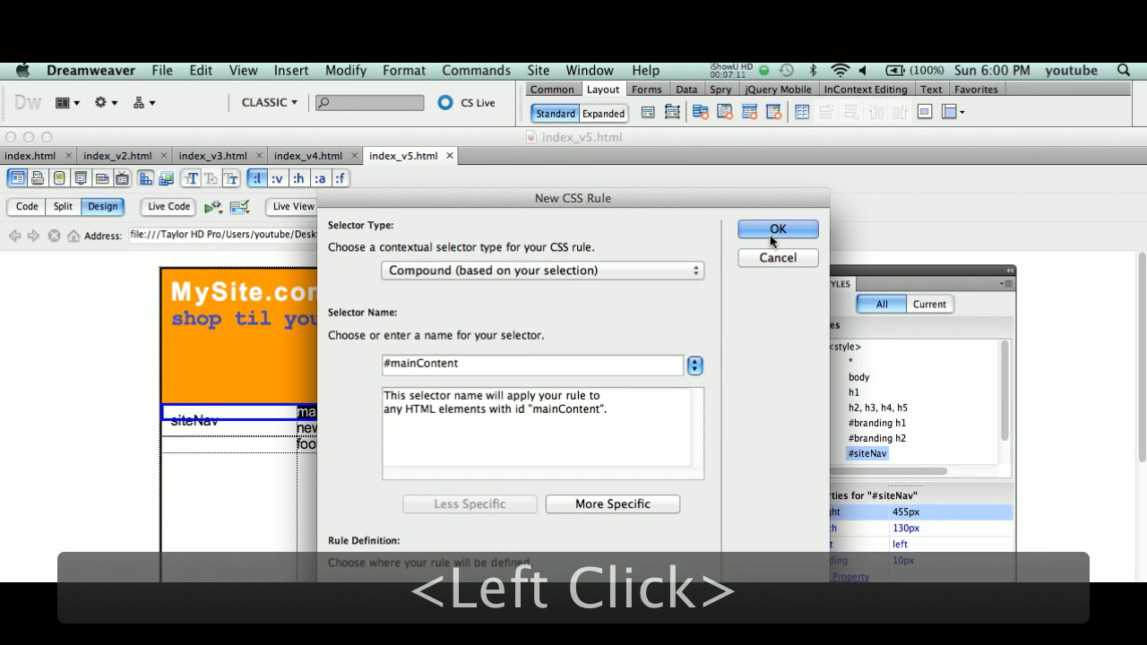
click(777, 230)
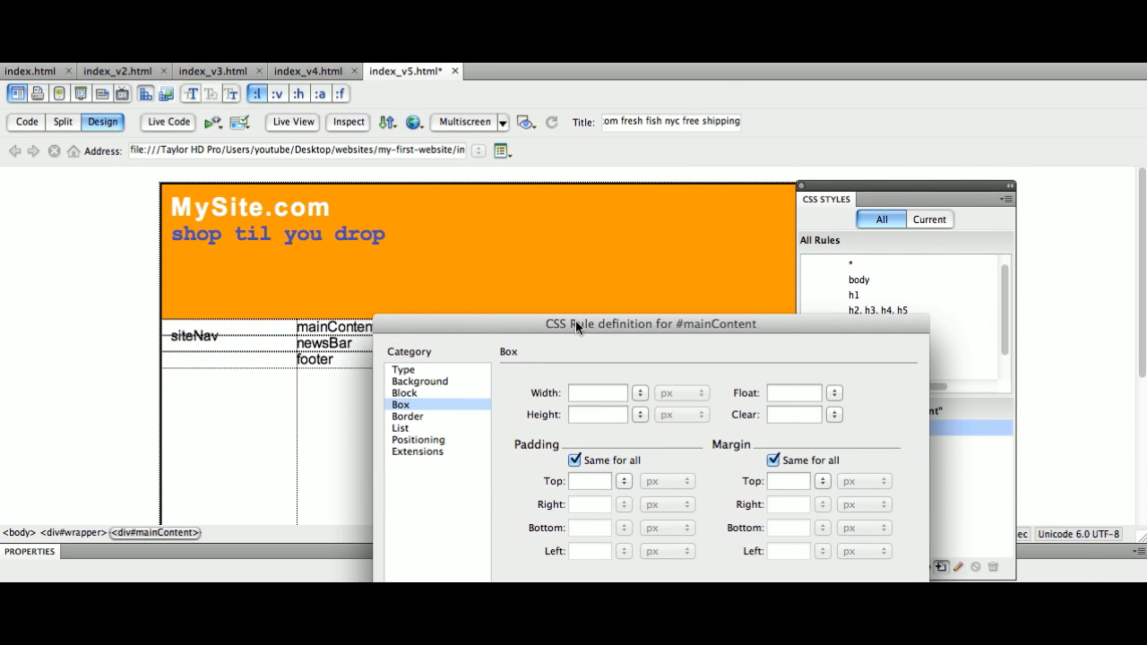
Enter the mainContent width as a sum that computes to 550 px.
click(596, 323)
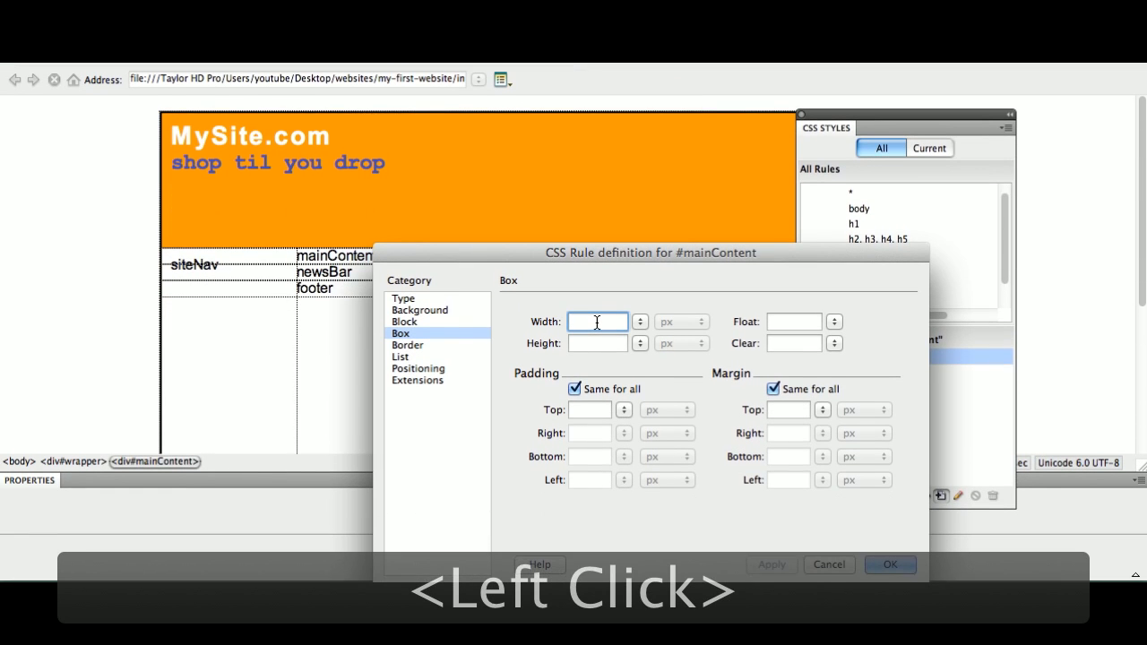
text(9)
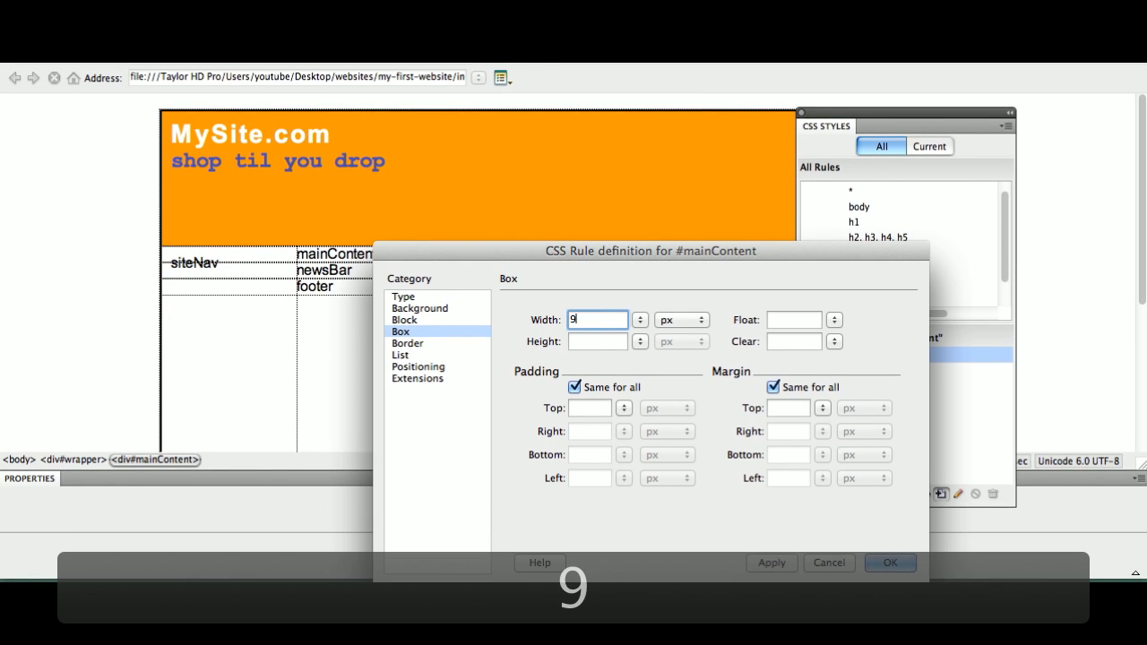
text(00)
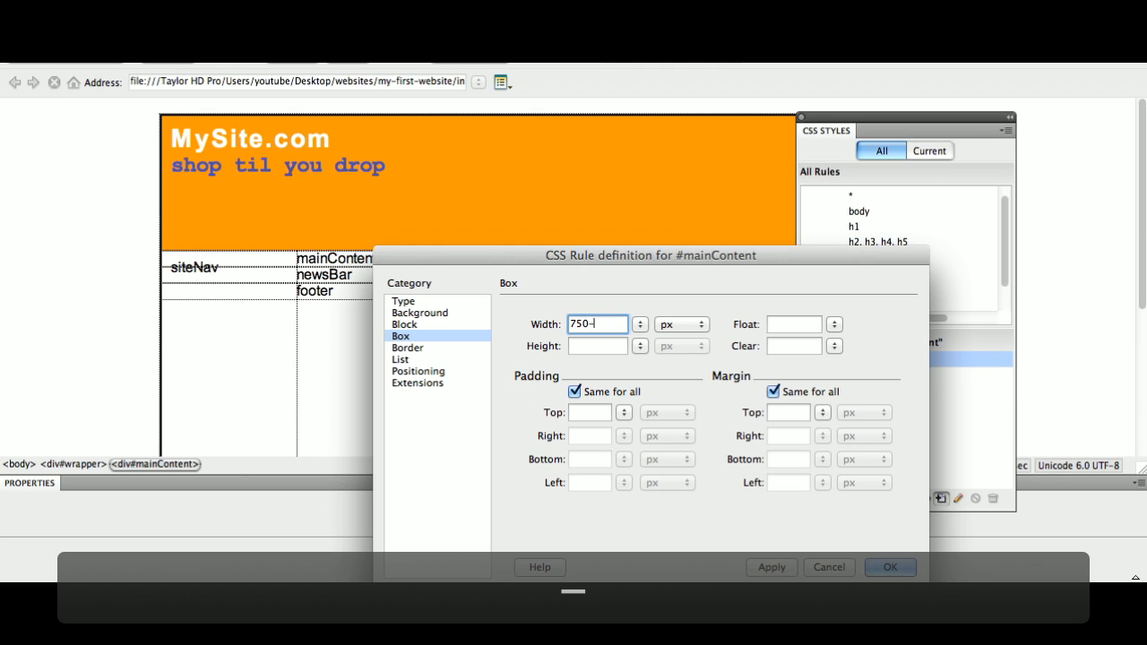
text(-200)
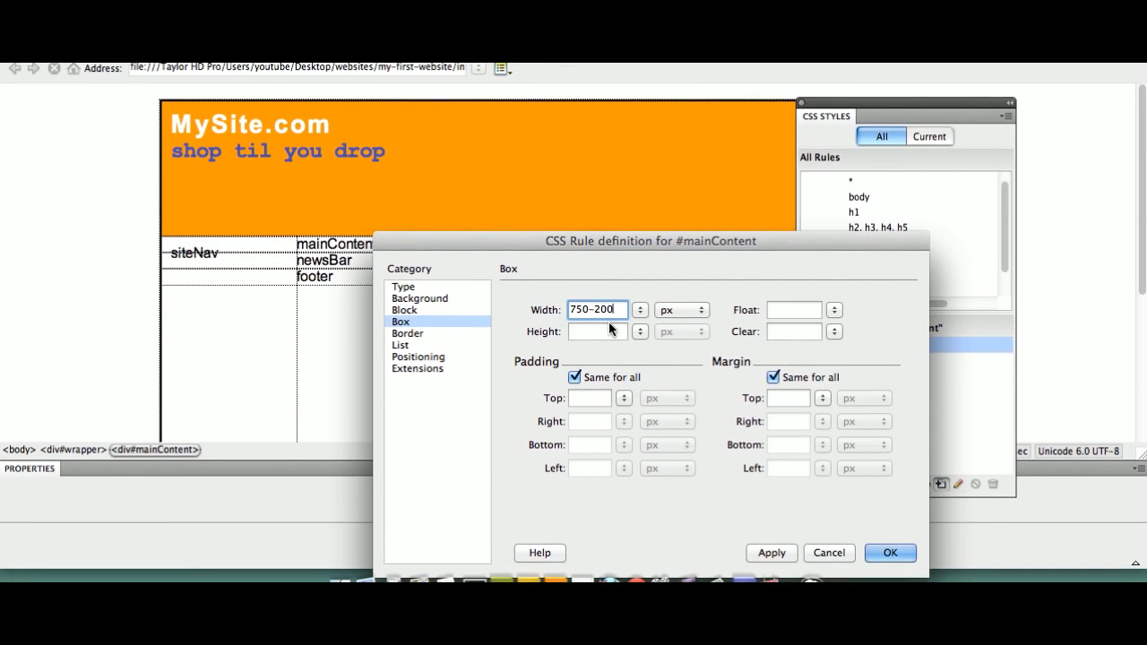
click(595, 337)
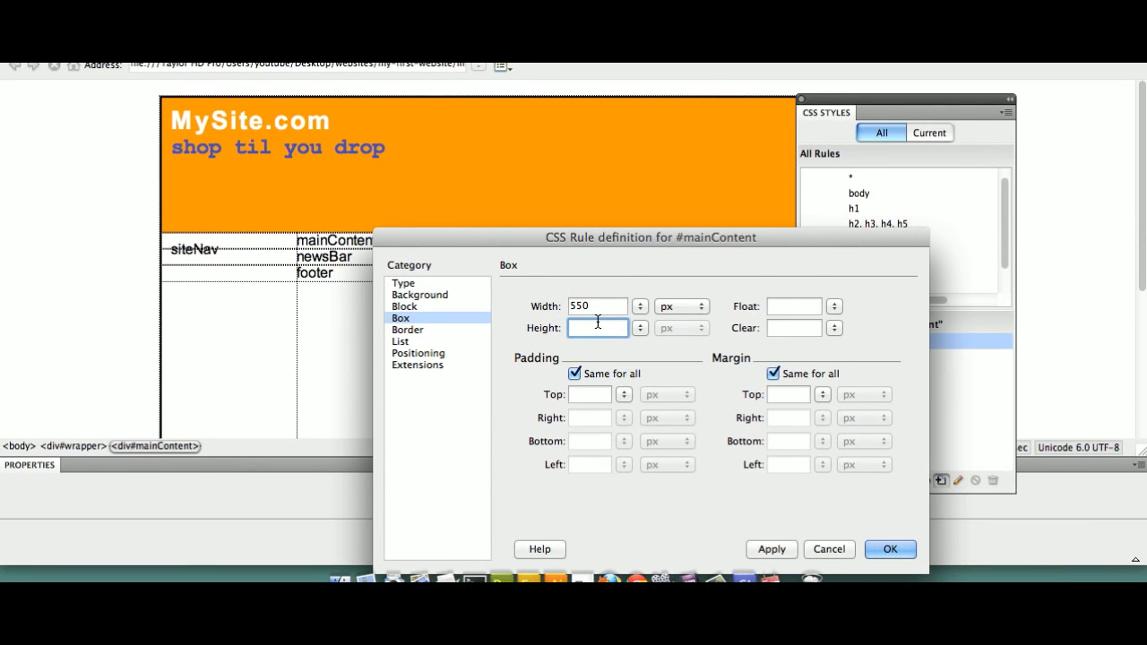
Enter the mainContent height as 650-150, then subtract 25 more for 475 px.
click(595, 328)
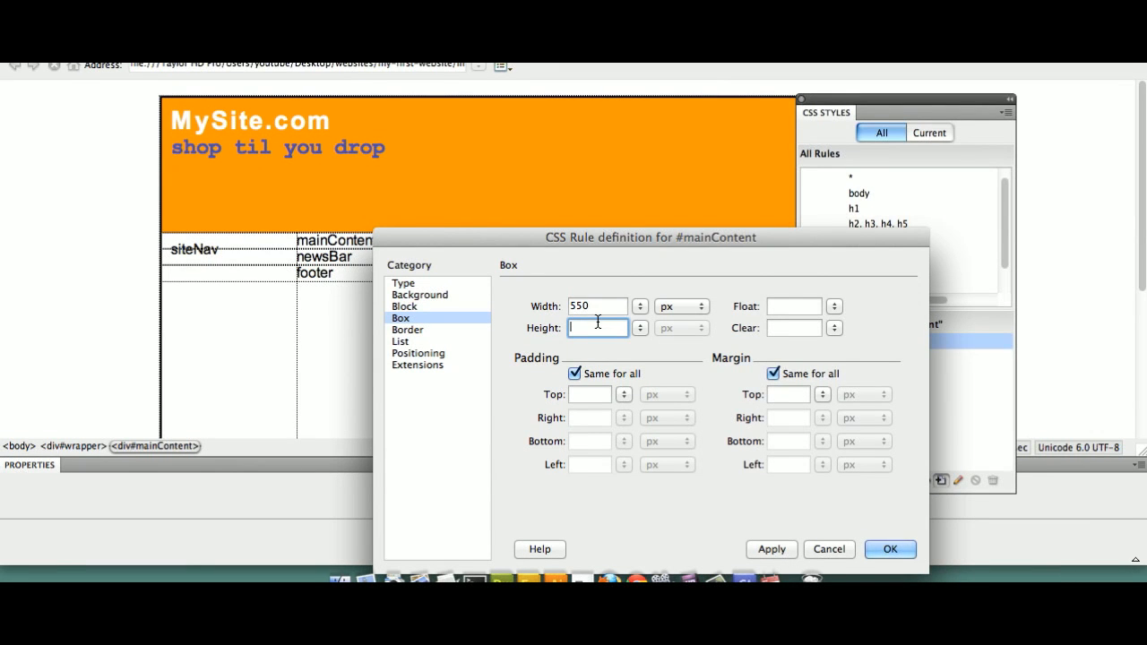
text(650-)
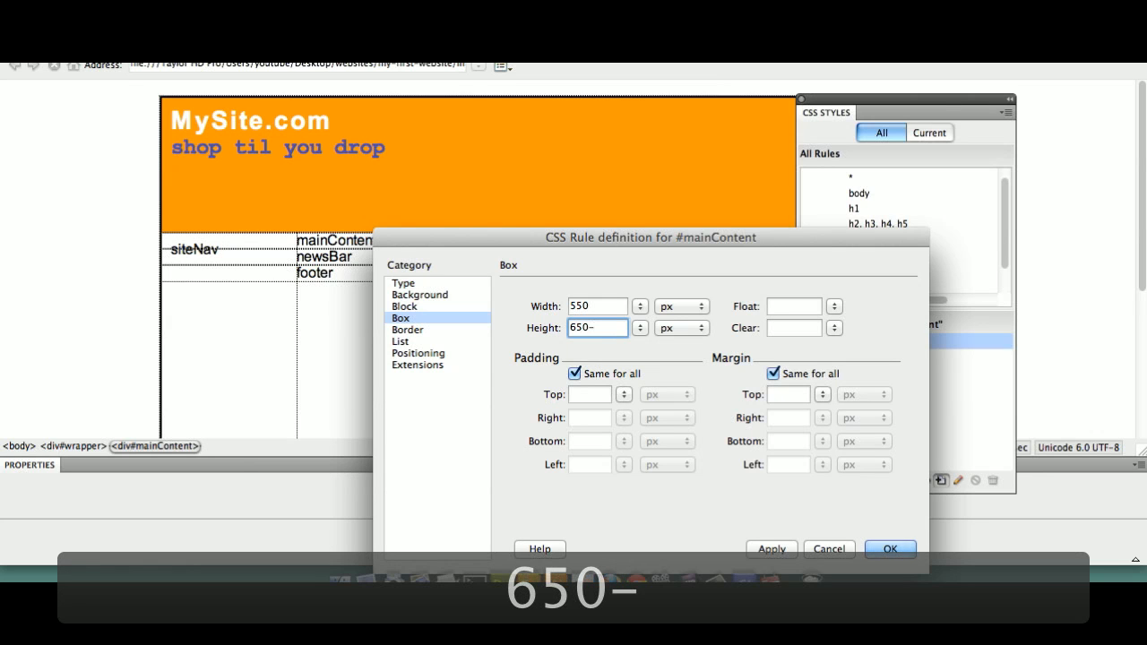
text(150)
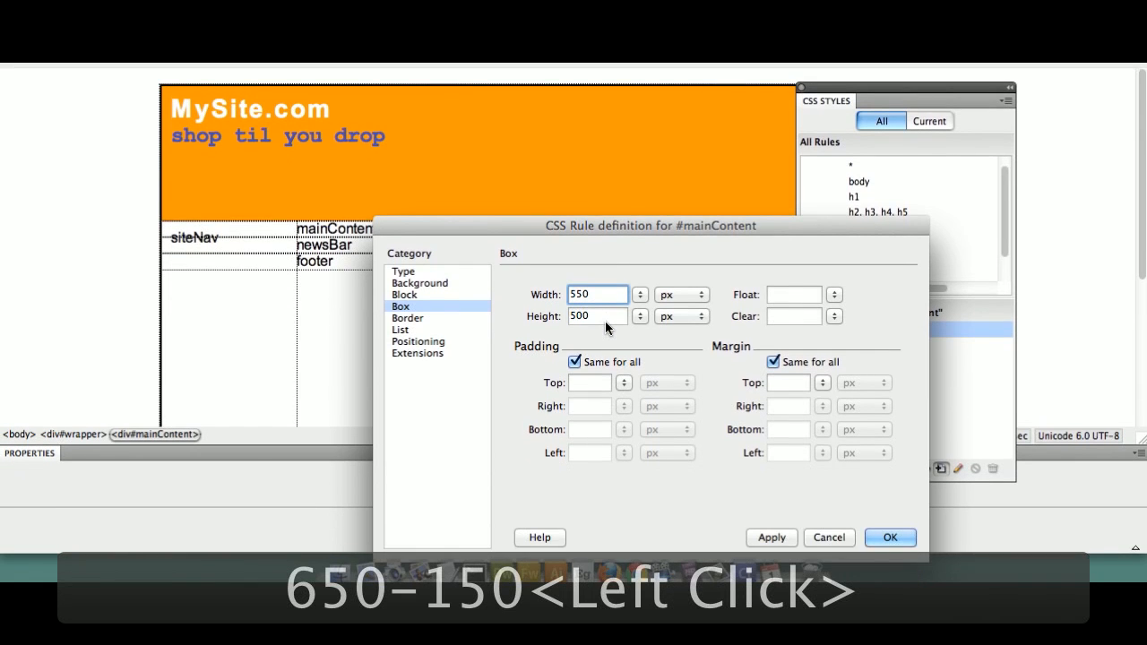
click(599, 319)
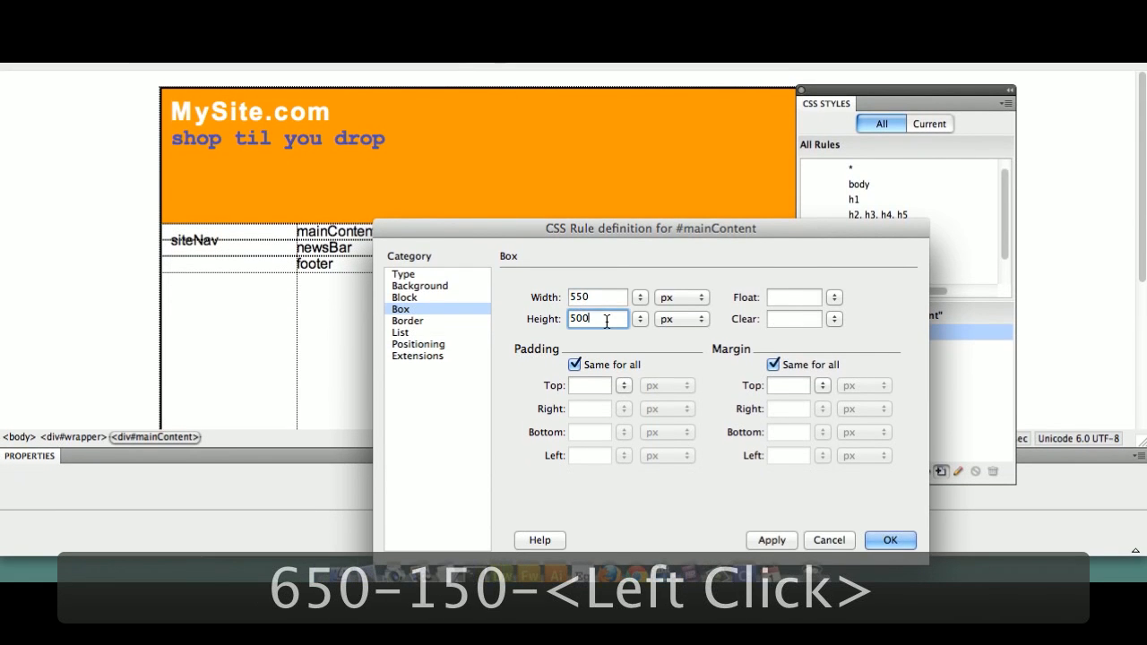
text(-25)
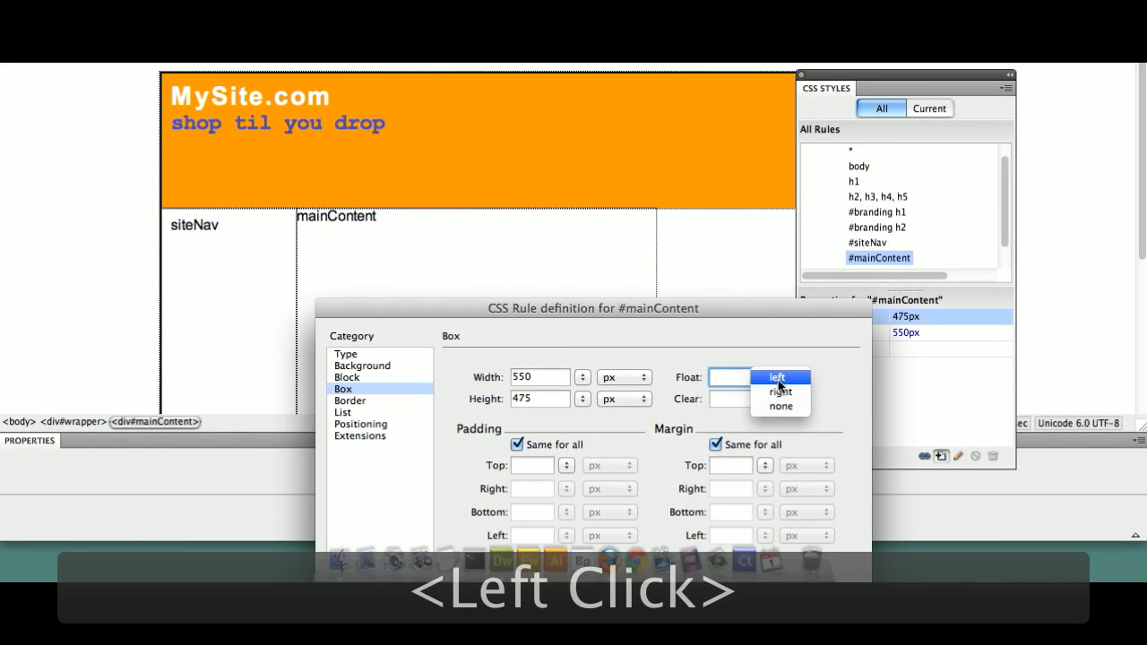
Float #mainContent left and apply its 550 × 475 px rule to the page.
click(778, 376)
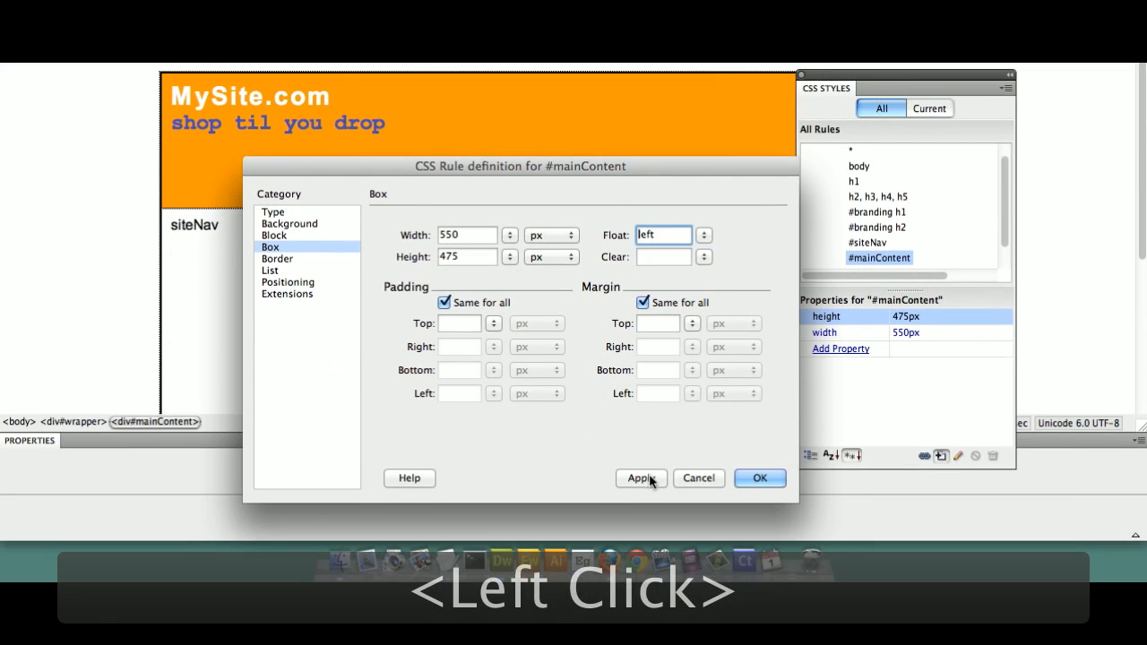
click(638, 478)
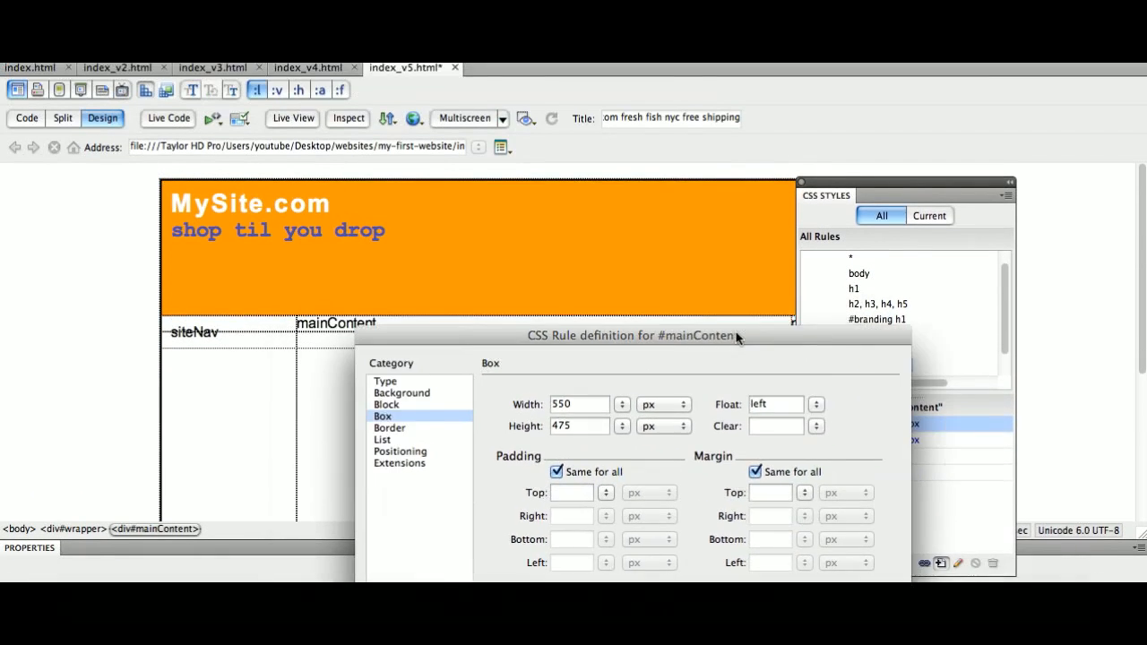
Give mainContent 25 px padding, reduce width to 500 px and height to 425 px, and confirm.
click(696, 407)
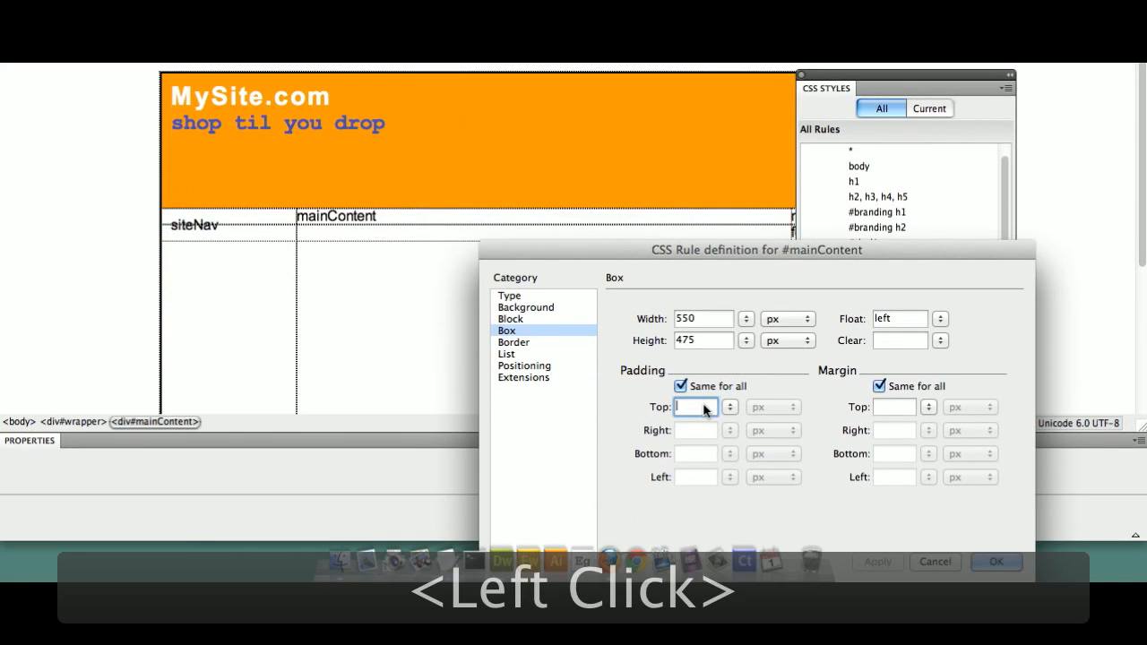
text(25)
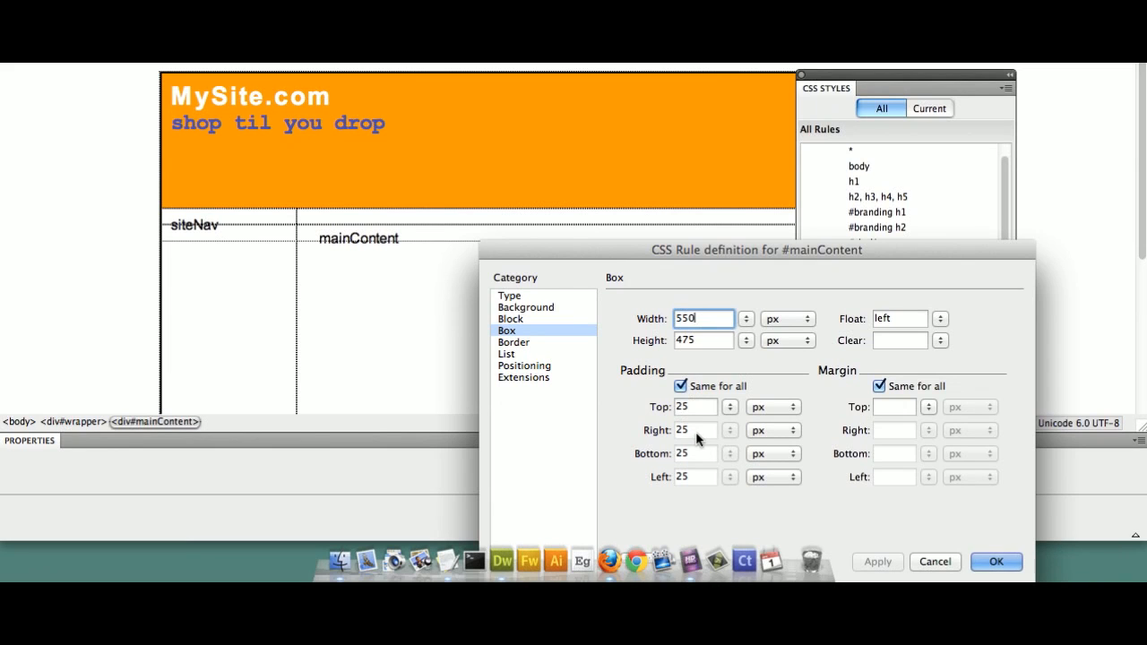
text(-)
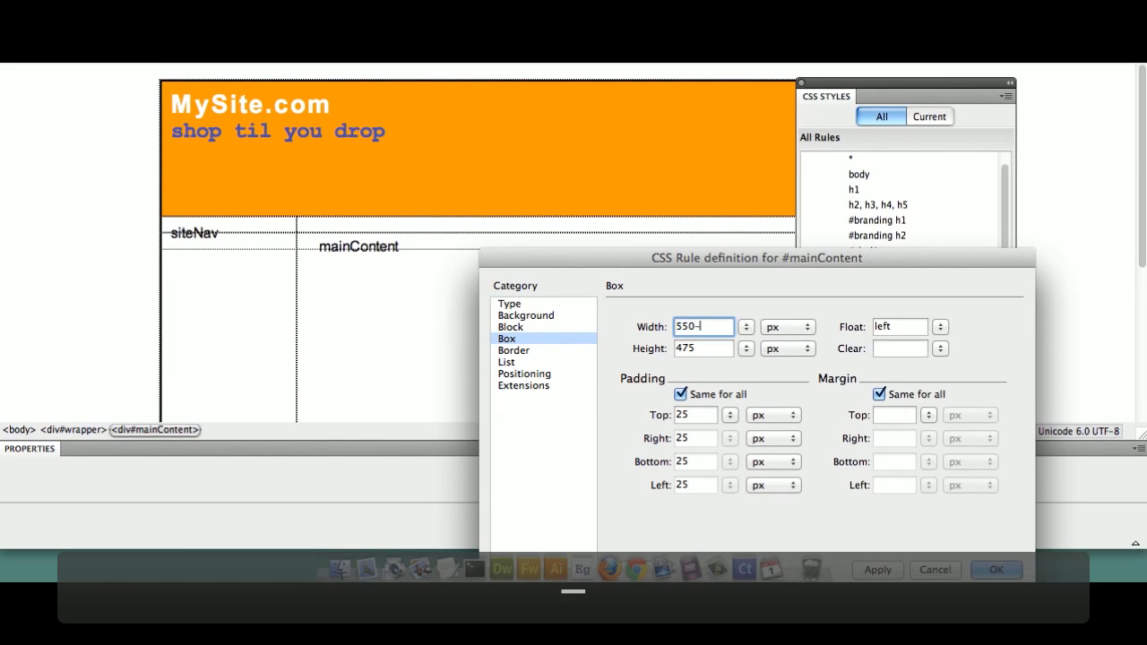
text(50)
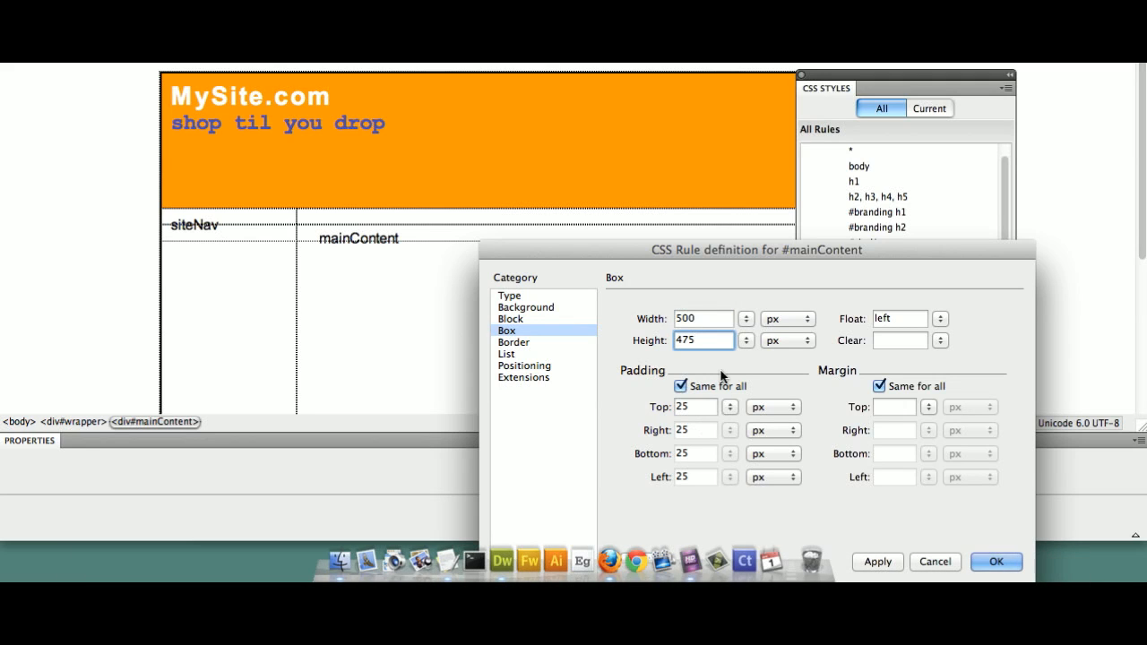
text(-50)
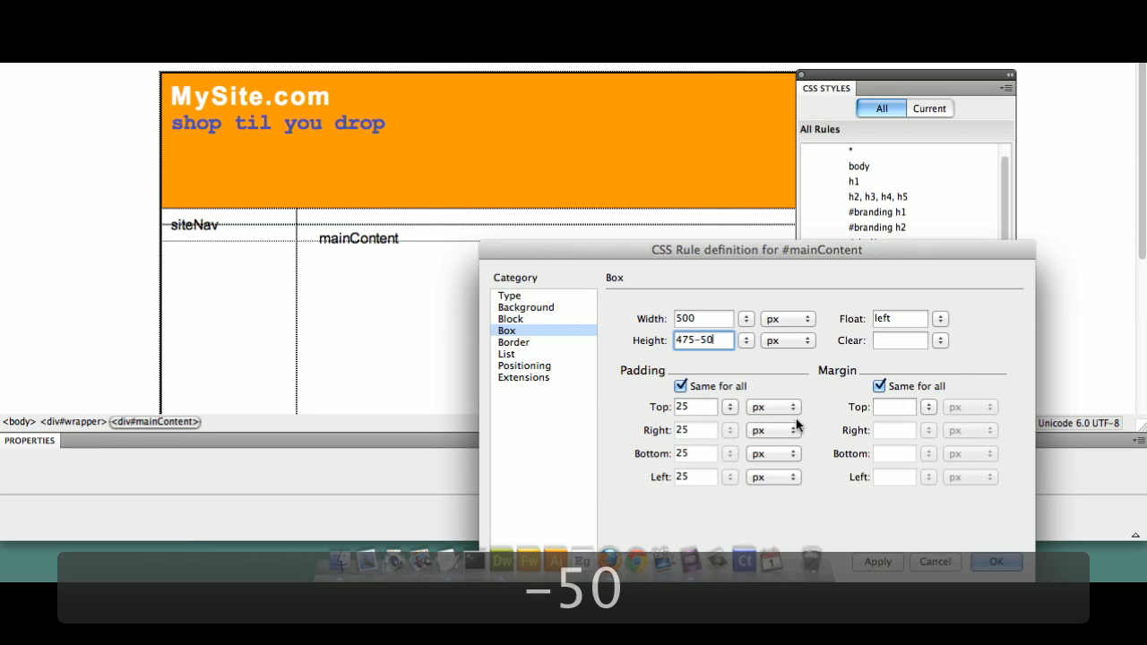
click(996, 563)
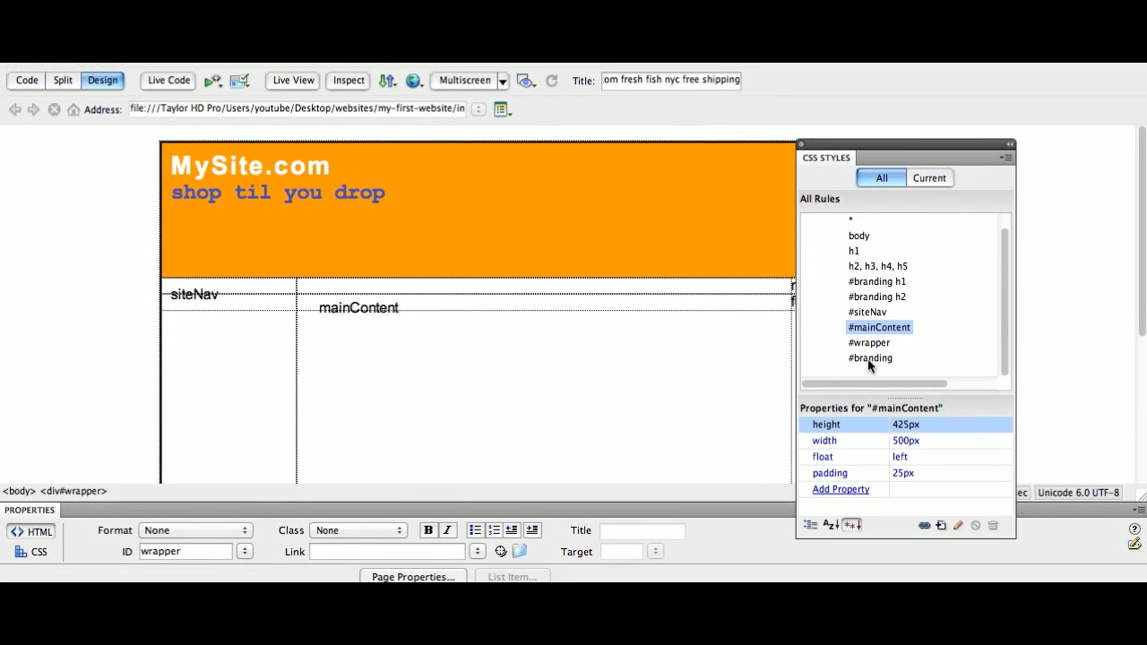
Reorder #wrapper ahead of #branding in the All Rules list and save the page.
click(868, 324)
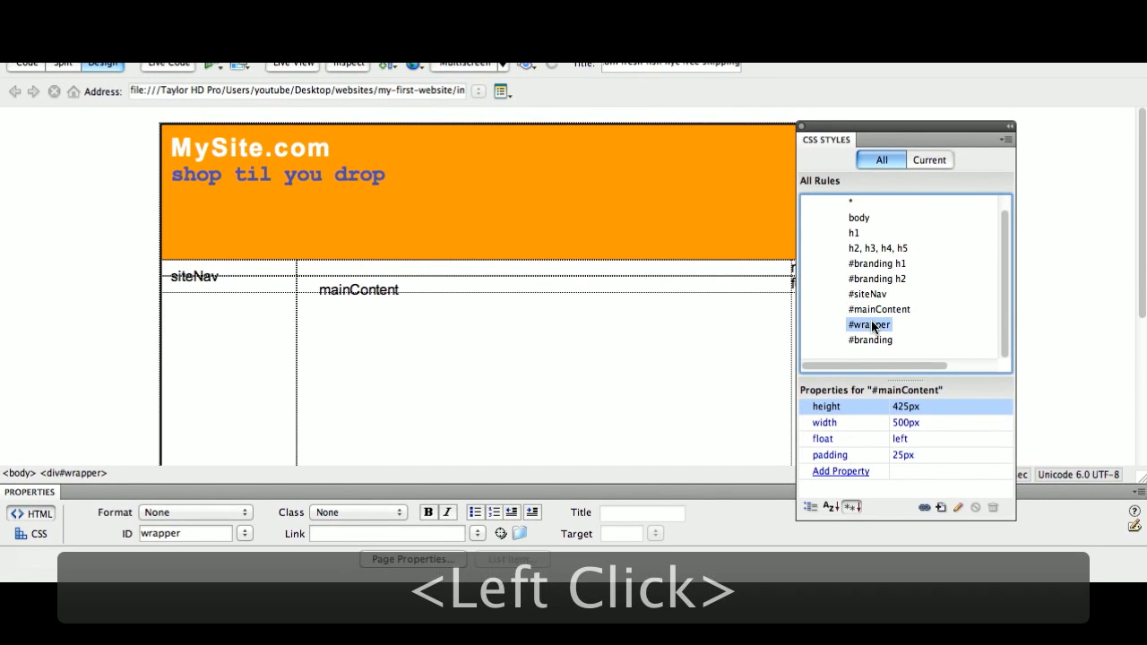
click(868, 324)
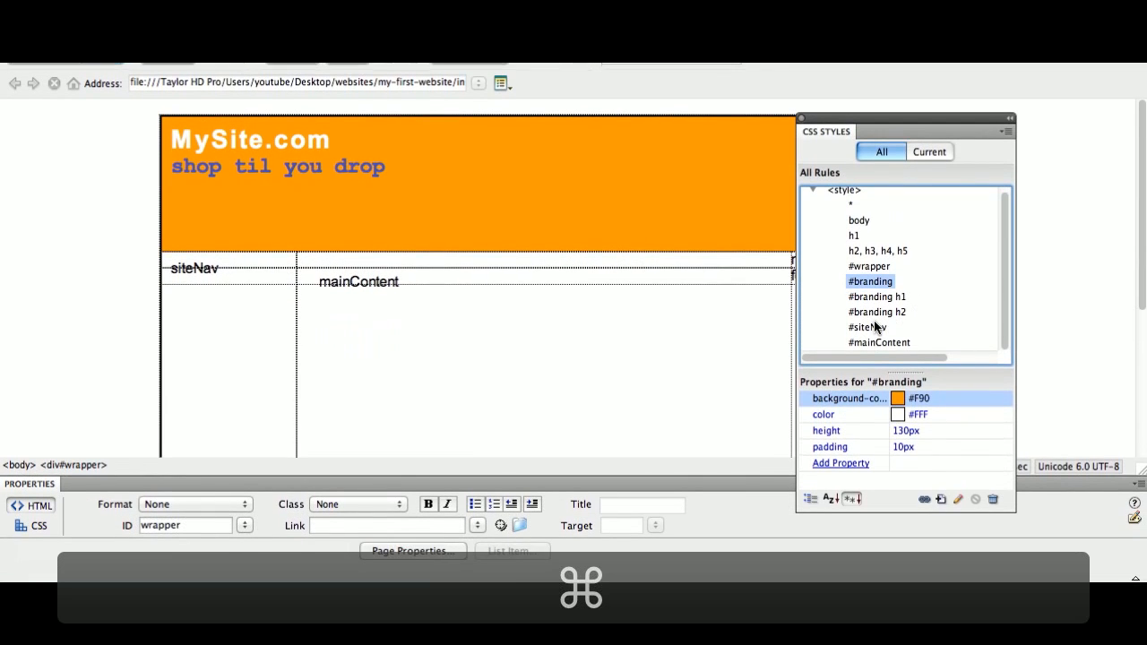
key(cmd+s)
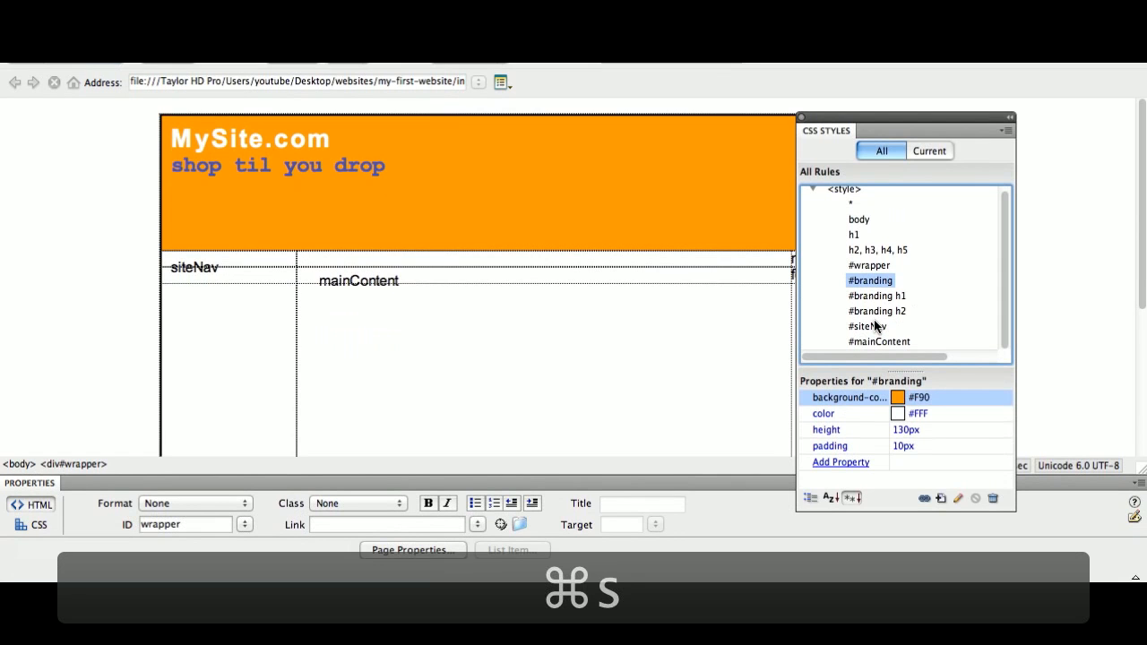
key(cmd+s)
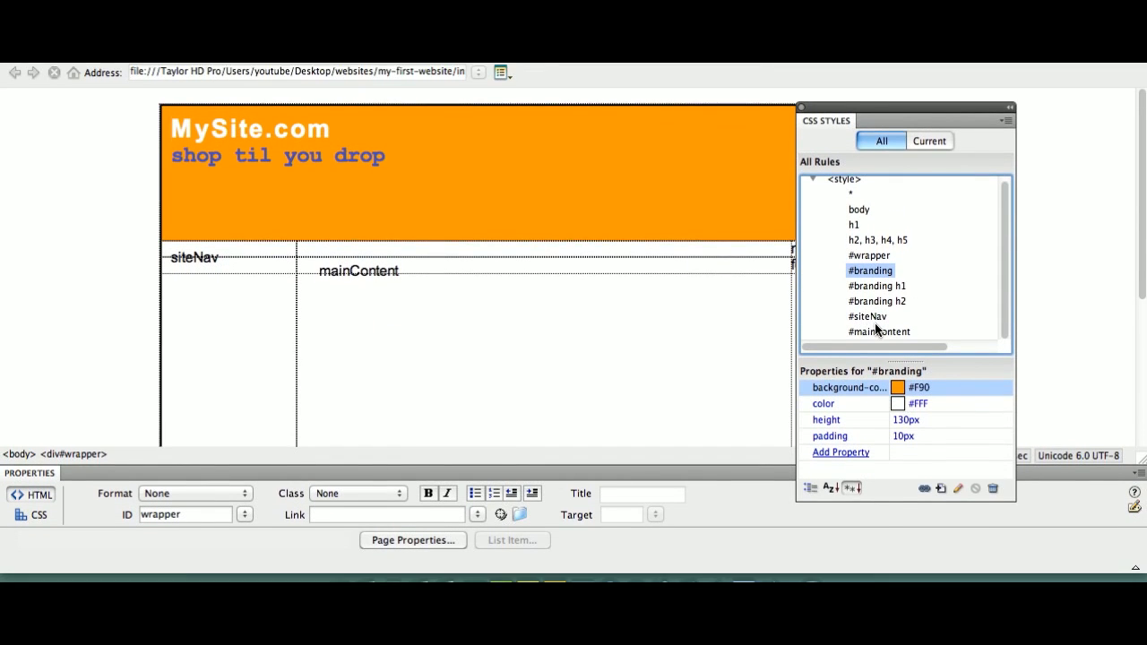
Reopen #siteNav's Box settings and cut its height to 455-20 (435 px), applying it.
double_click(867, 317)
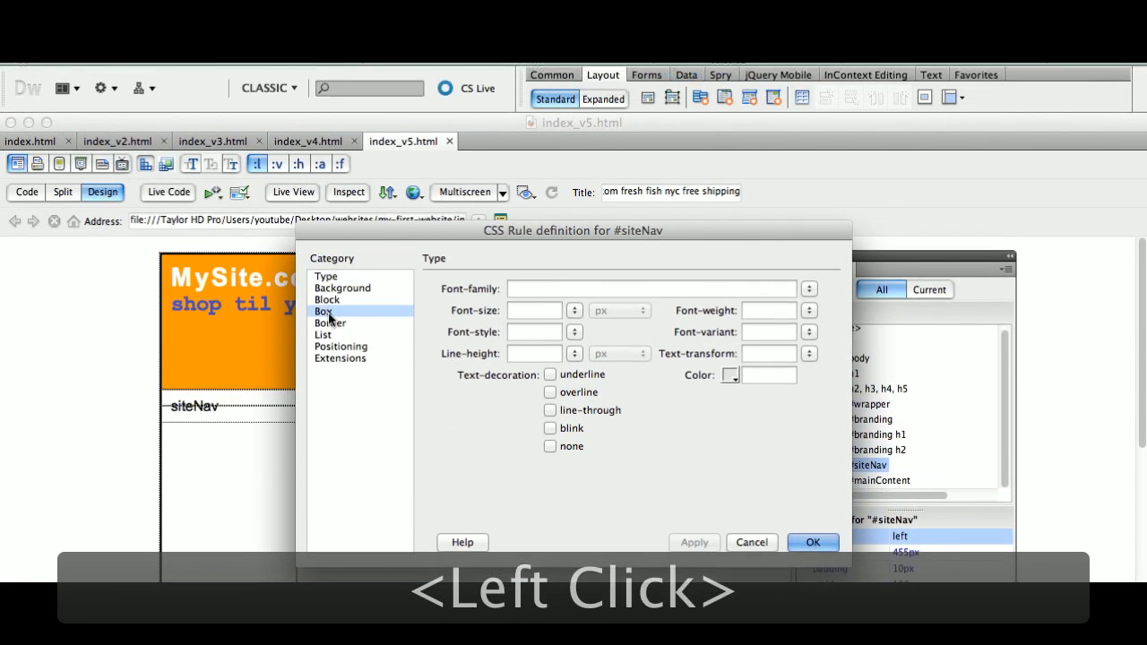
click(322, 312)
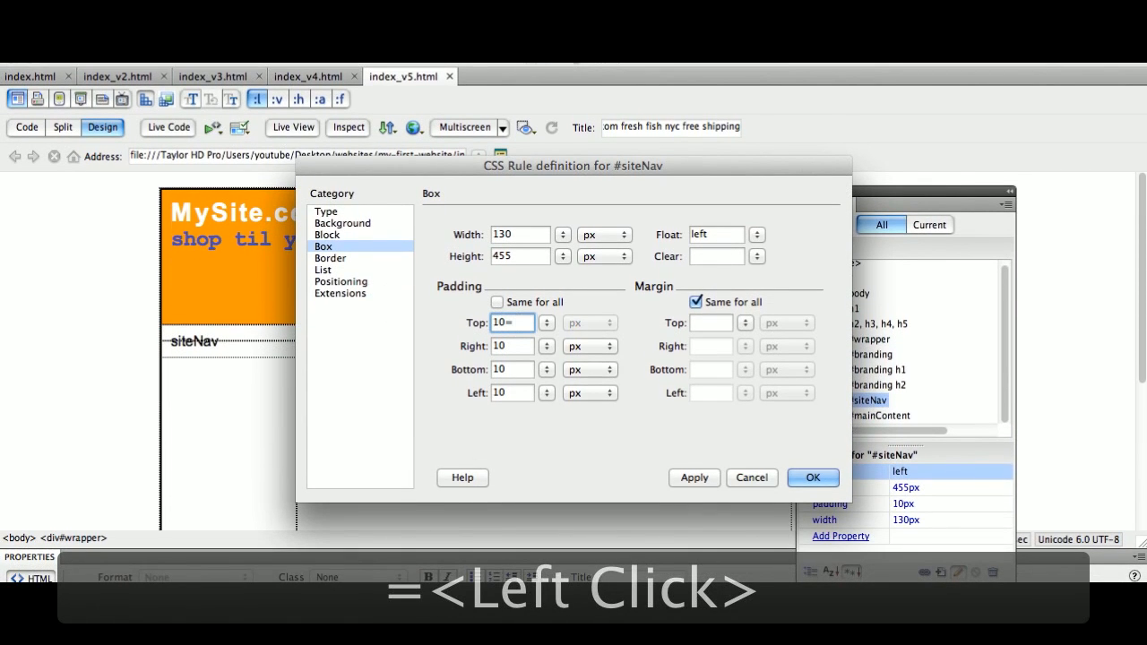
text(20)
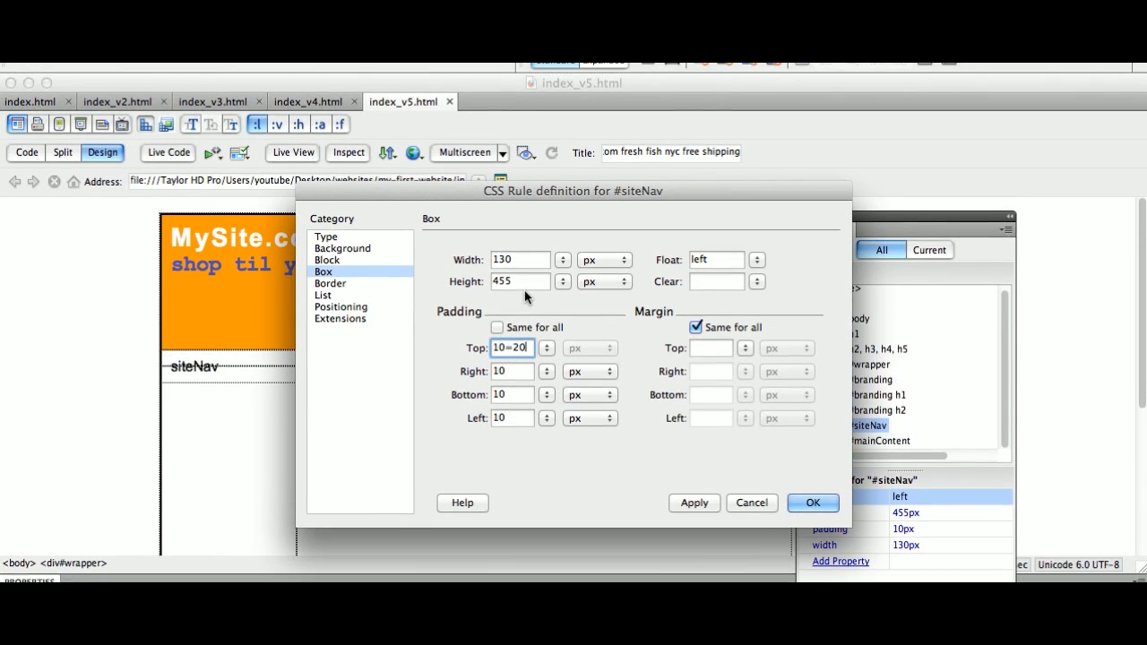
click(520, 319)
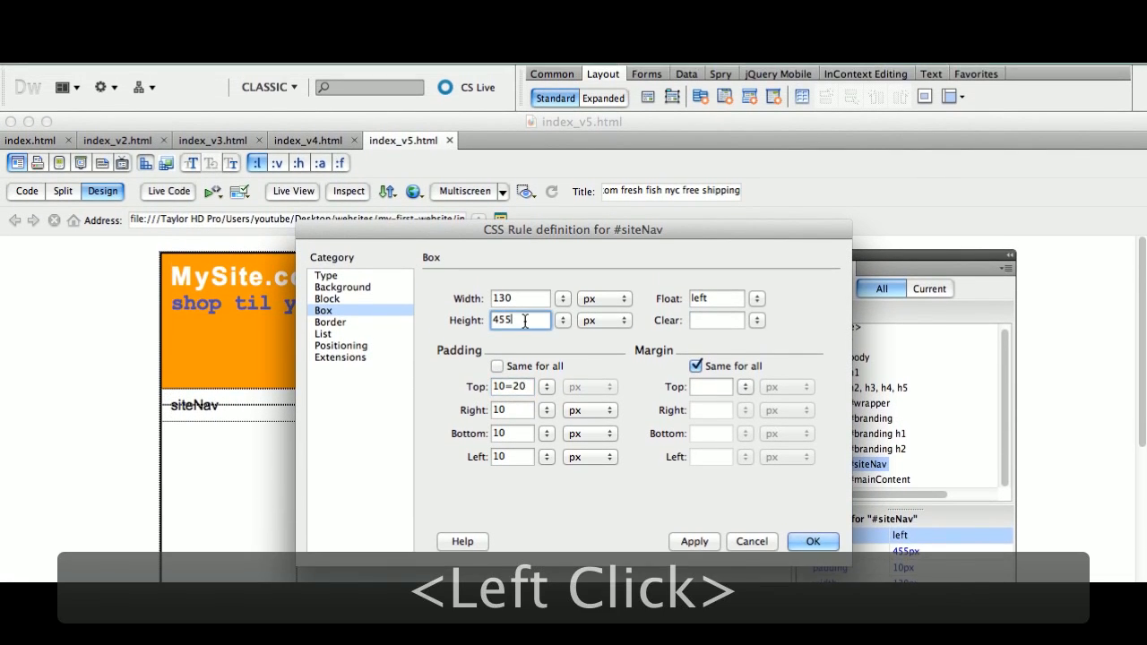
text(-20)
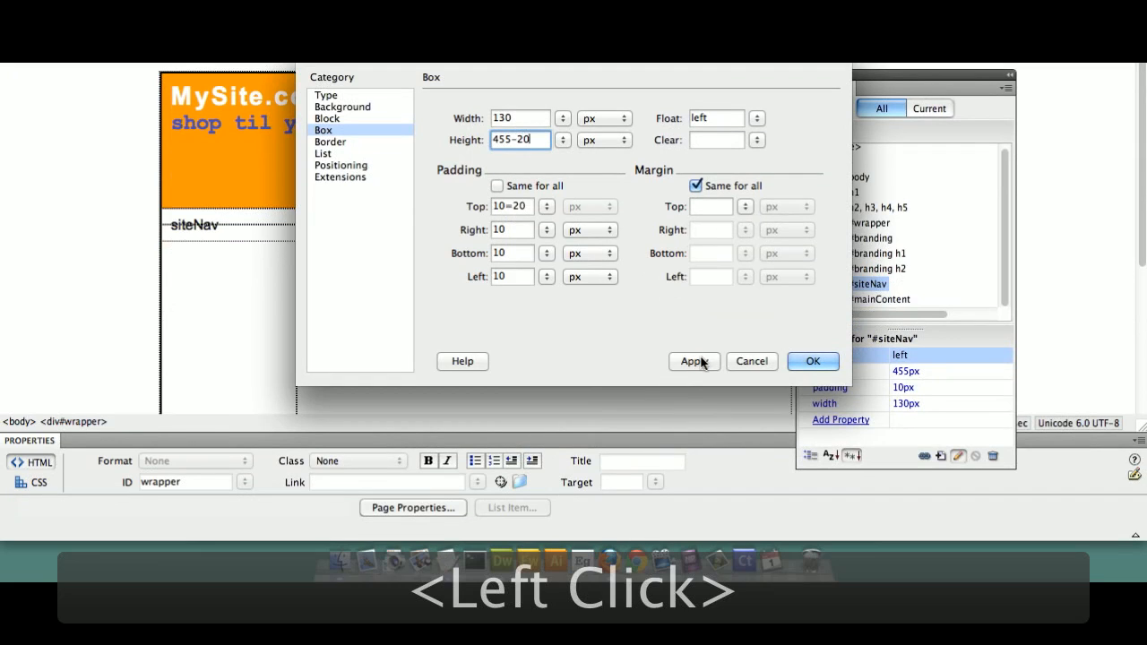
click(692, 362)
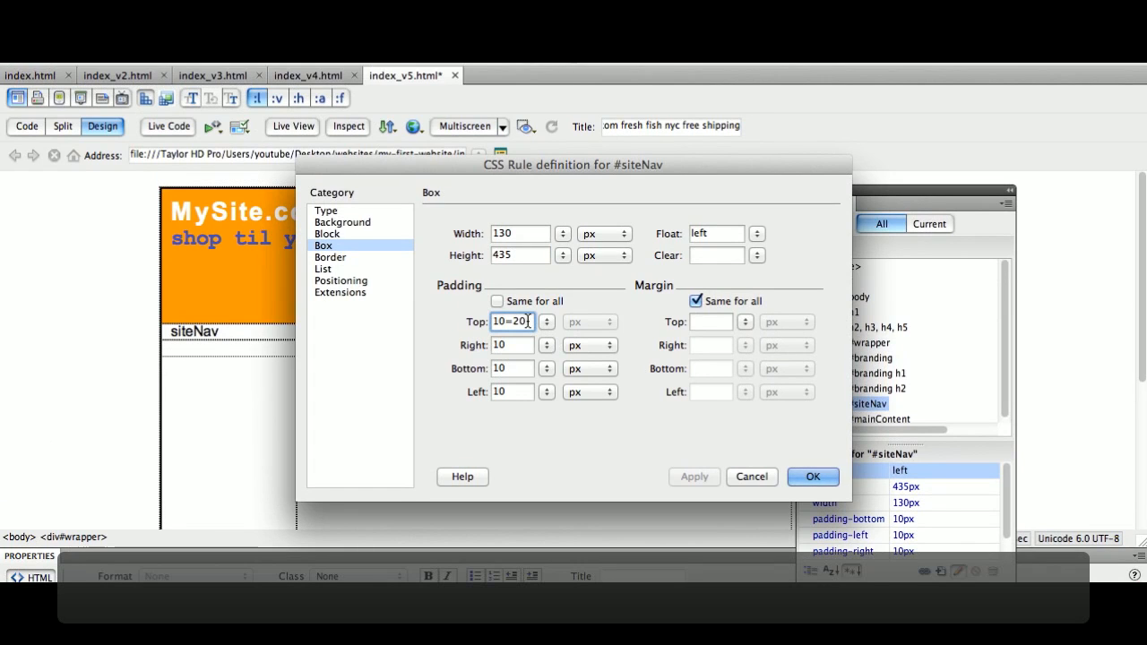
Raise #siteNav top padding to 10+20 (30 px), apply and confirm the rule.
text(10)
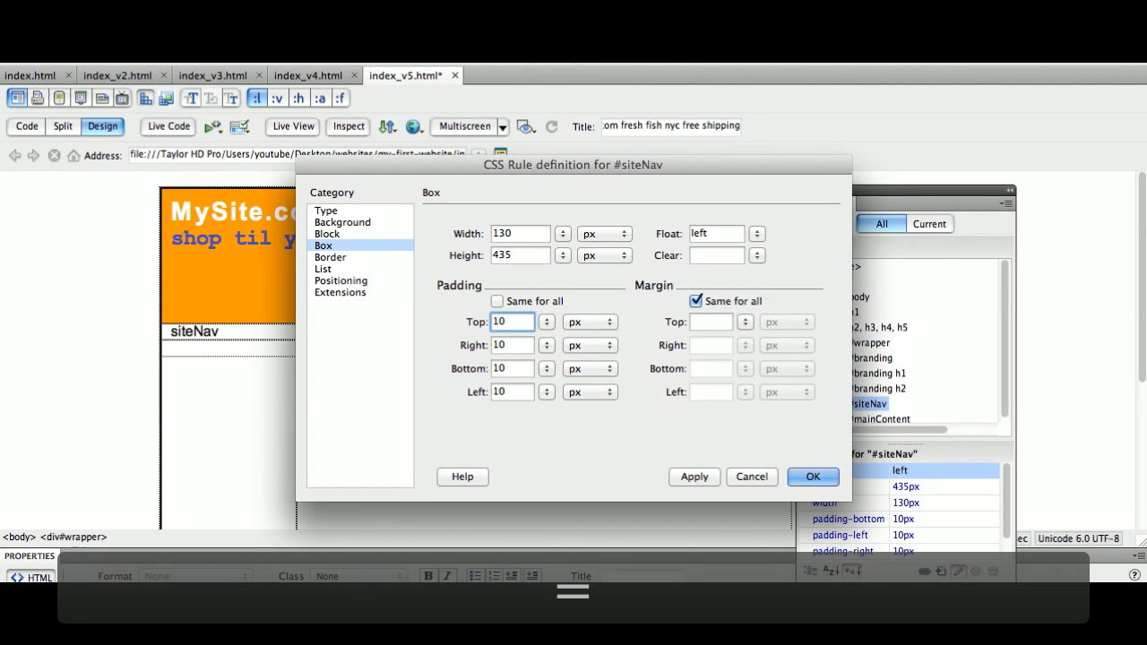
text(=20)
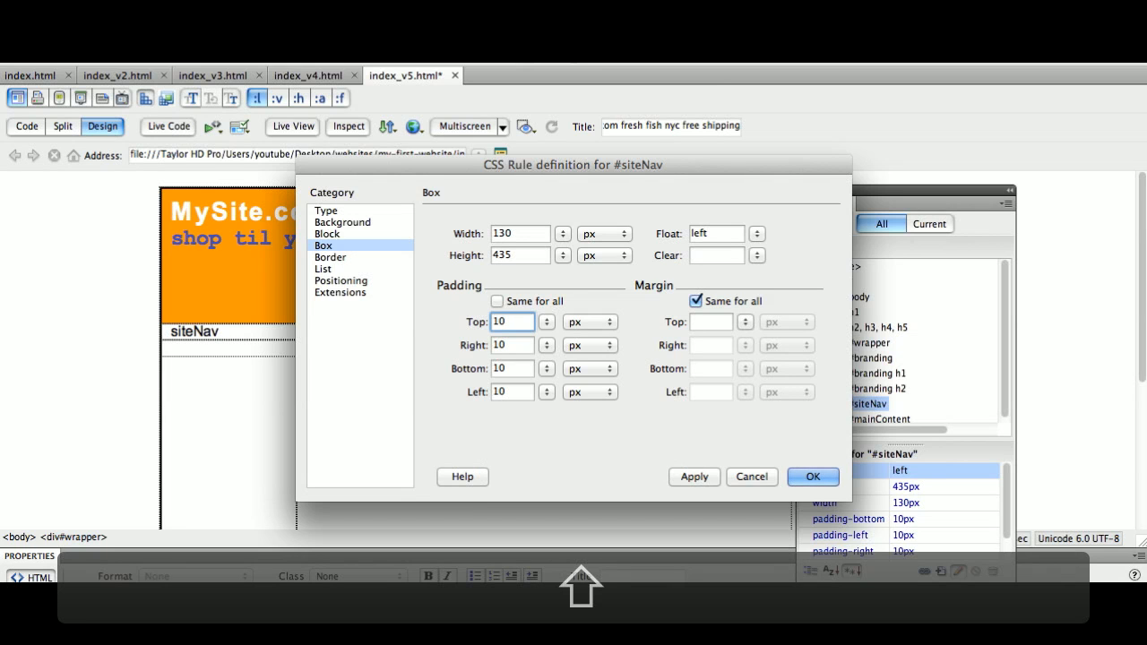
text(+20)
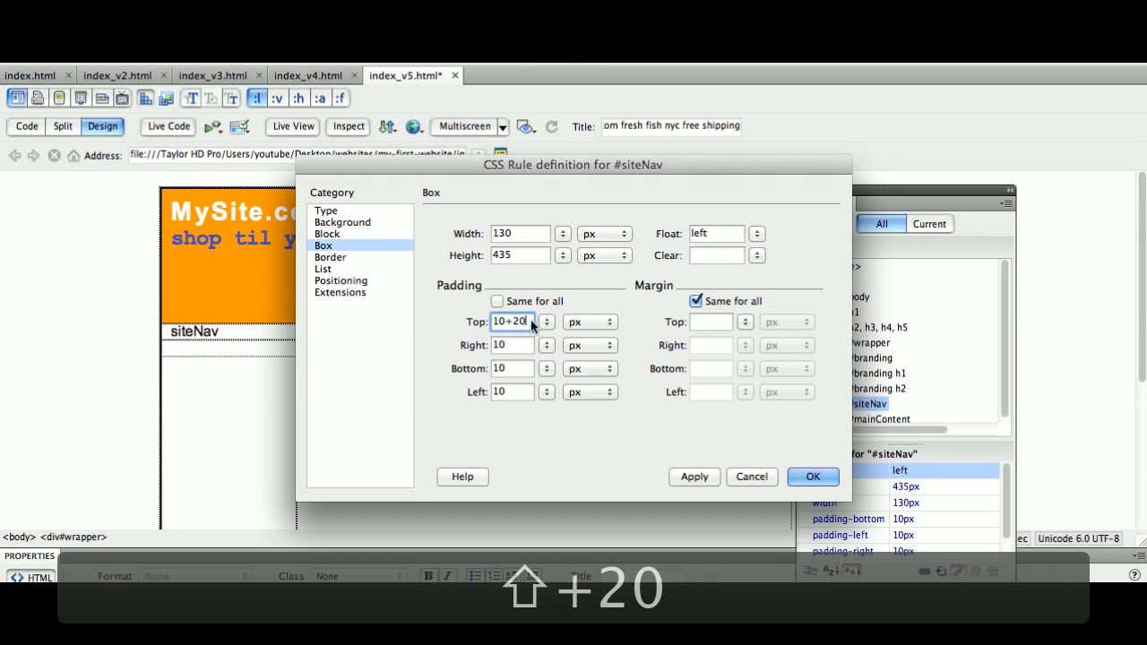
click(694, 362)
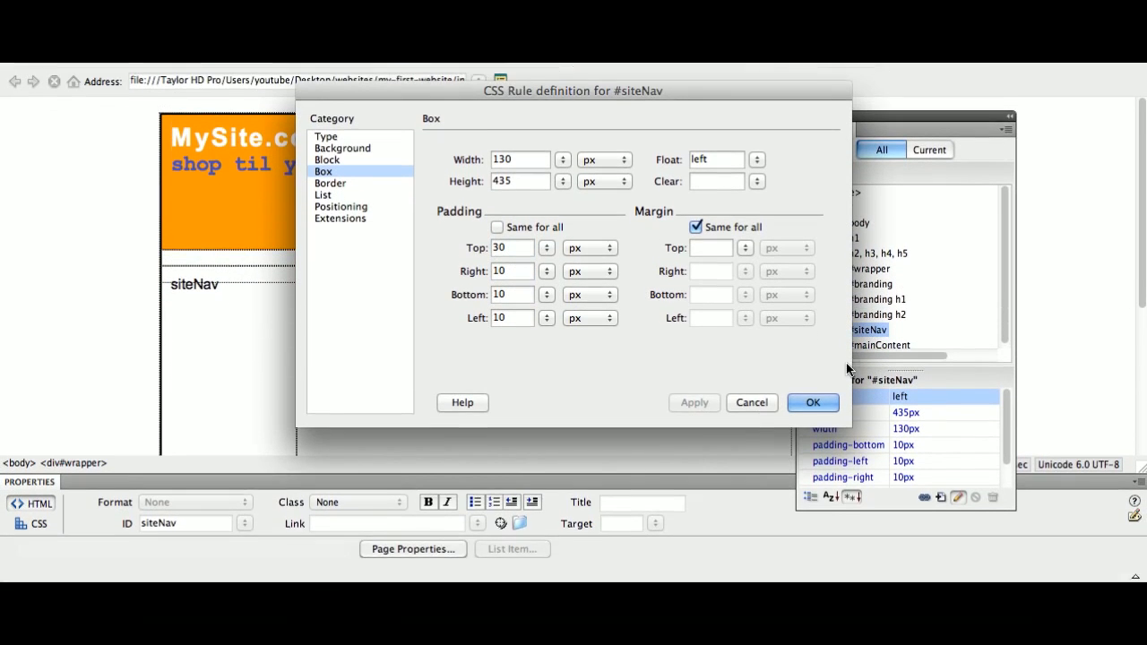
click(813, 401)
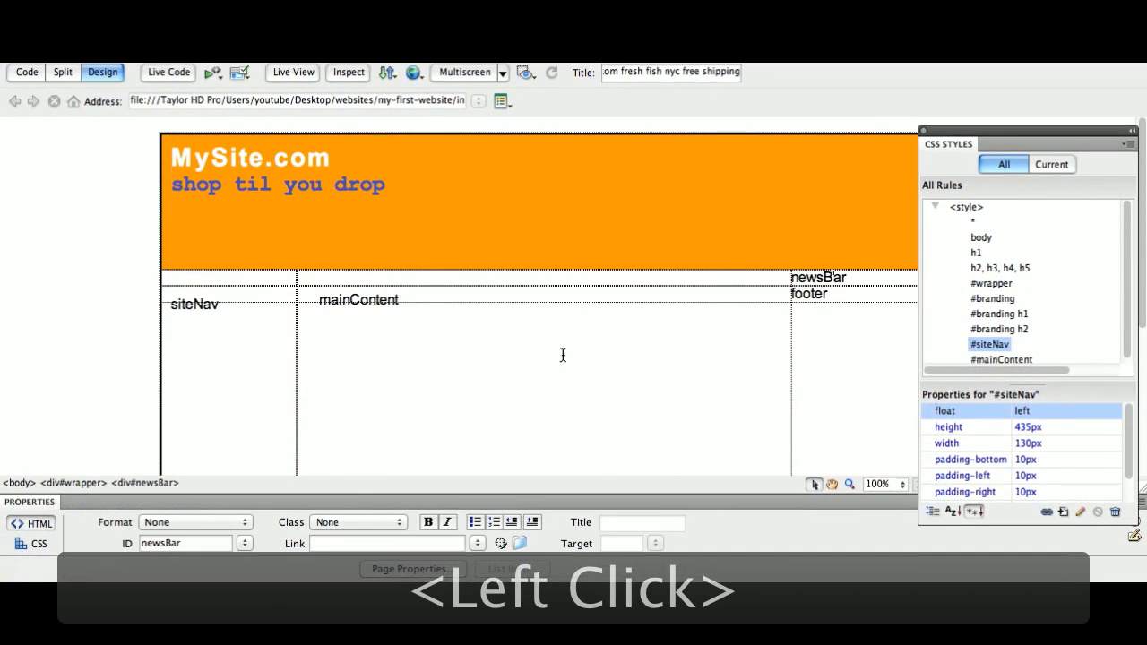
Select the newsBar div and start a new #newsBar CSS rule.
click(816, 276)
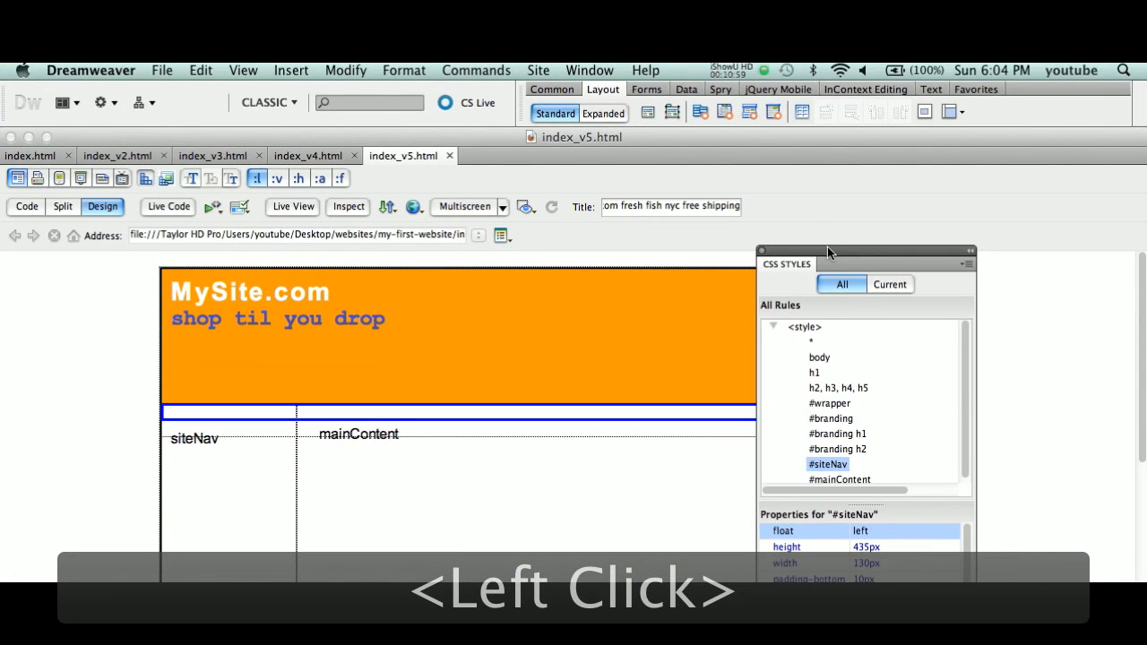
click(899, 437)
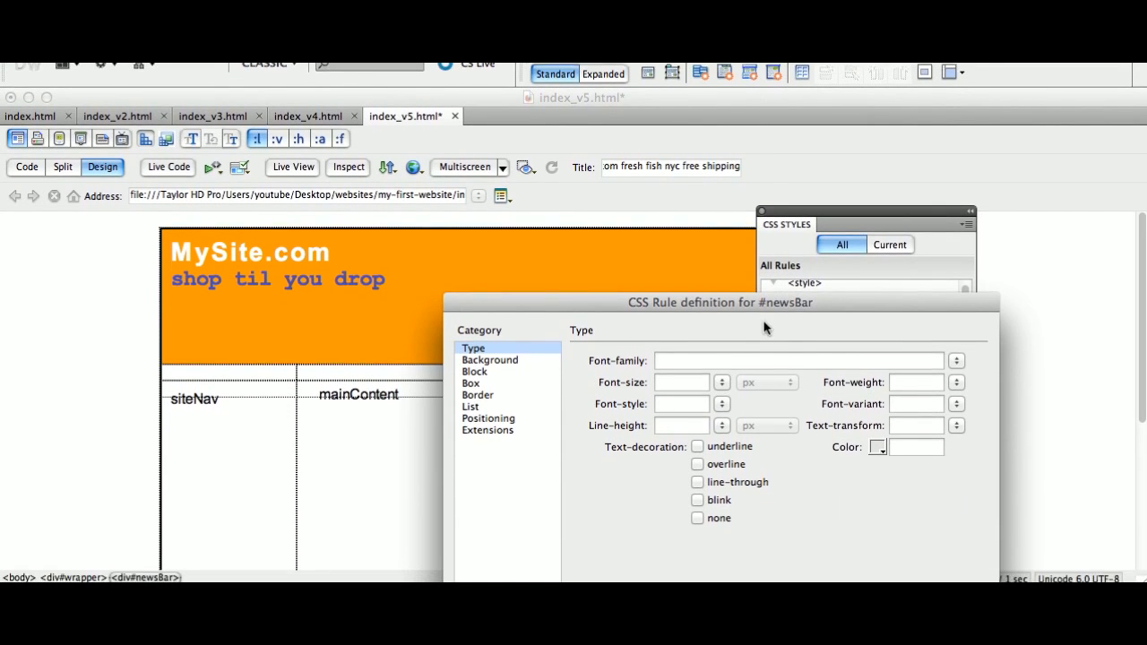
In #newsBar's Box settings enter width 200-20 (180 px) and float it right.
click(469, 324)
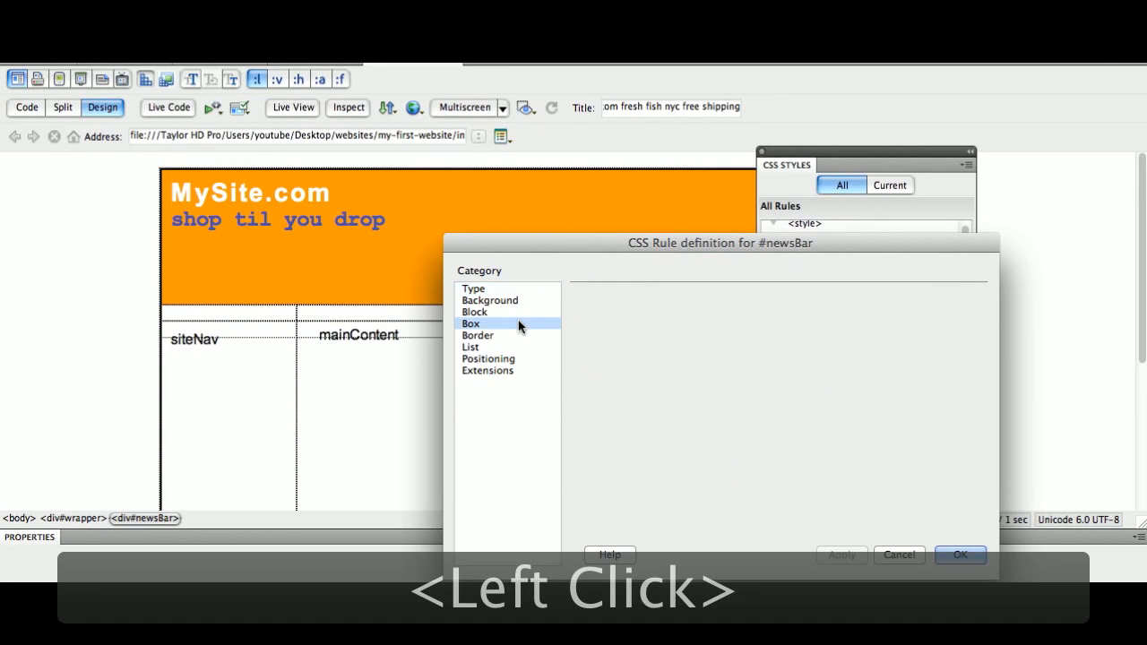
click(470, 323)
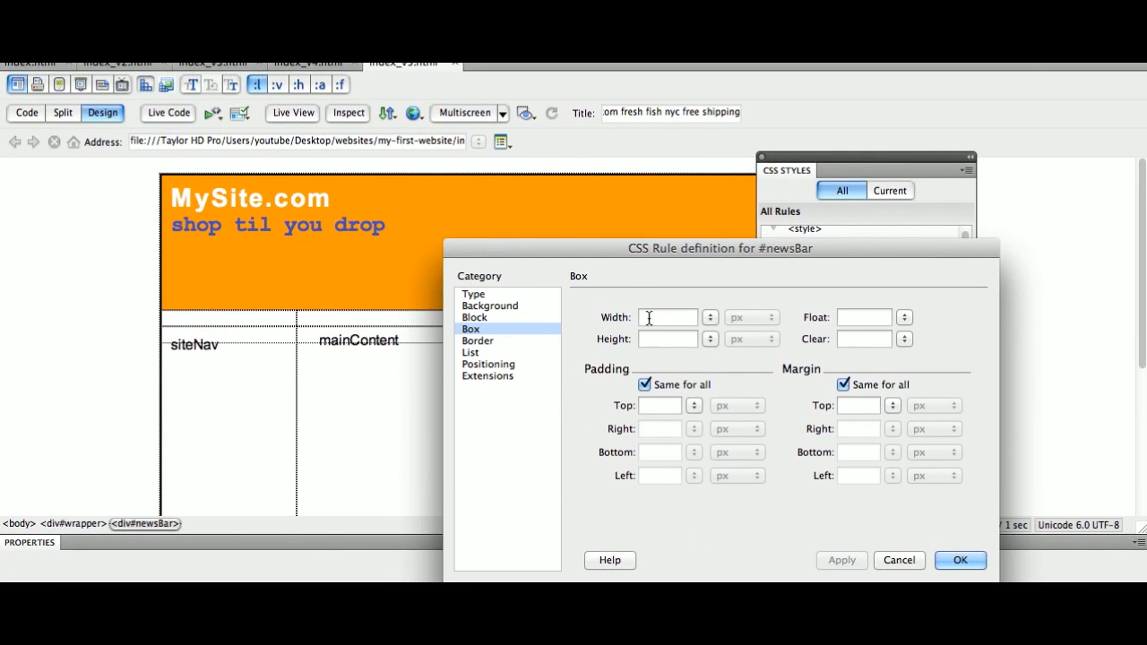
text(2)
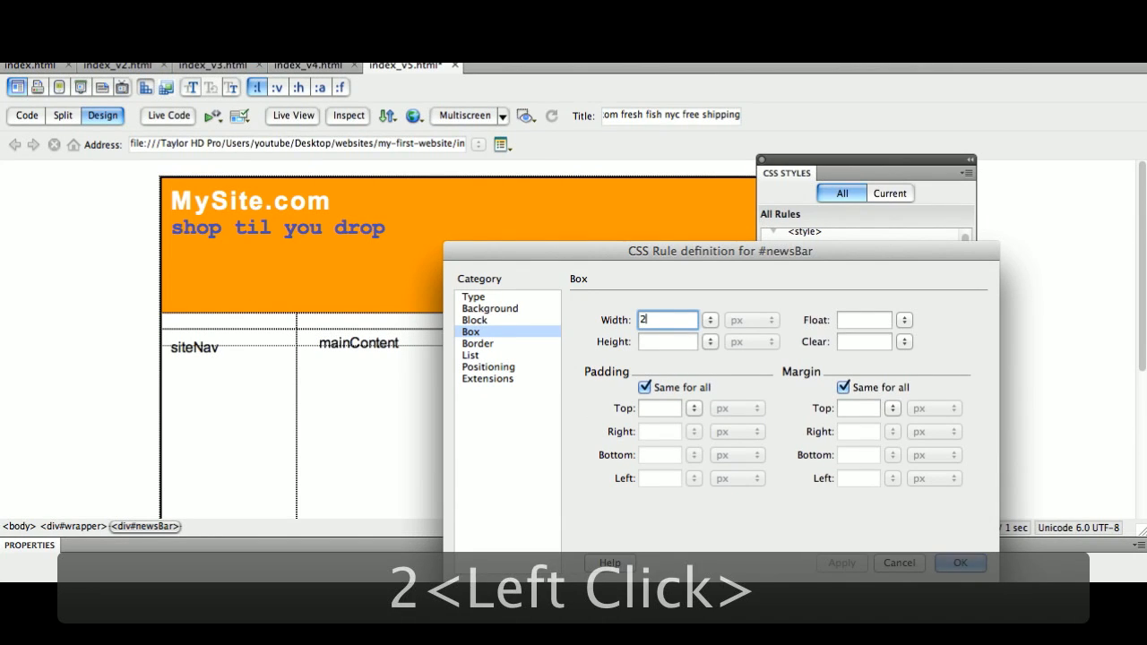
text(00)
click(660, 407)
text(10)
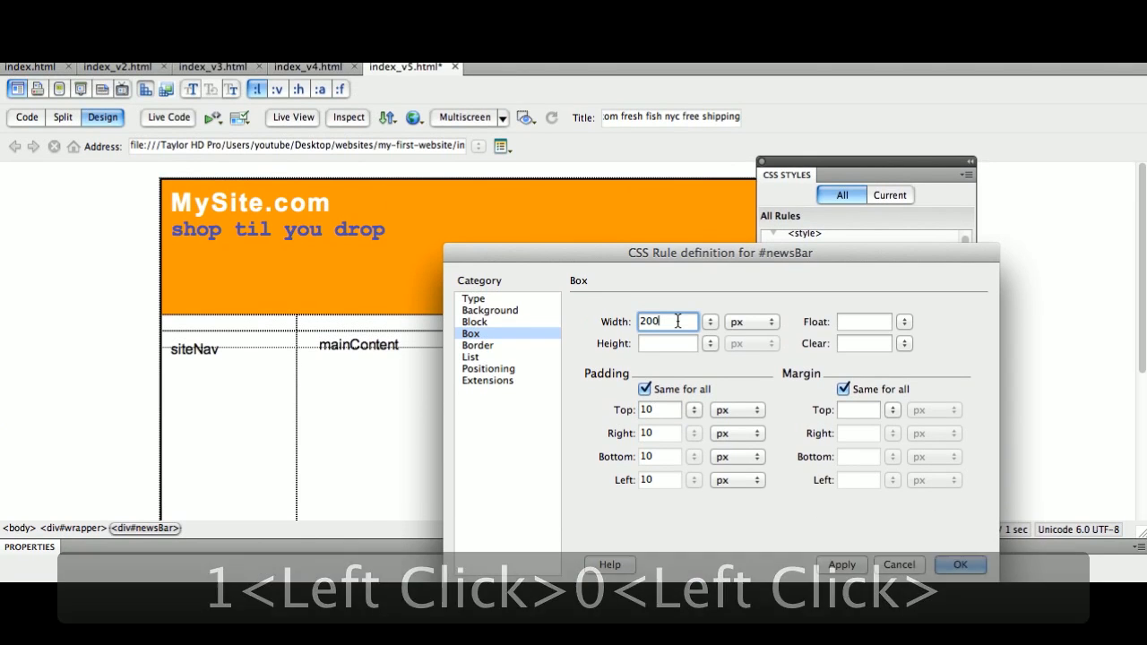
text(-)
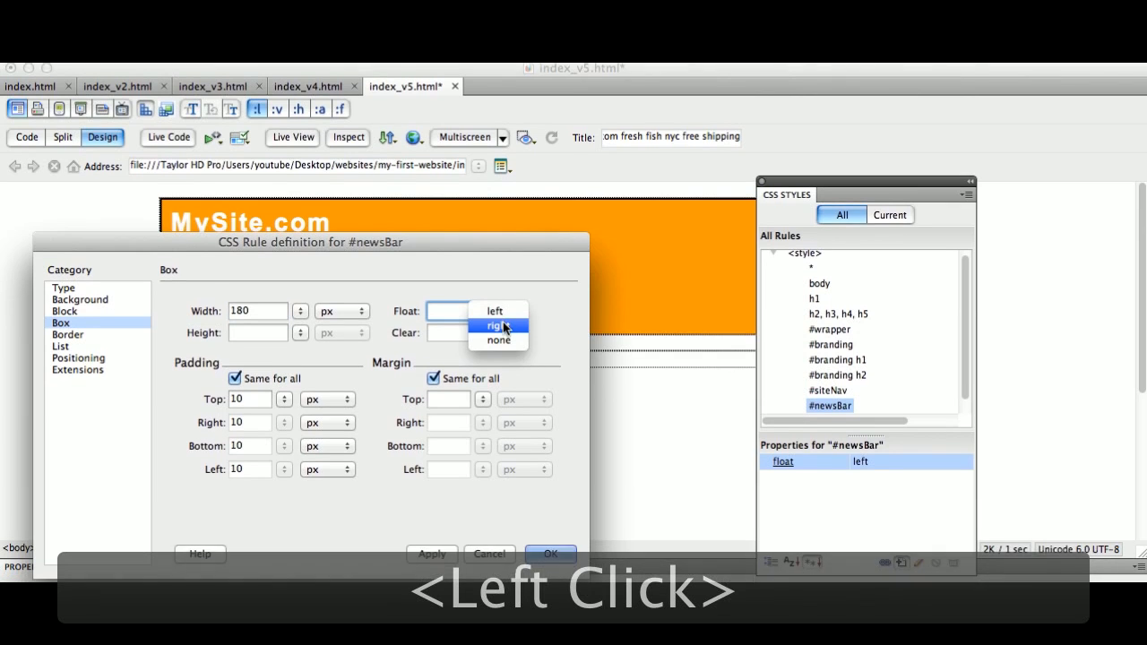
click(499, 326)
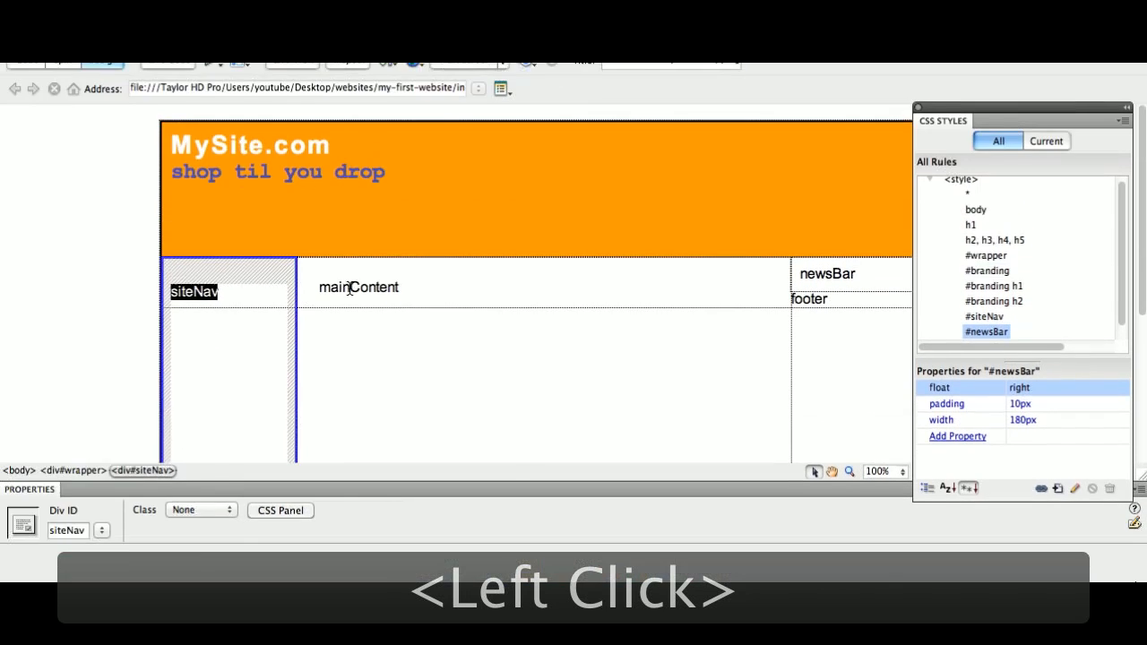
click(359, 287)
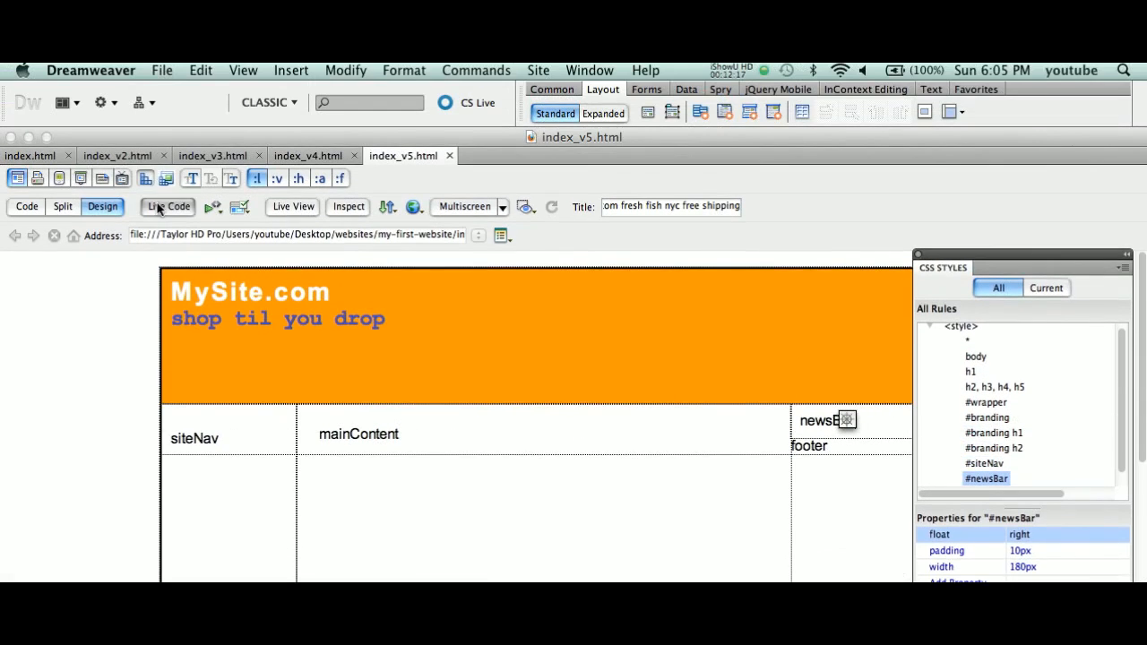
click(116, 154)
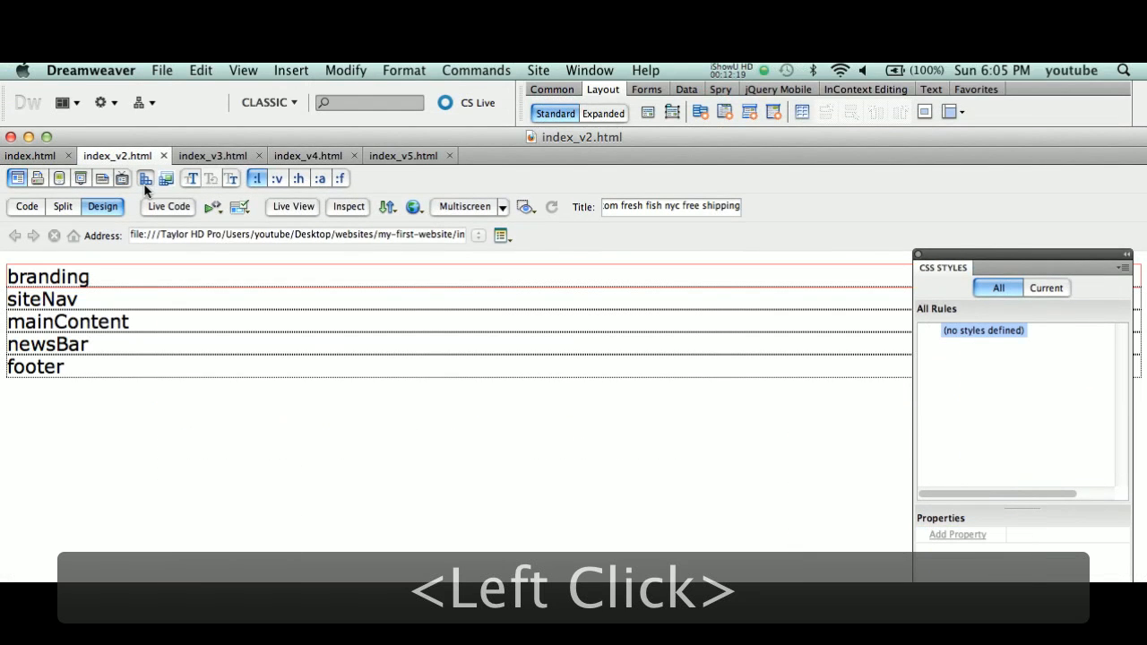
mouse_move(81, 179)
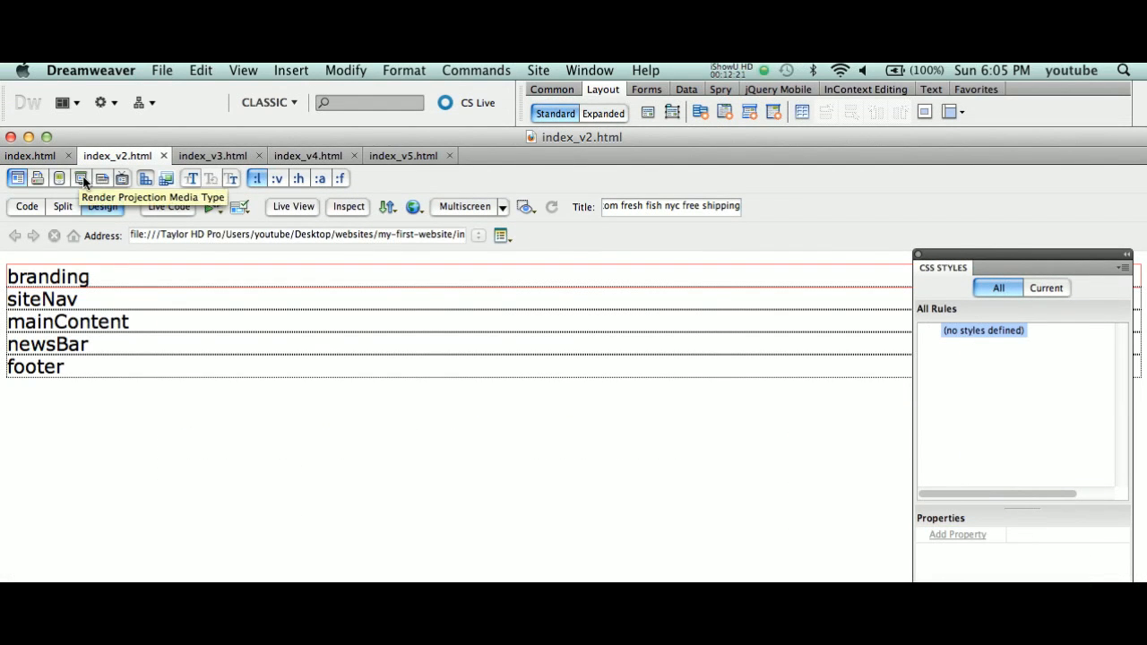
mouse_move(140, 294)
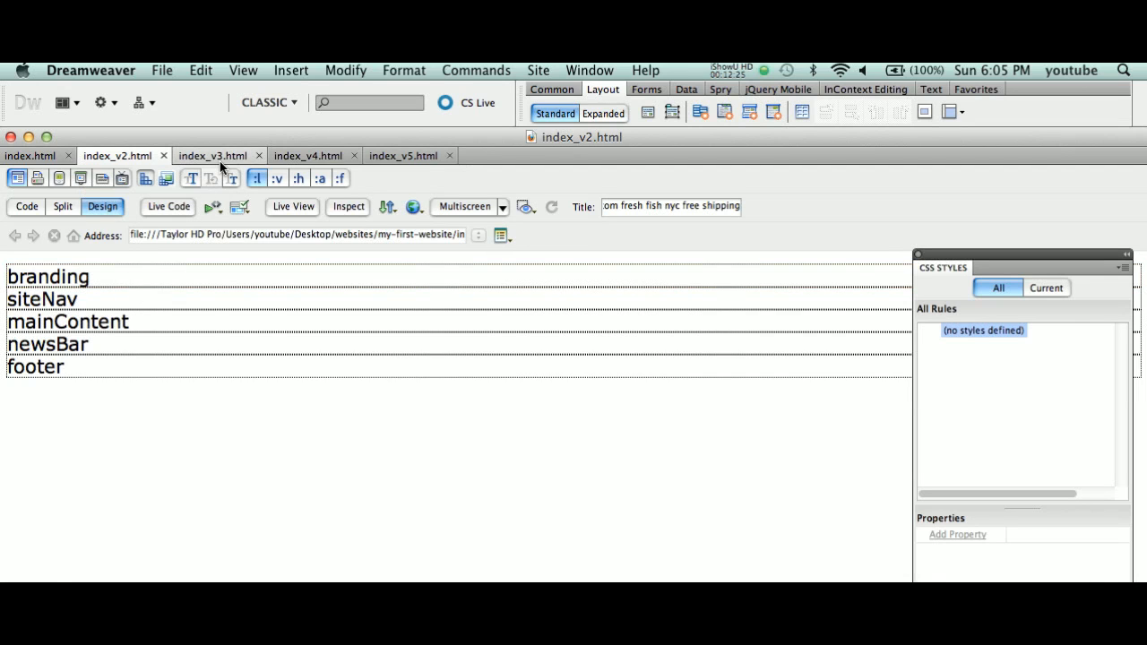
click(212, 155)
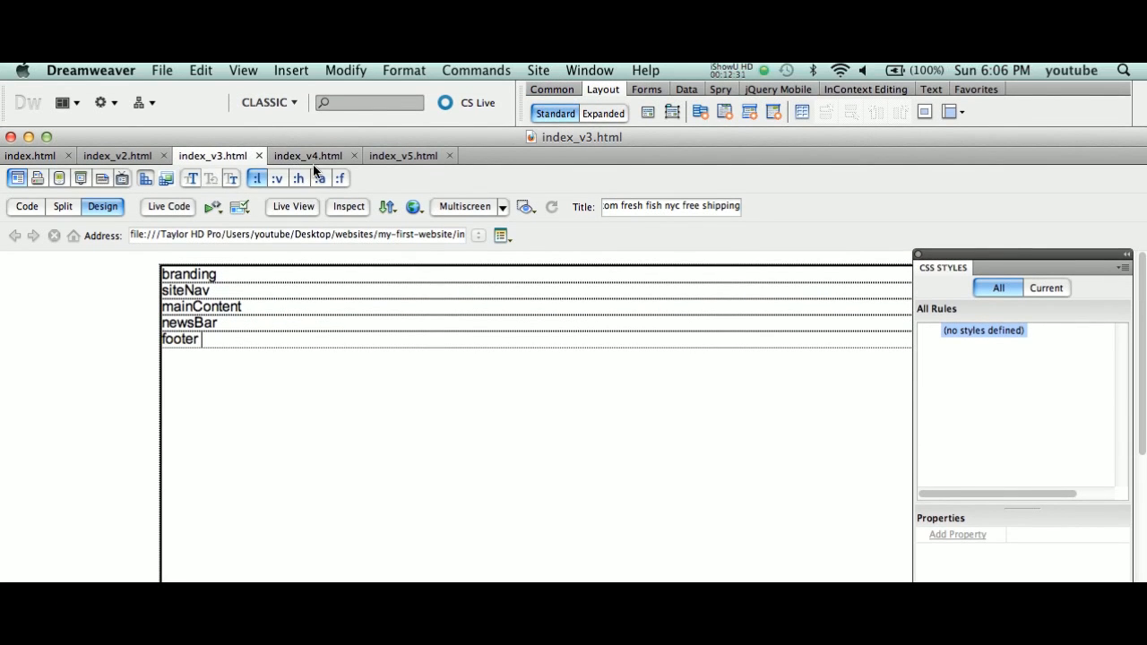
click(308, 154)
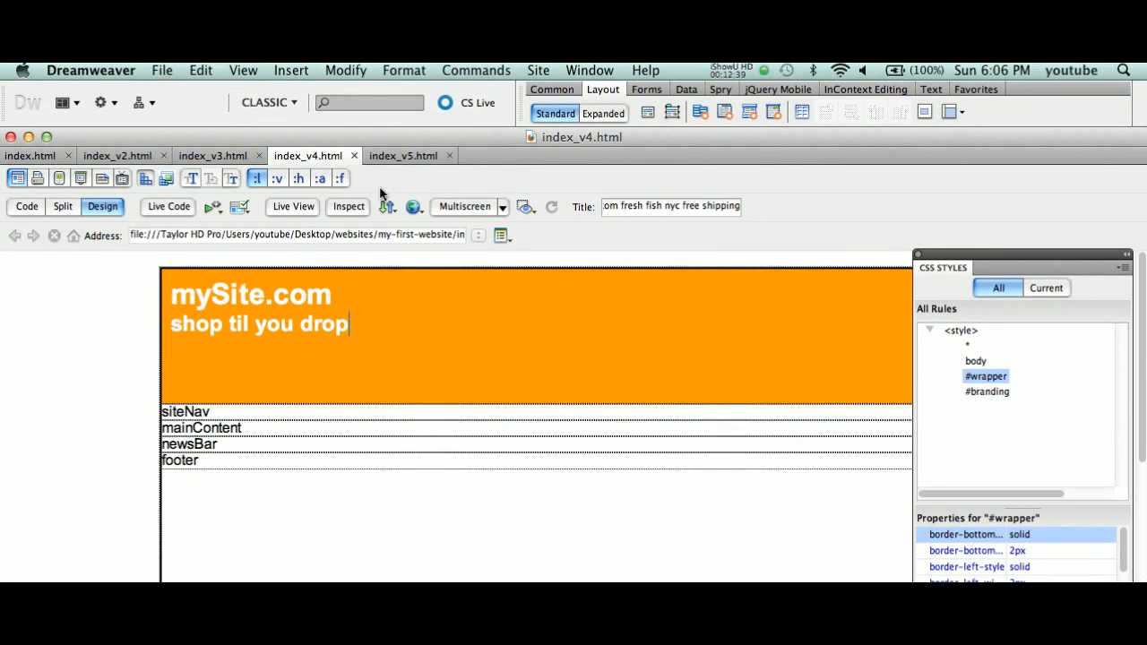
click(401, 154)
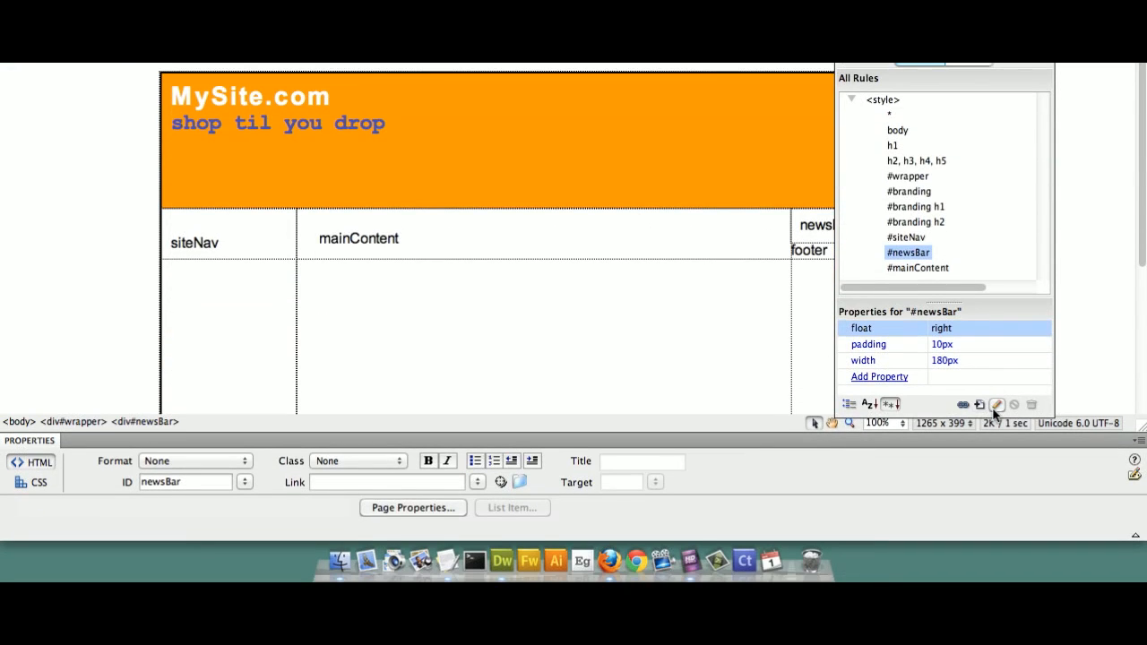
mouse_move(997, 405)
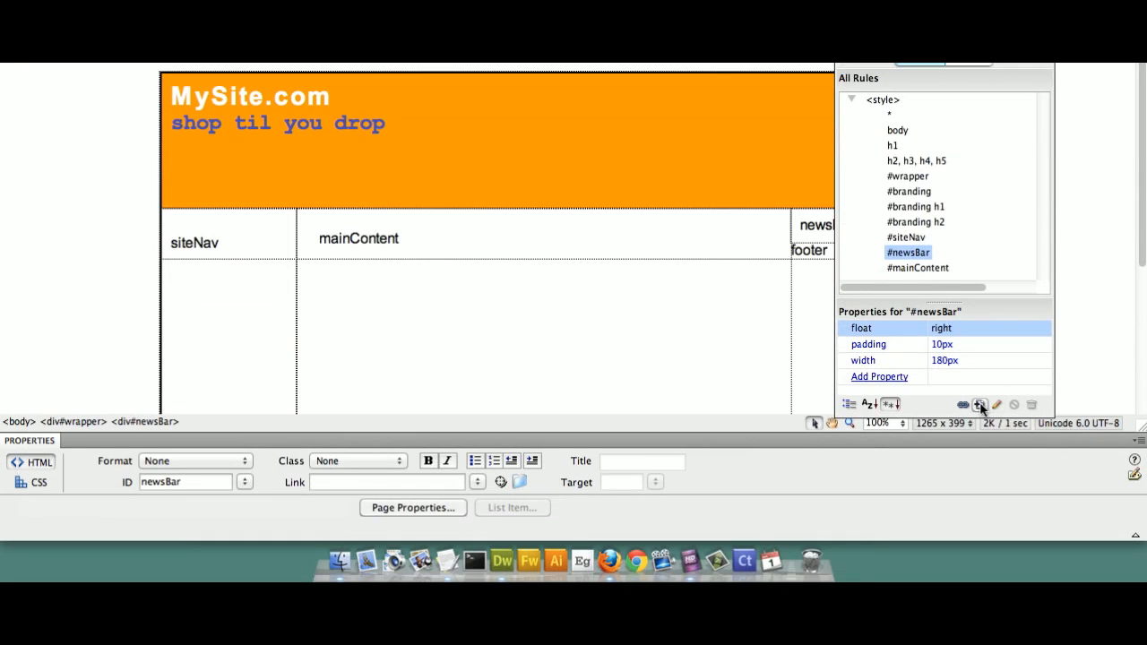
mouse_move(978, 405)
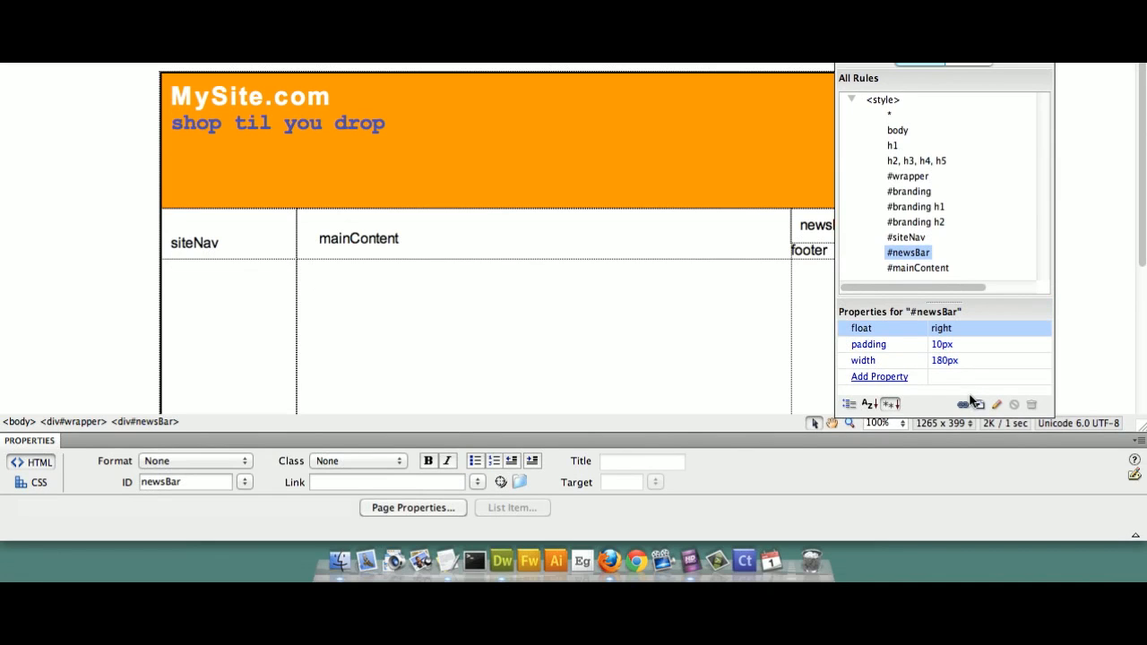
mouse_move(960, 405)
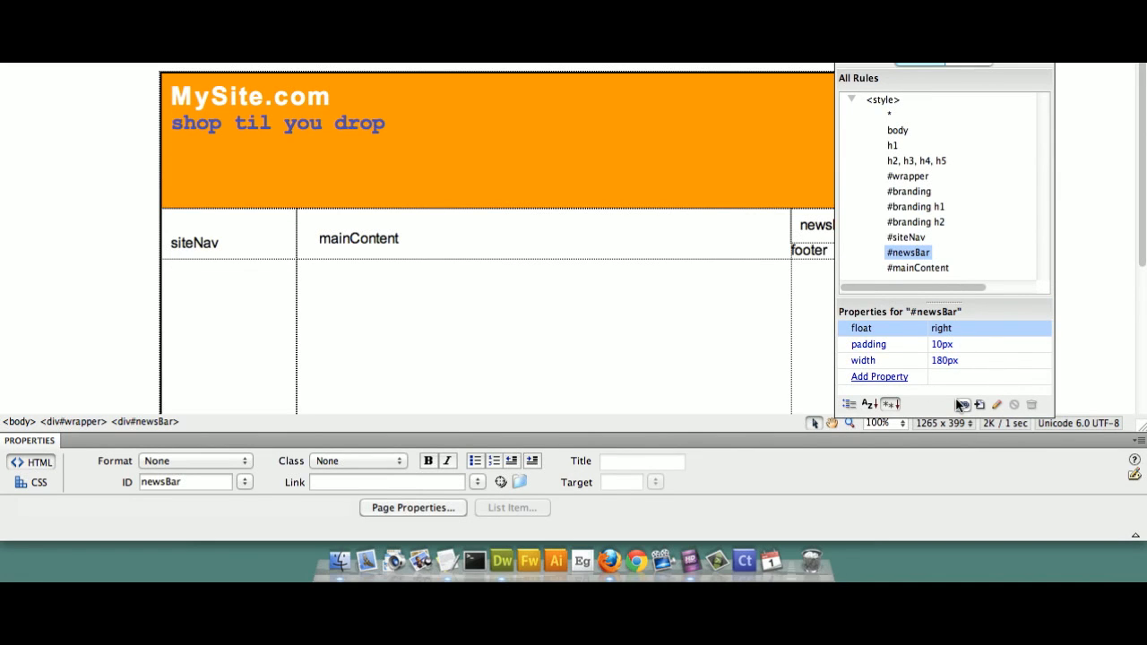
mouse_move(963, 405)
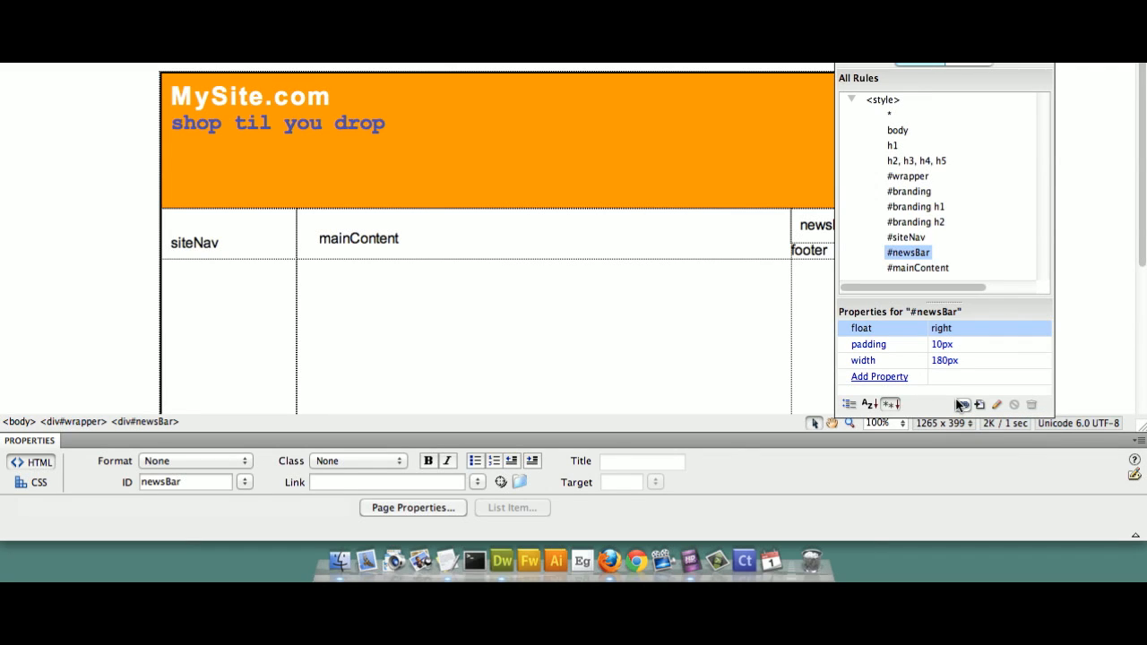
mouse_move(925, 362)
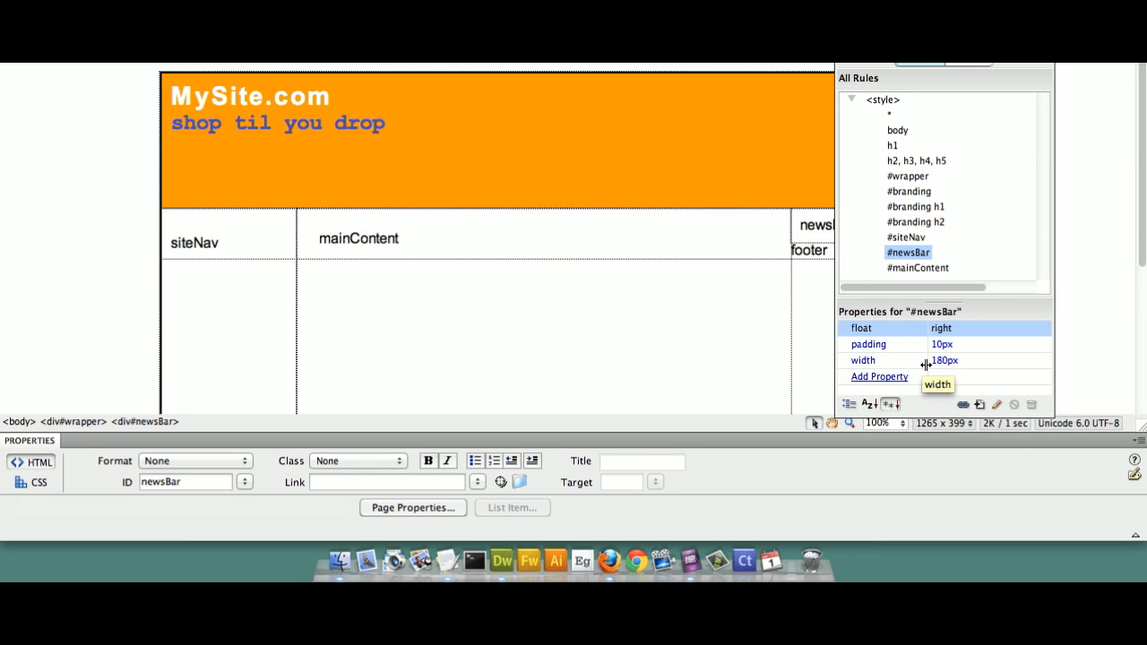
click(630, 309)
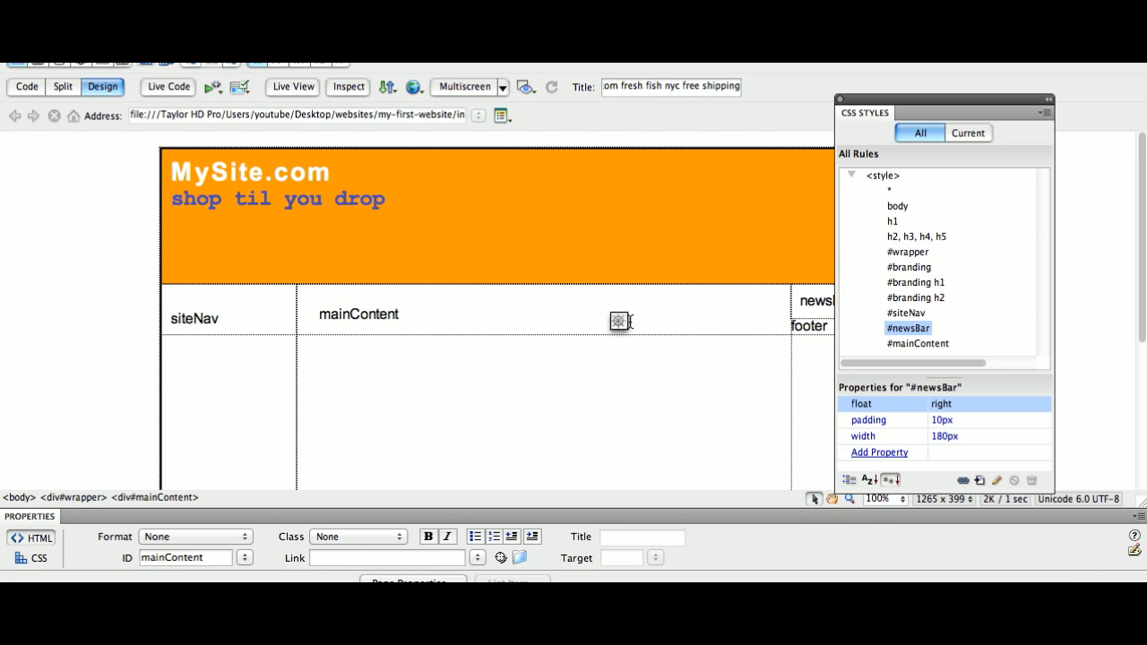
click(398, 314)
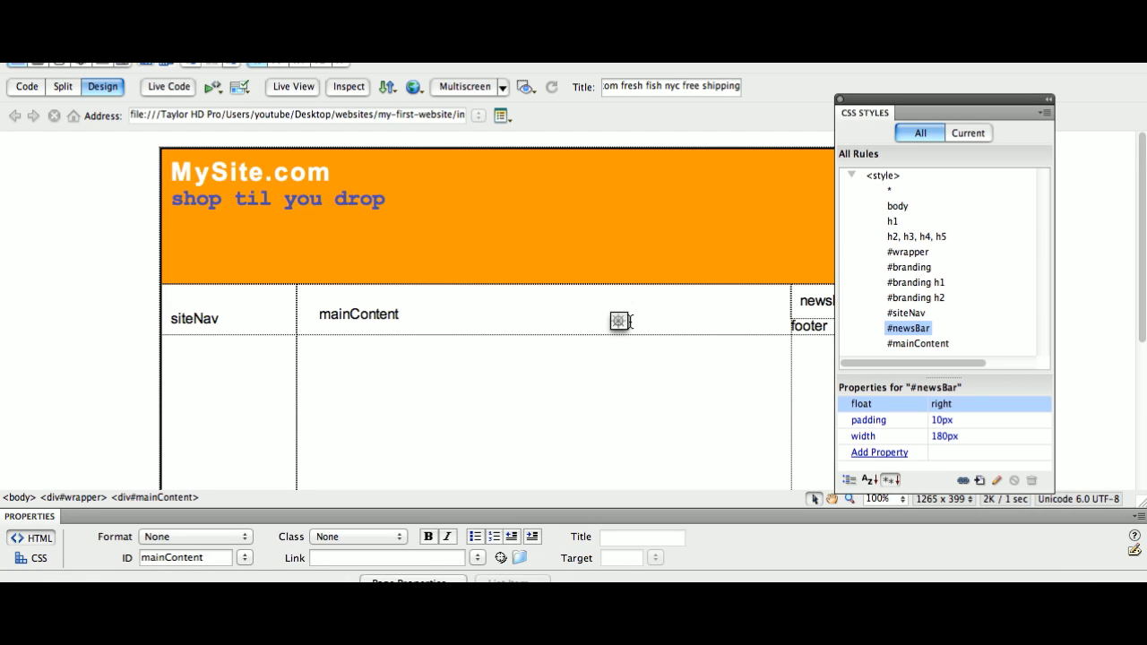
click(390, 315)
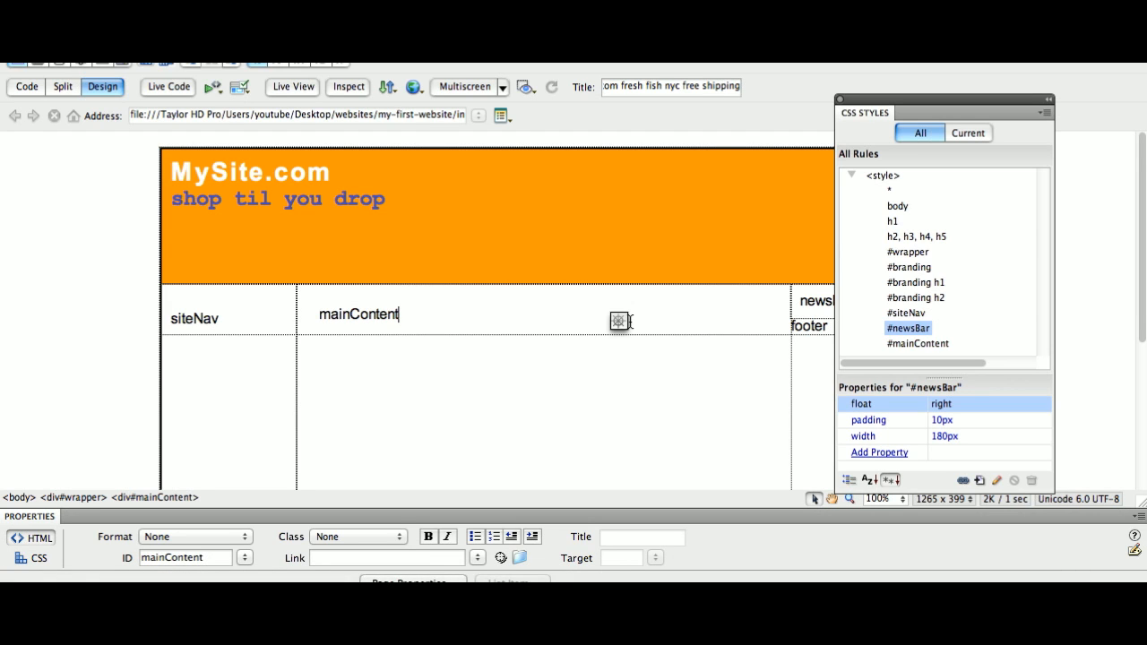